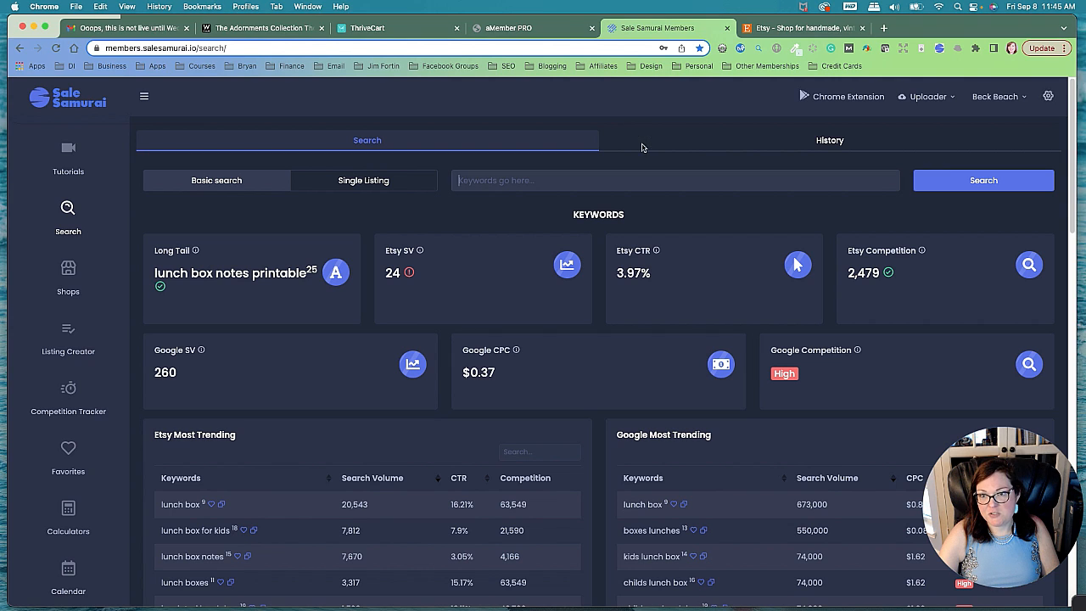
Search Etsy for 'lunch box notes printables'.
{"action": "scroll", "scroll_direction": "down", "scroll_amount": 3}
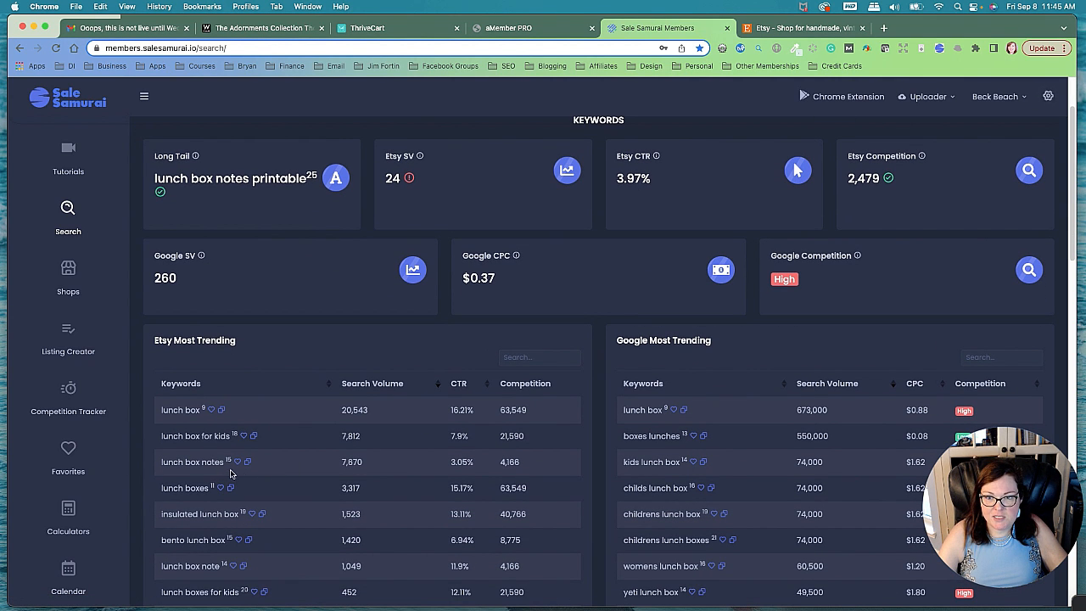
{"action": "mouse_move", "coordinate": [338, 471]}
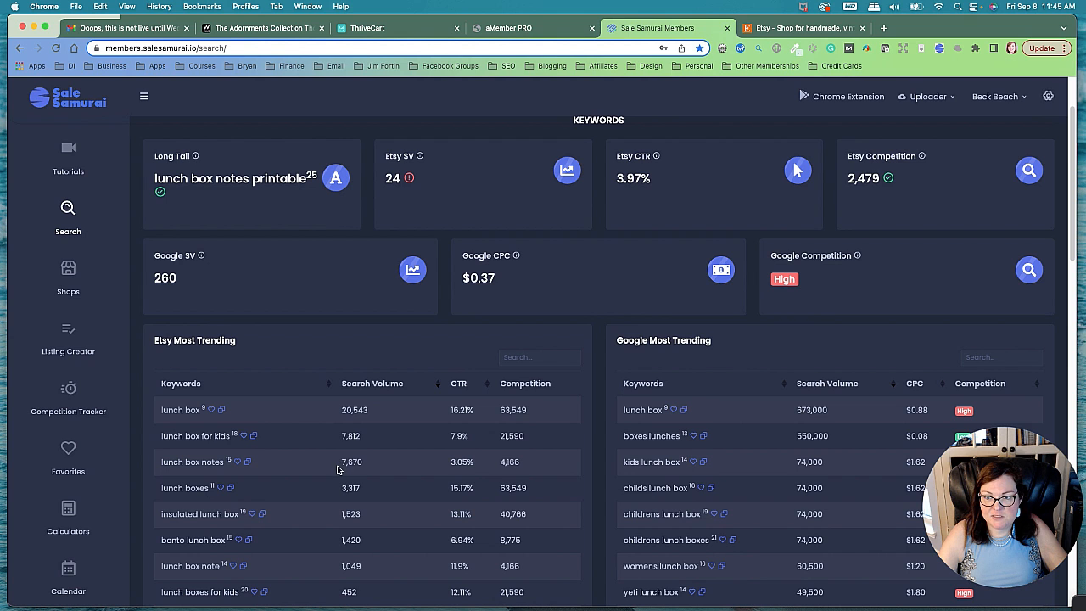
{"action": "mouse_move", "coordinate": [380, 466]}
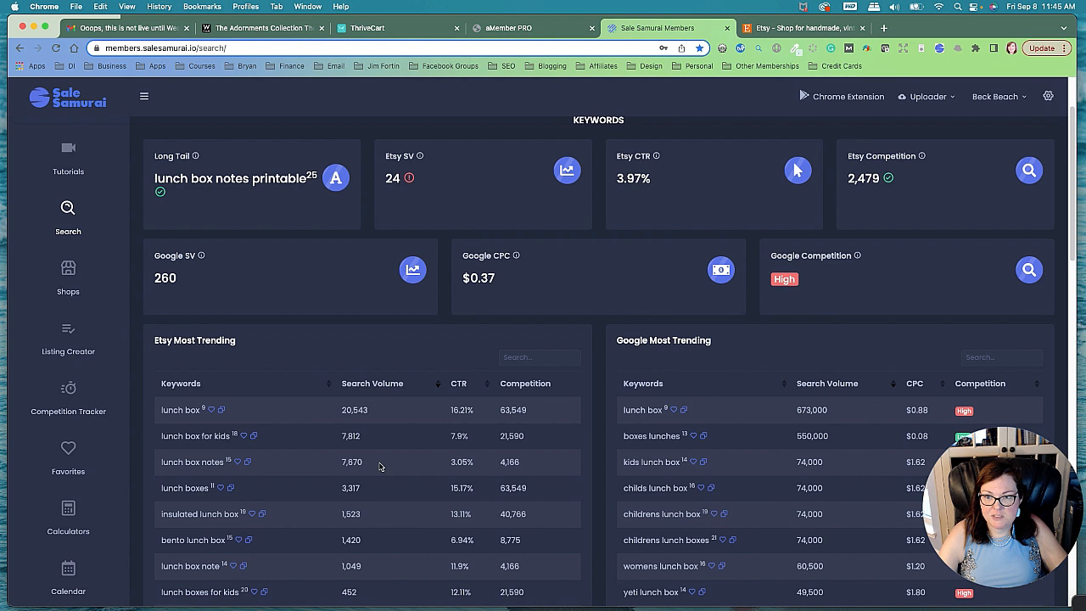
{"action": "scroll", "scroll_direction": "down", "scroll_amount": 3}
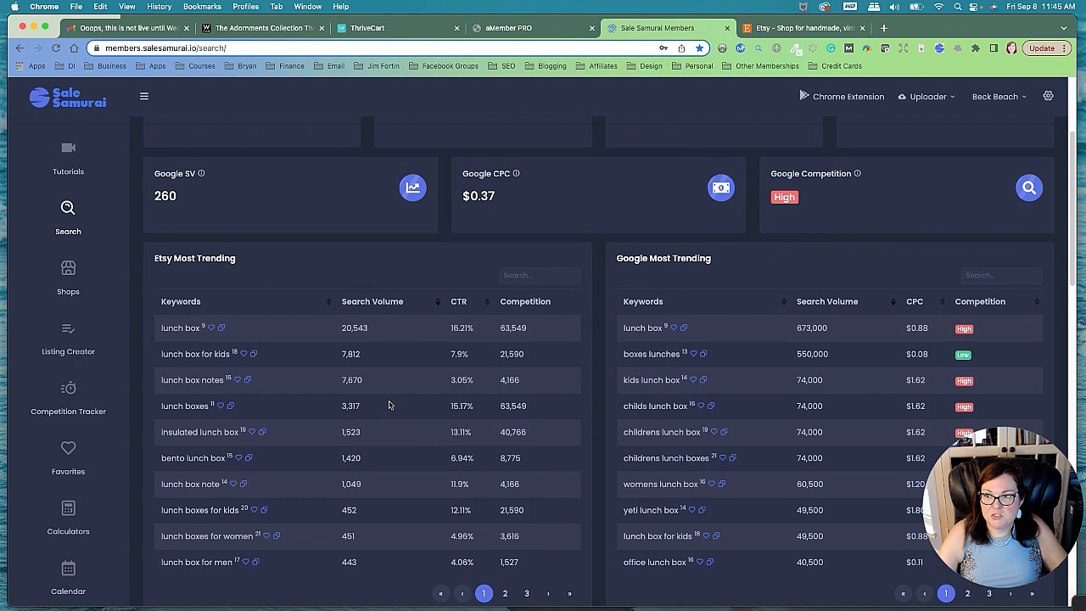
{"action": "left_click", "coordinate": [802, 28]}
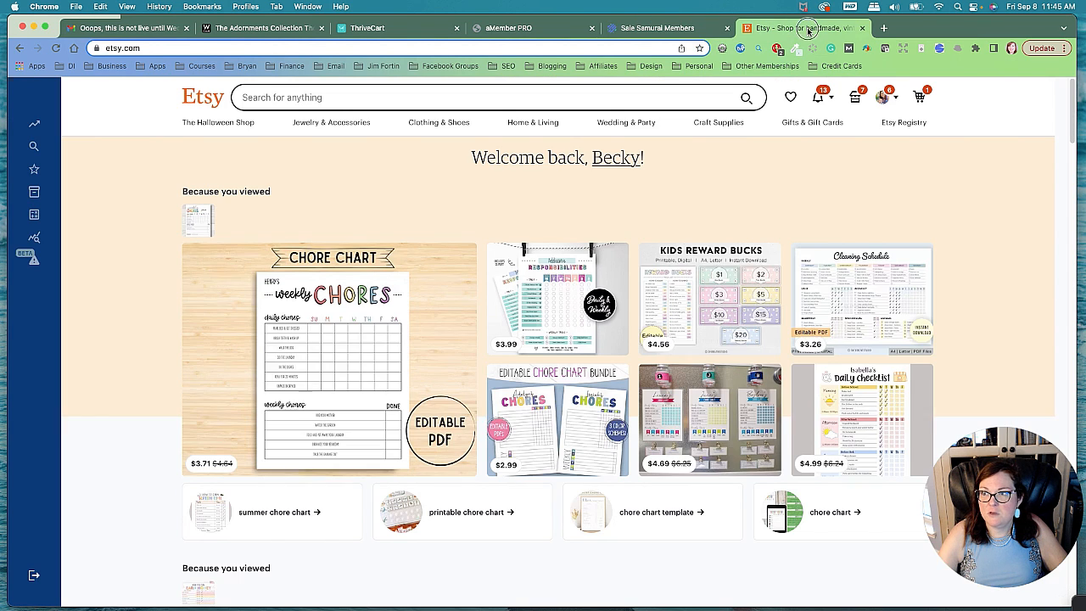
{"action": "type", "text": "lun"}
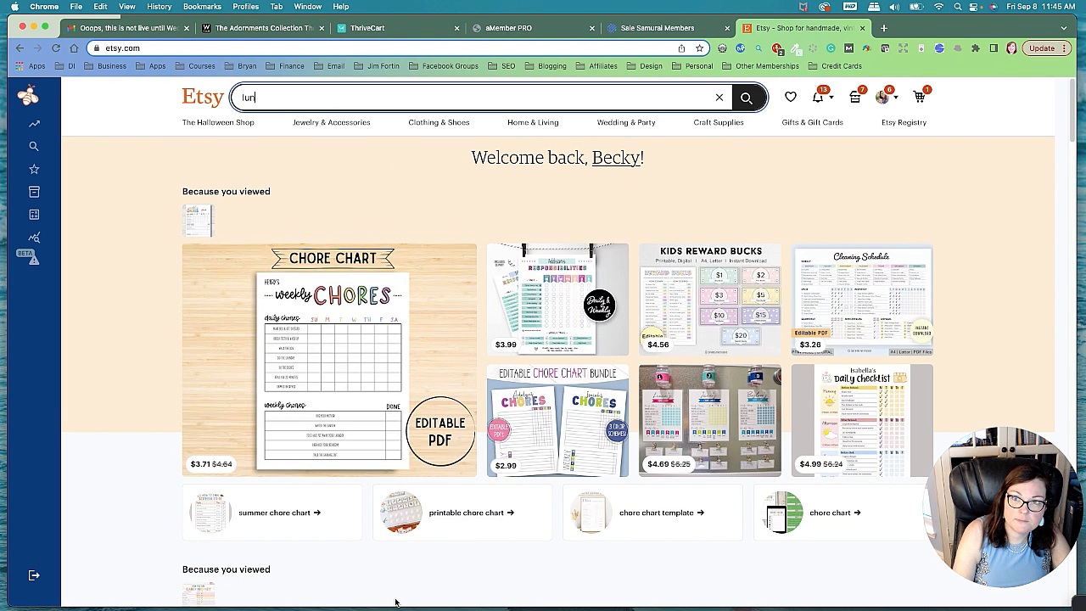
{"action": "type", "text": "lunch box notes printables"}
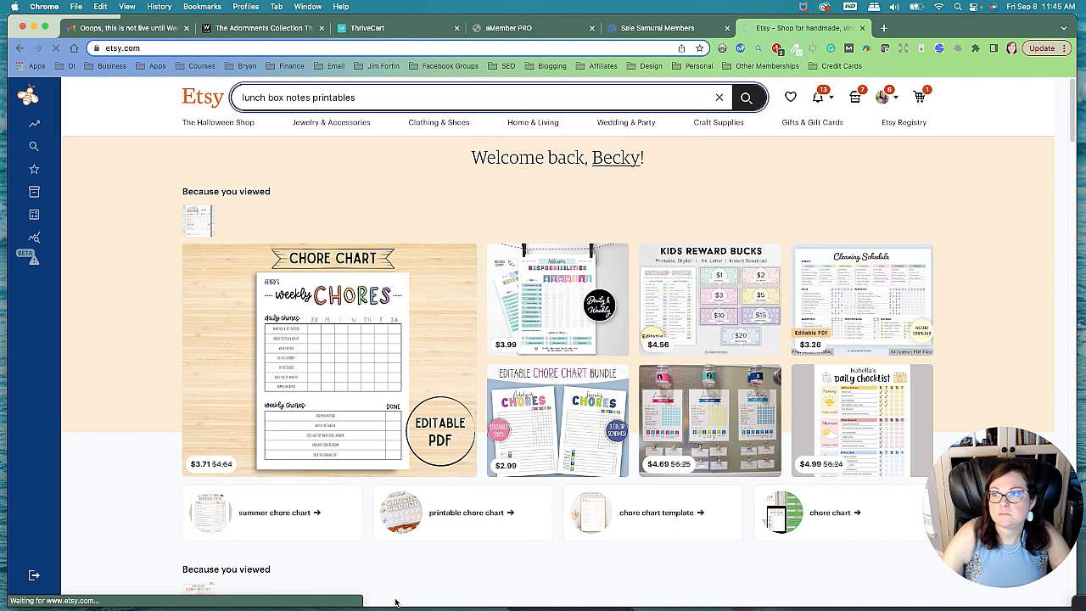
{"action": "left_click", "coordinate": [746, 96]}
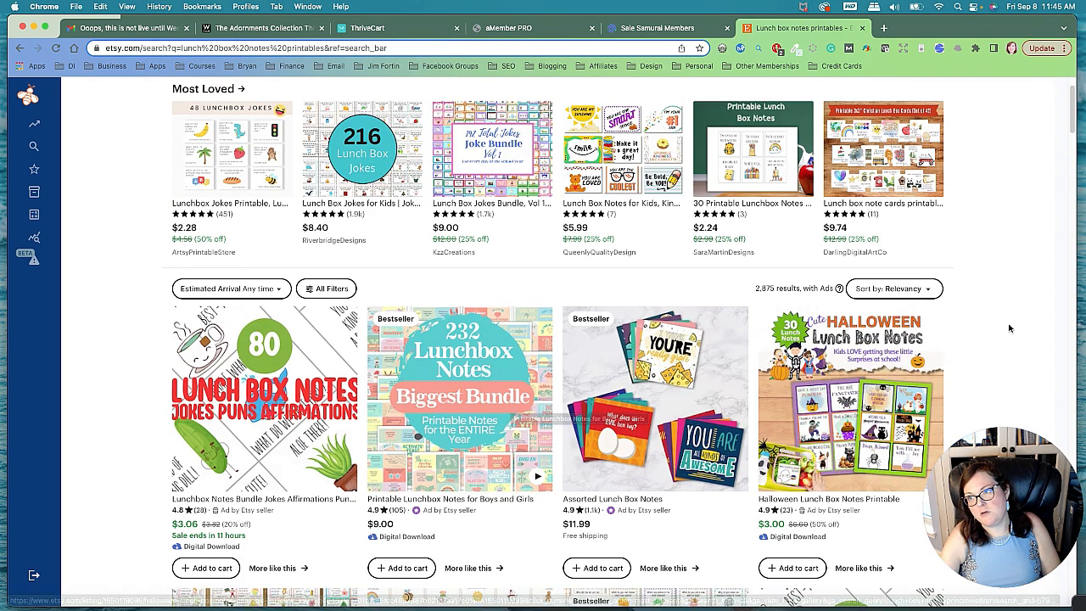
Browse the roughly 2,875 competing lunch box note printable listings.
{"action": "scroll", "scroll_direction": "down", "scroll_amount": 3}
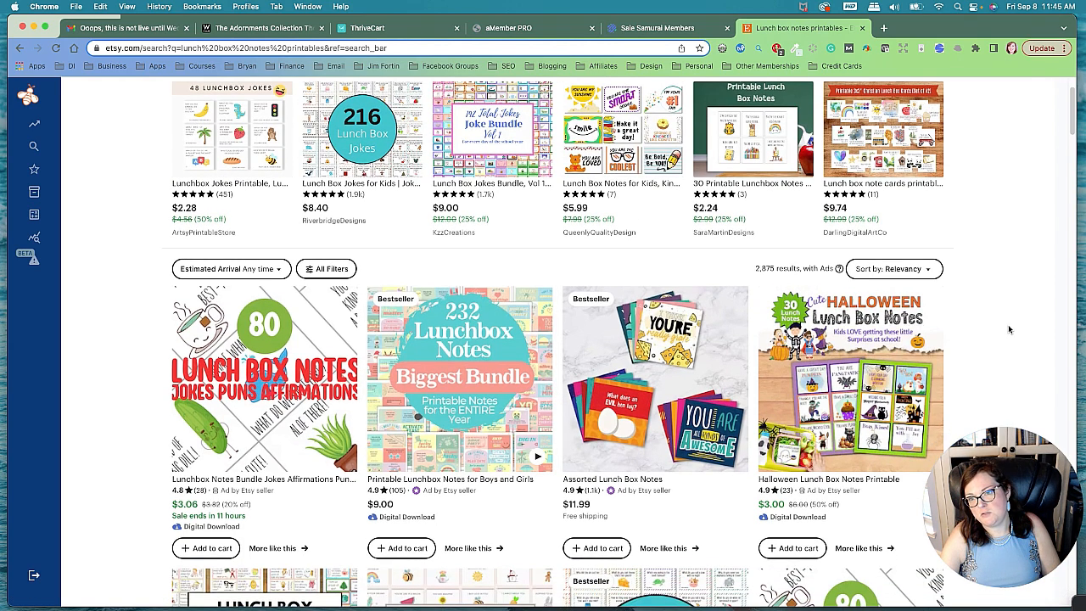
{"action": "scroll", "scroll_direction": "down", "scroll_amount": 3}
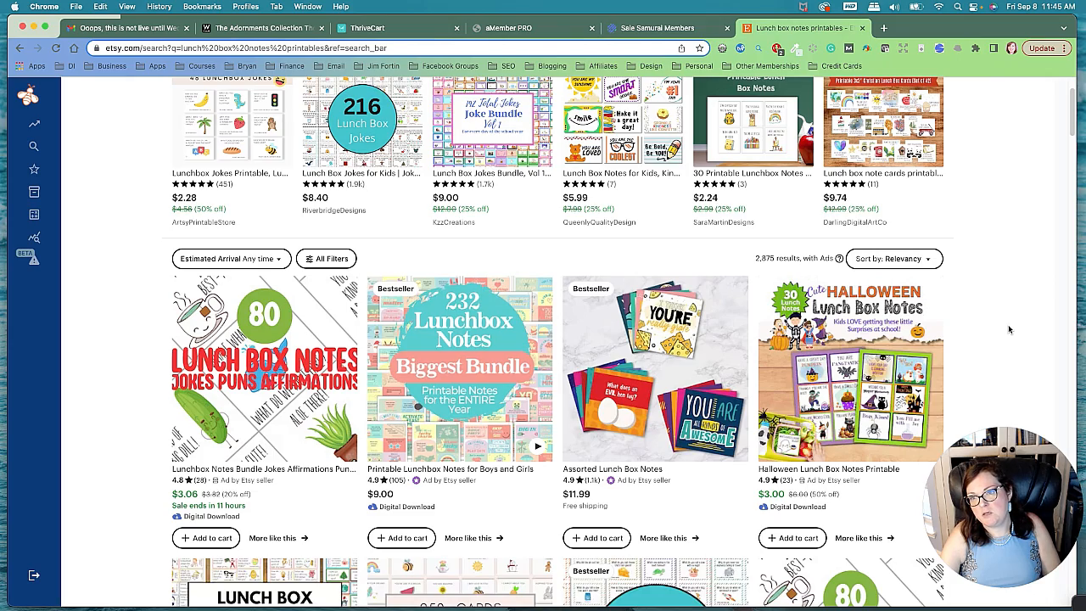
{"action": "scroll", "scroll_direction": "down", "scroll_amount": 3}
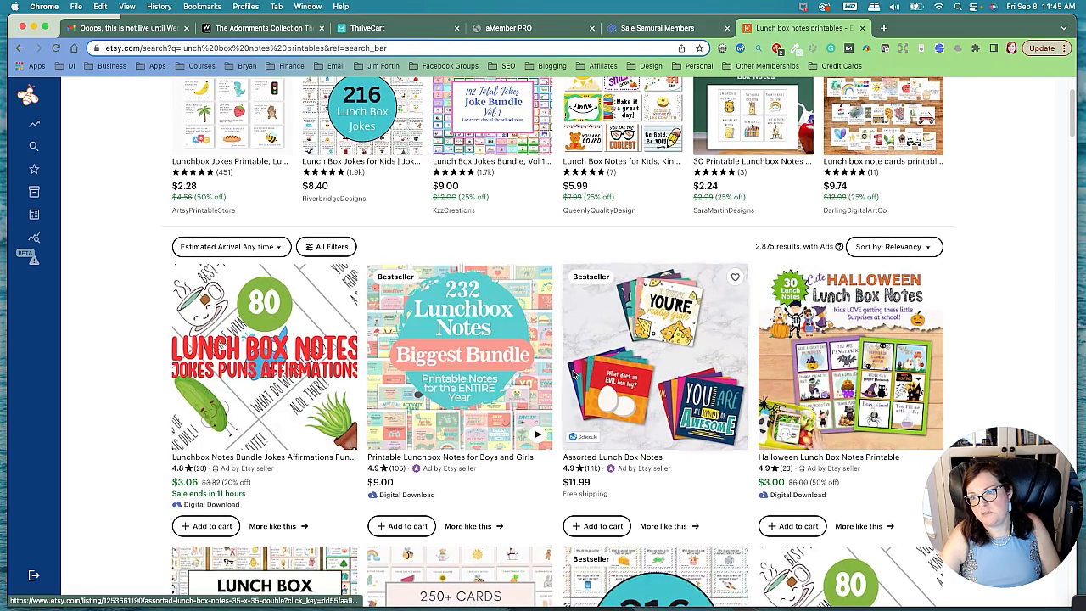
{"action": "scroll", "scroll_direction": "down", "scroll_amount": 3}
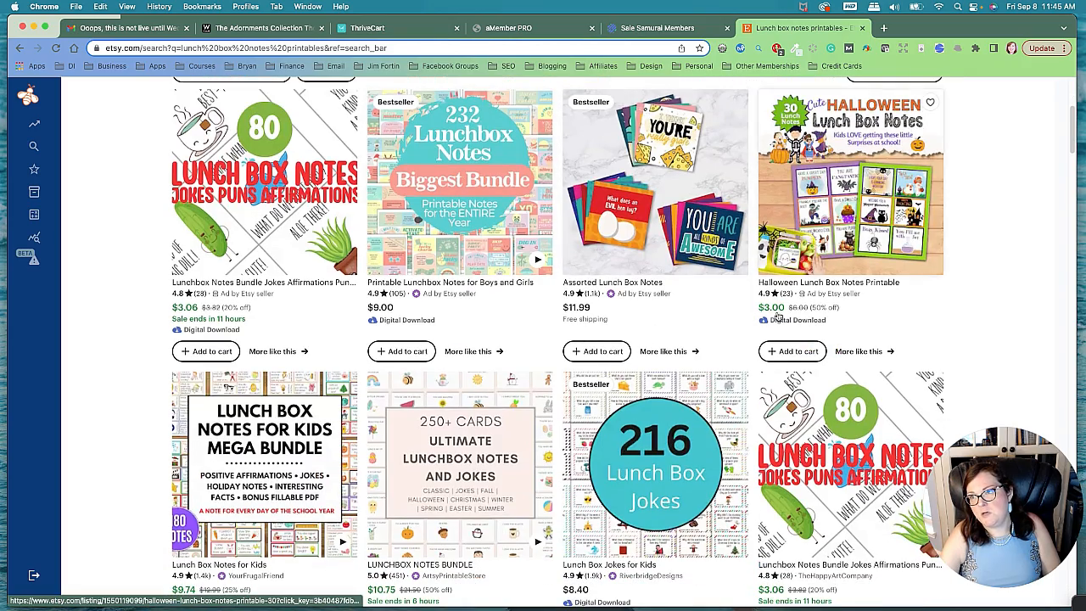
{"action": "mouse_move", "coordinate": [973, 320]}
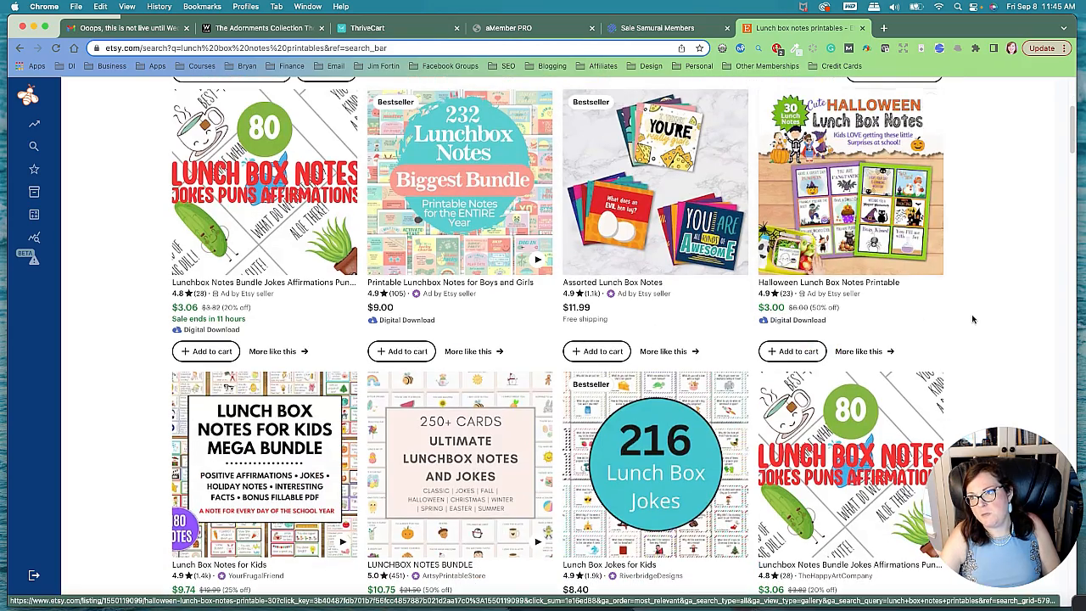
{"action": "scroll", "scroll_direction": "down", "scroll_amount": 3}
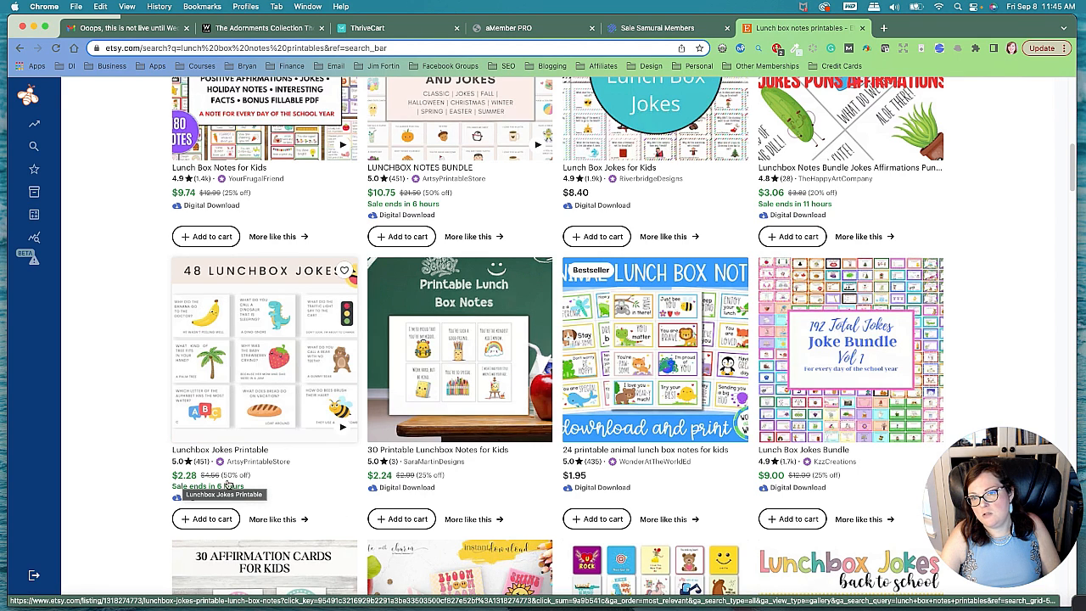
{"action": "scroll", "scroll_direction": "down", "scroll_amount": 3}
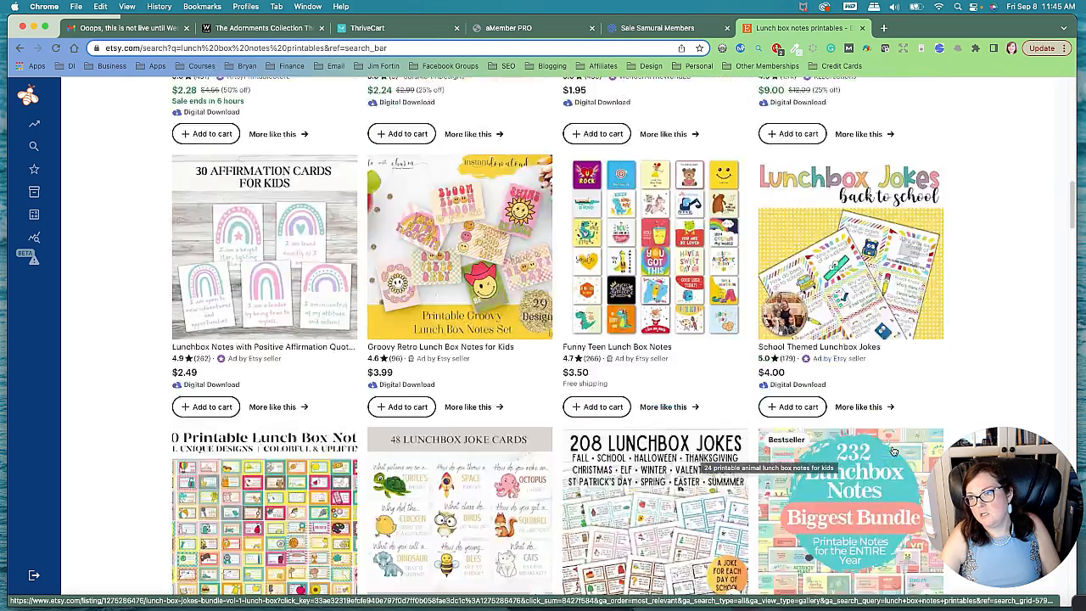
{"action": "scroll", "scroll_direction": "down", "scroll_amount": 3}
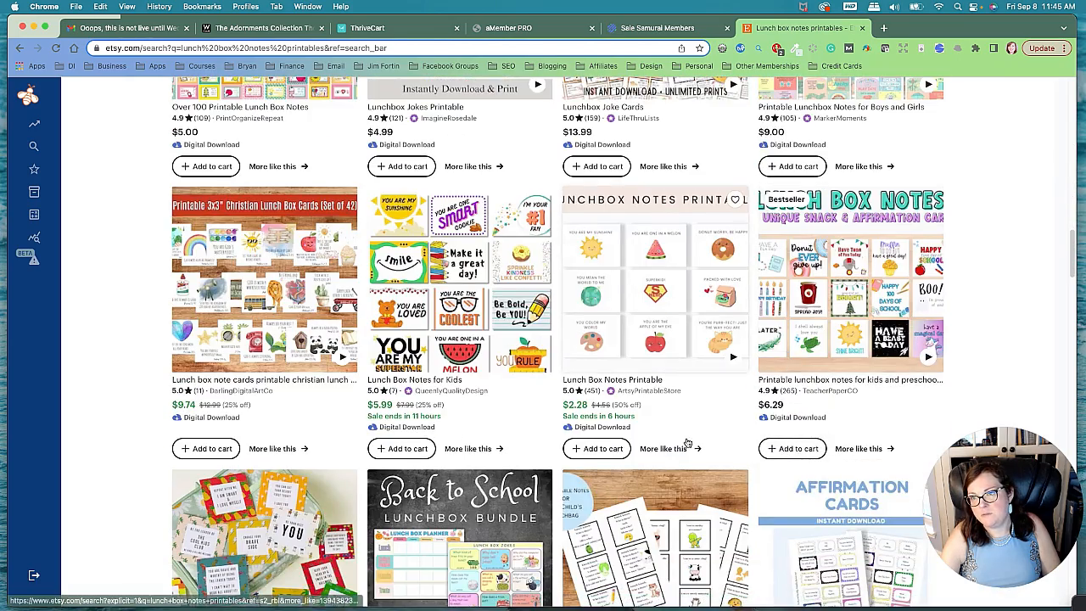
{"action": "scroll", "scroll_direction": "down", "scroll_amount": 3}
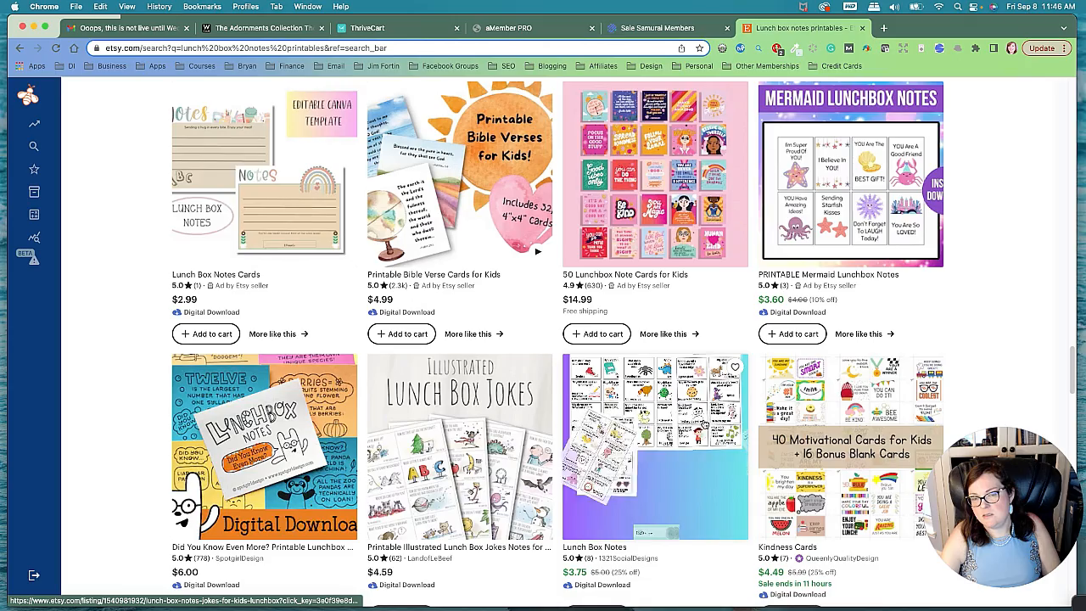
{"action": "scroll", "scroll_direction": "down", "scroll_amount": 3}
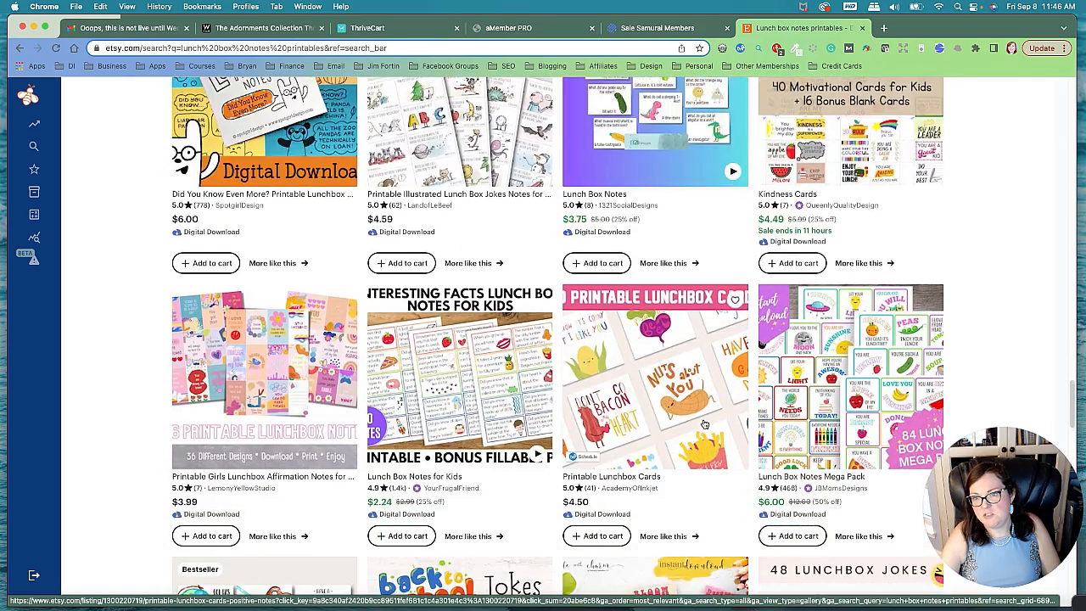
{"action": "scroll", "scroll_direction": "down", "scroll_amount": 3}
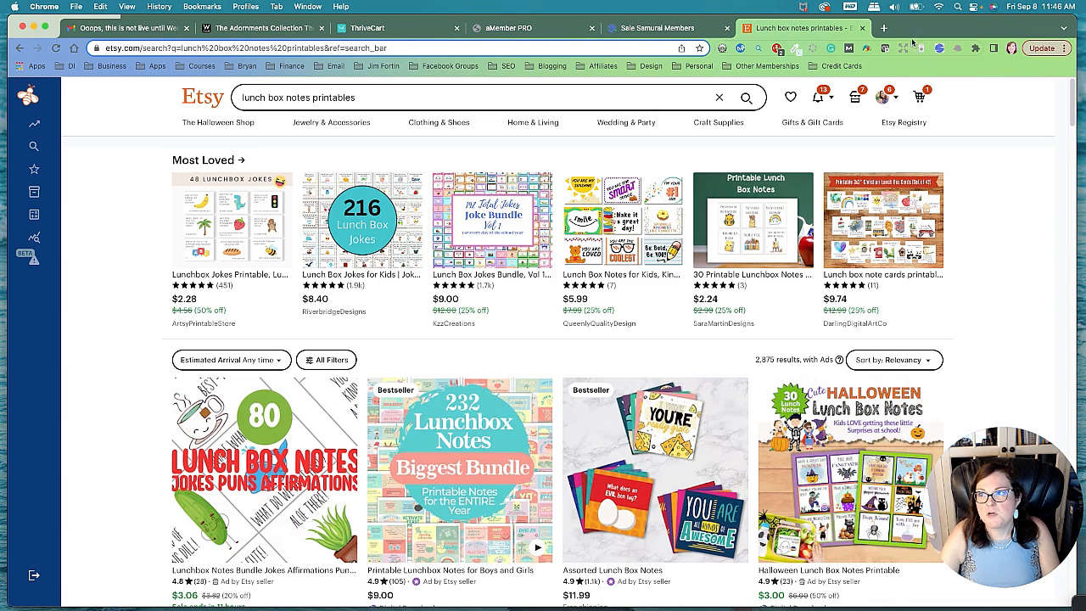
Go to canva.com in a new tab and create a blank design.
{"action": "left_click", "coordinate": [884, 28]}
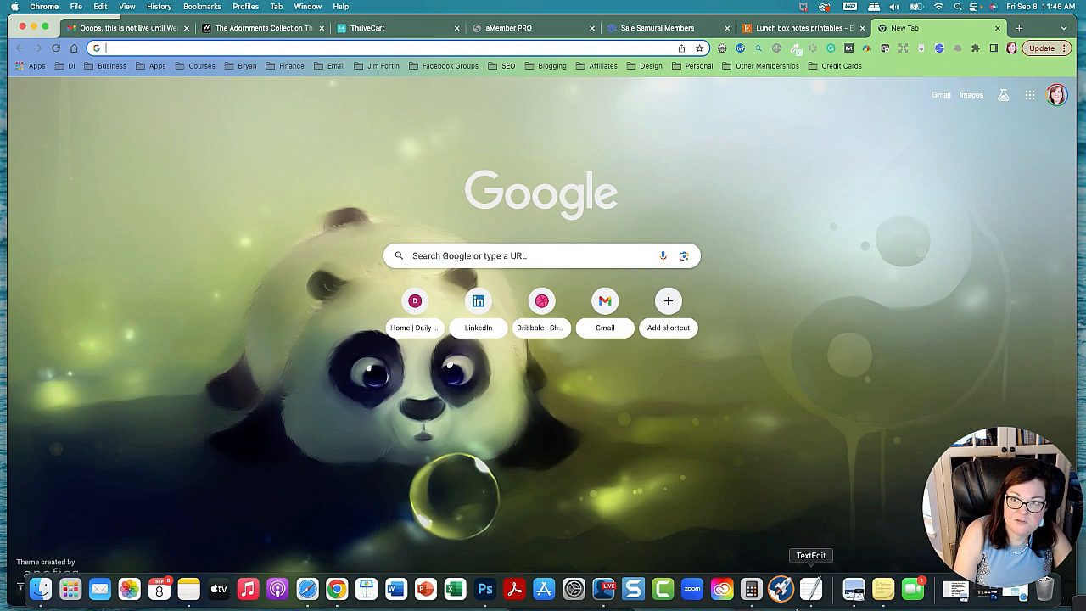
{"action": "type", "text": "canva.com"}
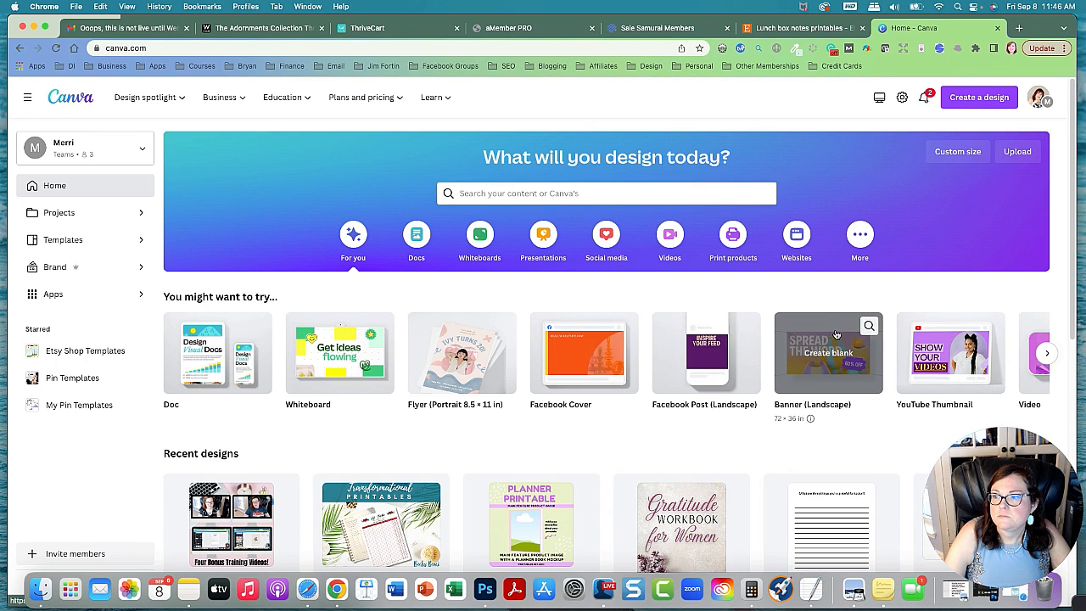
{"action": "left_click", "coordinate": [979, 96]}
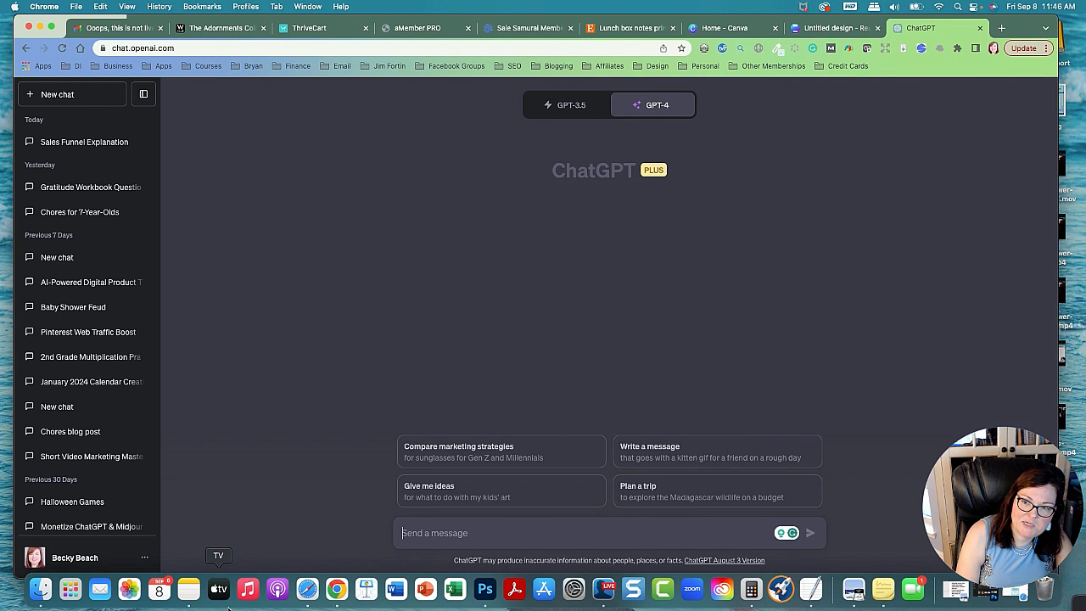
Ask ChatGPT to write 20 simple jokes for kids.
{"action": "type", "text": "w"}
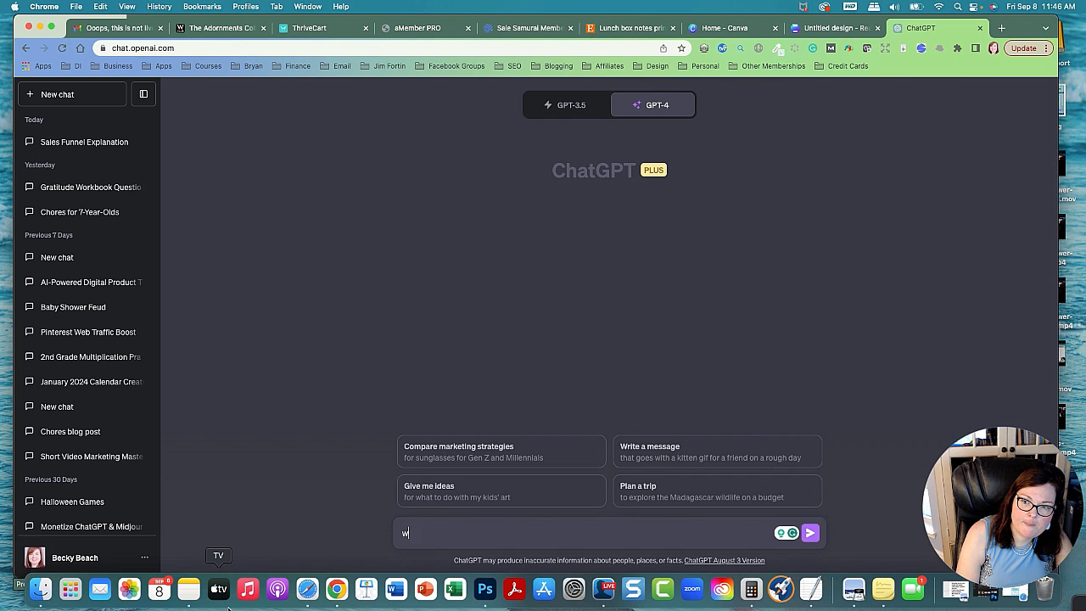
{"action": "type", "text": "rite 20 jokes"}
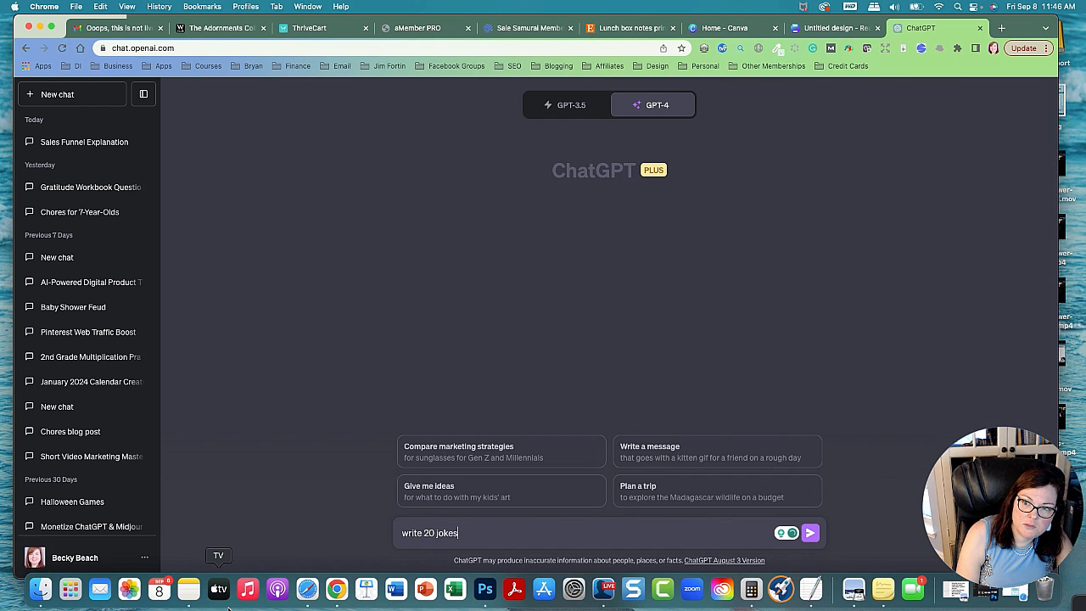
{"action": "type", "text": "for kids"}
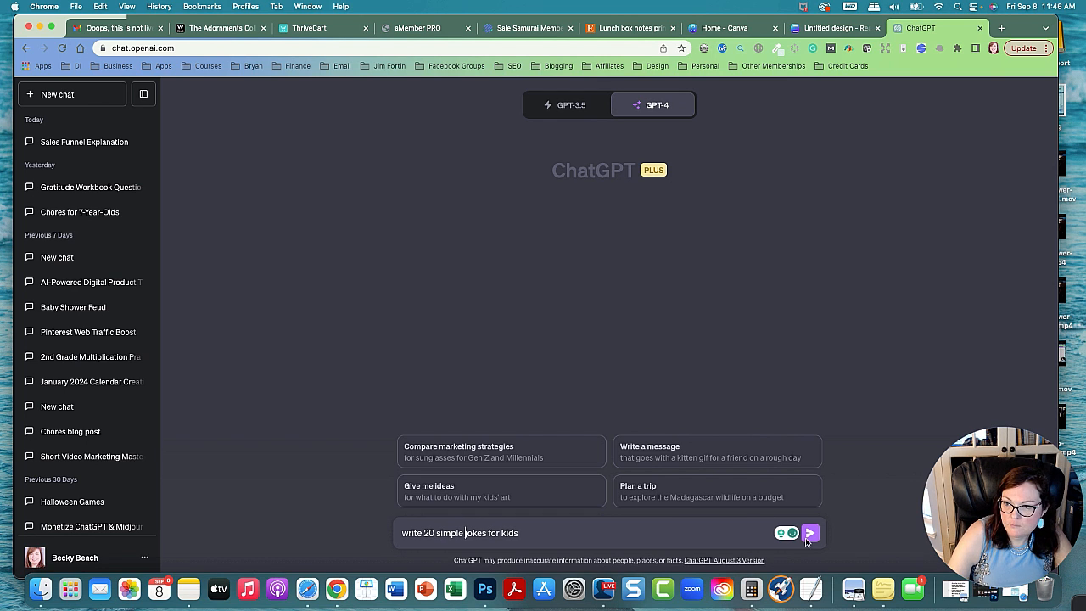
{"action": "left_click", "coordinate": [809, 533]}
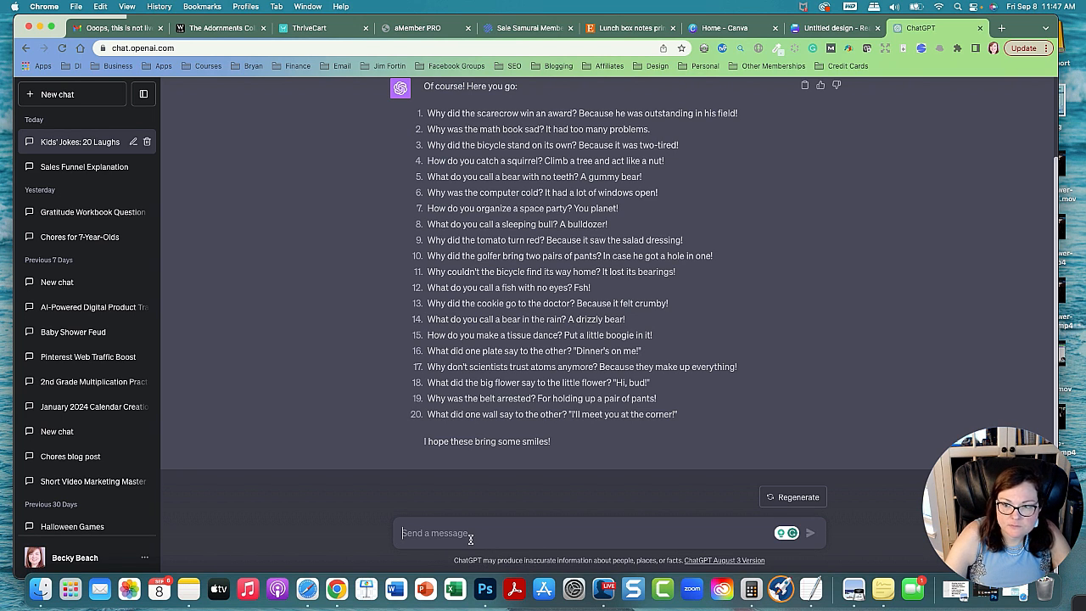
Ask ChatGPT for 20 knock-knock jokes for kids and read through the reply.
{"action": "type", "text": "write 20 k"}
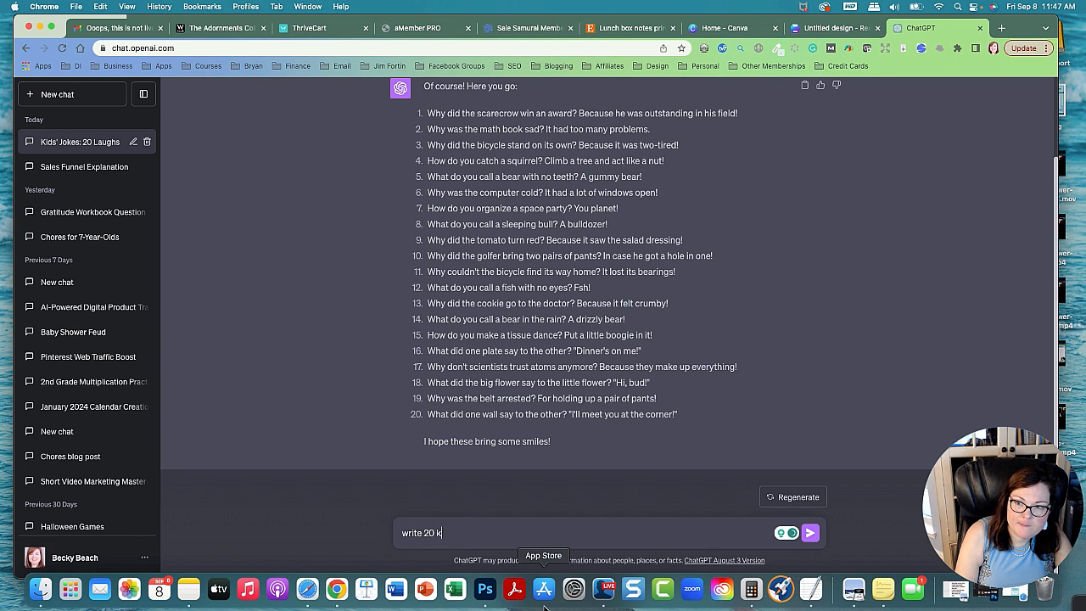
{"action": "type", "text": "nock knock j"}
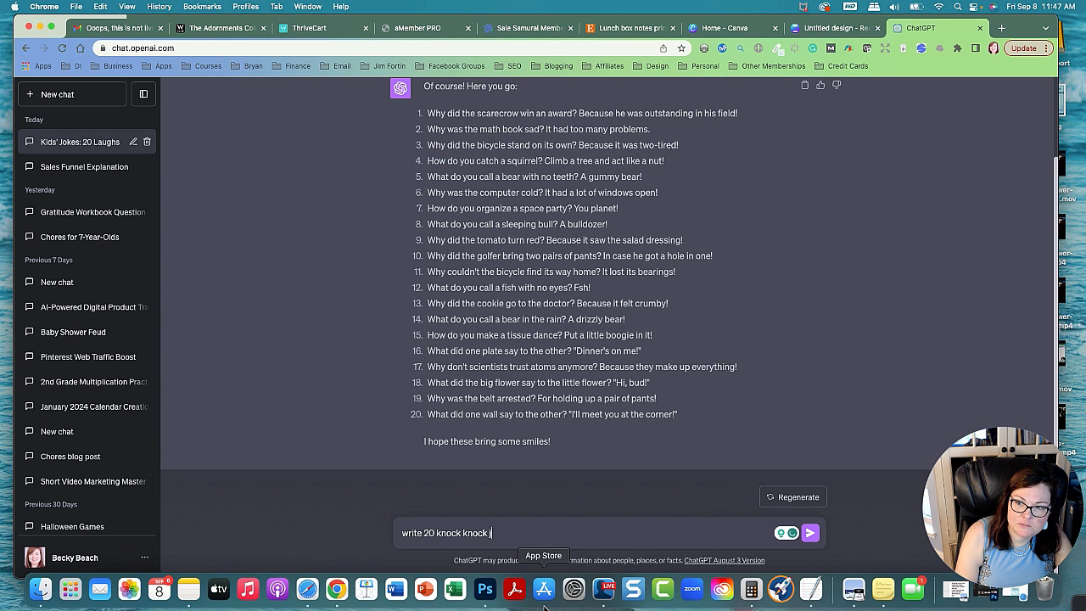
{"action": "type", "text": "okes for kids"}
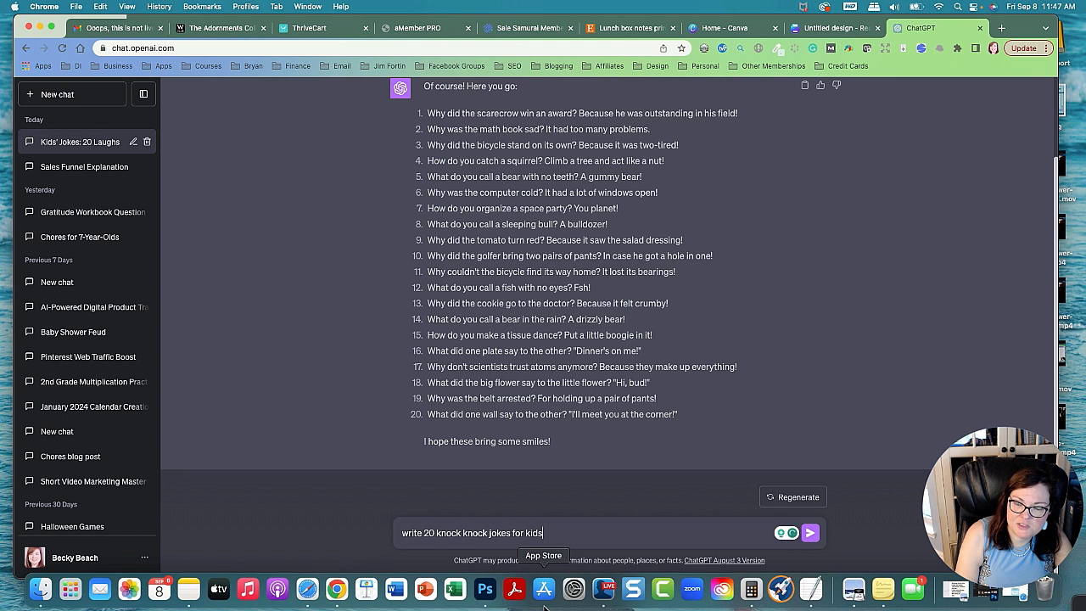
{"action": "left_click", "coordinate": [810, 533]}
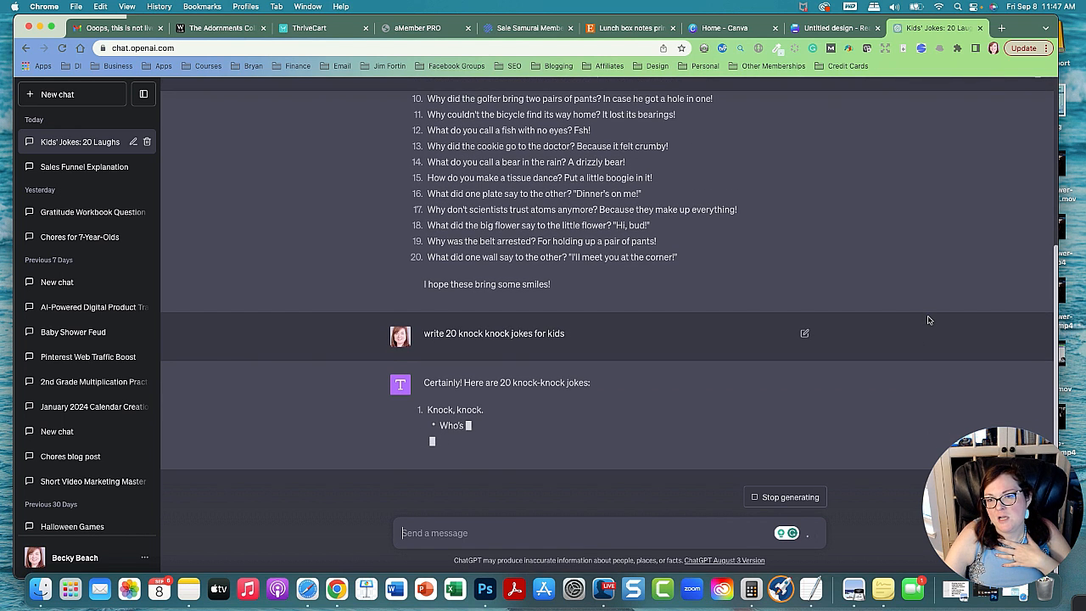
{"action": "scroll", "scroll_direction": "down", "scroll_amount": 3}
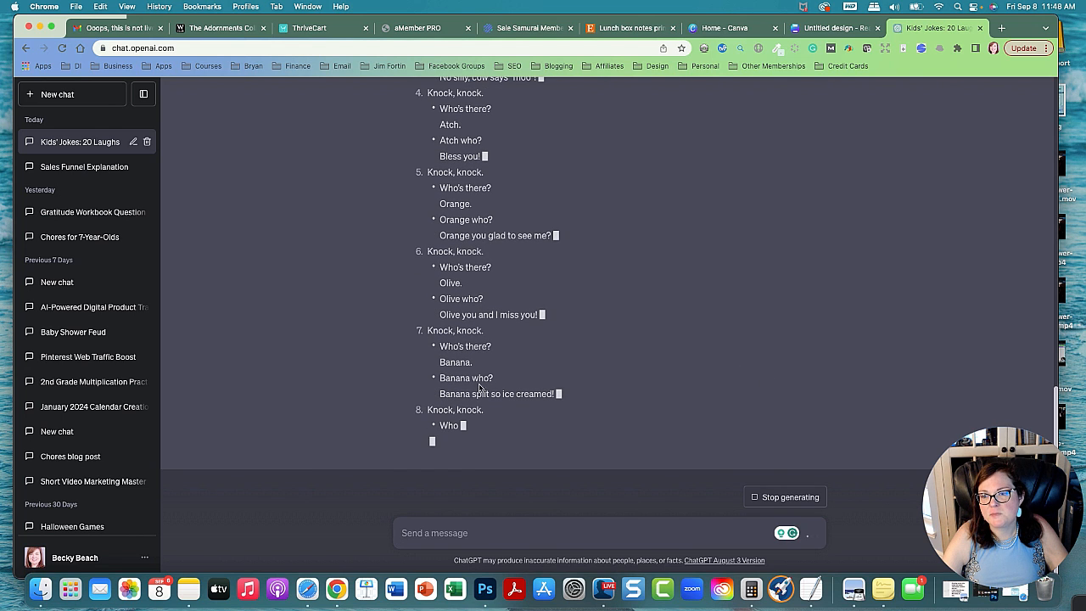
{"action": "scroll", "scroll_direction": "down", "scroll_amount": 3}
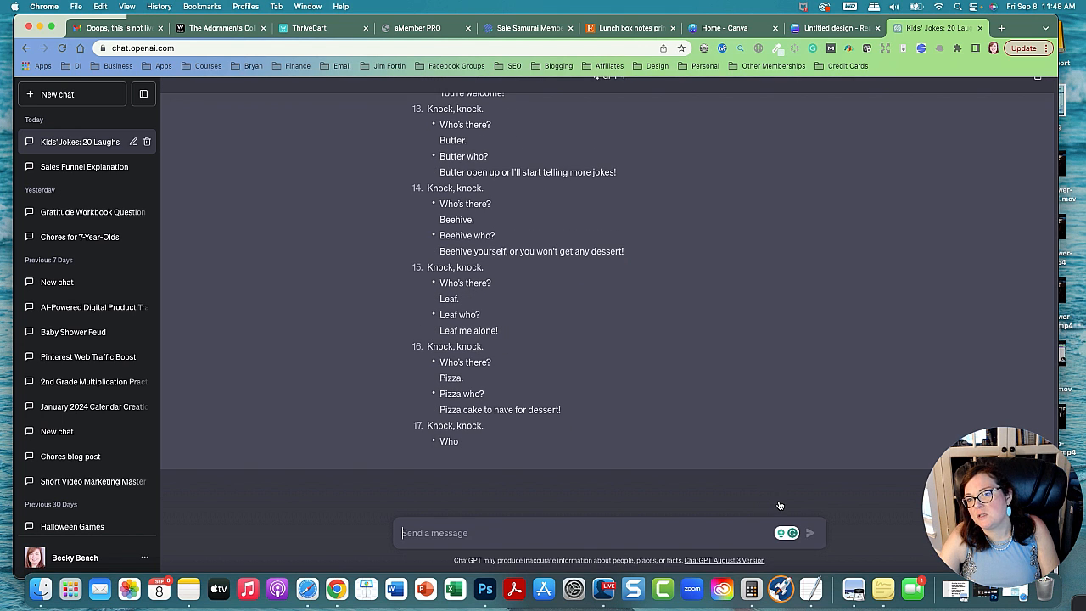
Ask ChatGPT to write the simple joke questions by themselves.
{"action": "scroll", "scroll_direction": "up", "scroll_amount": 3}
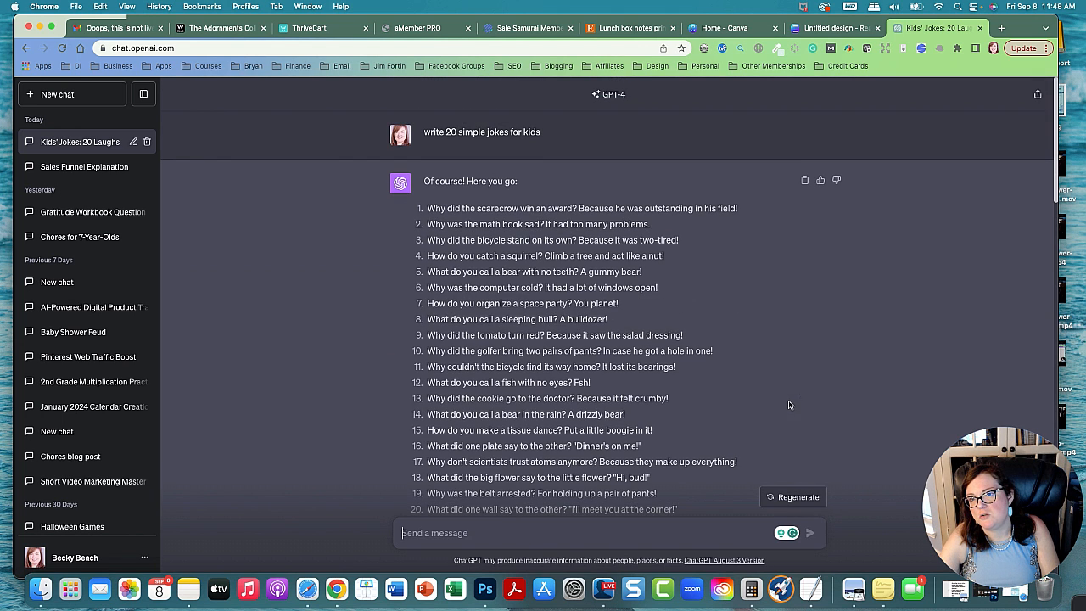
{"action": "mouse_move", "coordinate": [721, 391]}
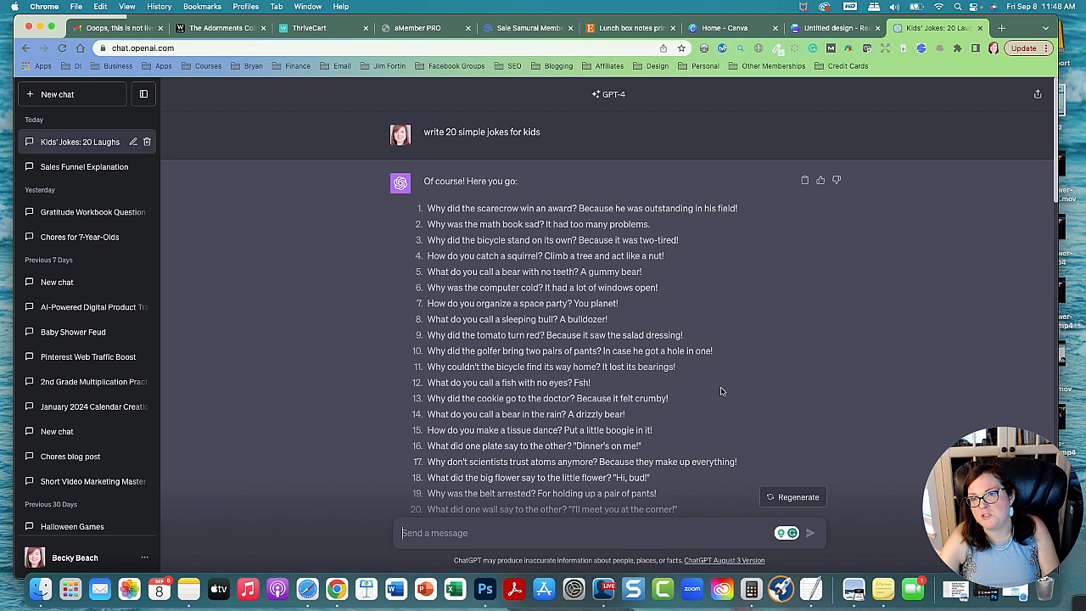
{"action": "scroll", "scroll_direction": "up", "scroll_amount": 3}
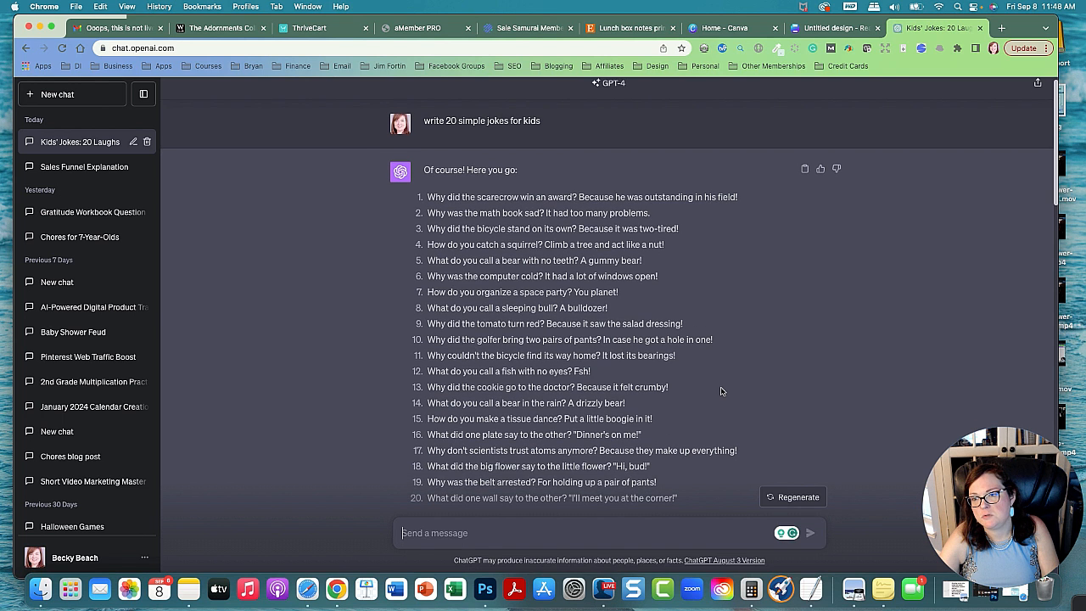
{"action": "scroll", "scroll_direction": "down", "scroll_amount": 3}
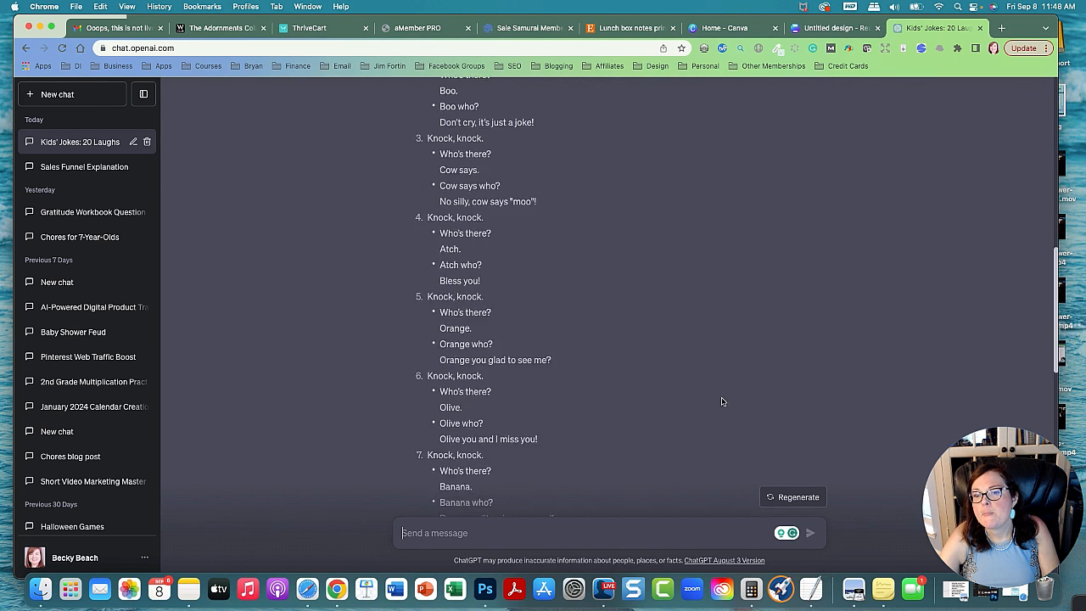
{"action": "scroll", "scroll_direction": "up", "scroll_amount": 3}
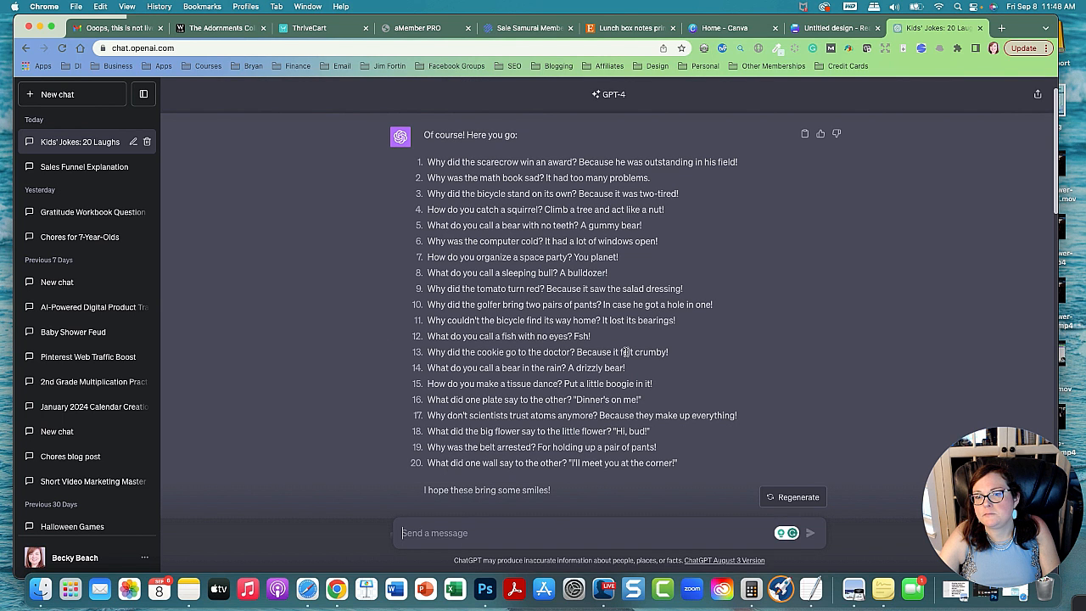
{"action": "scroll", "scroll_direction": "up", "scroll_amount": 3}
{"action": "type", "text": "w"}
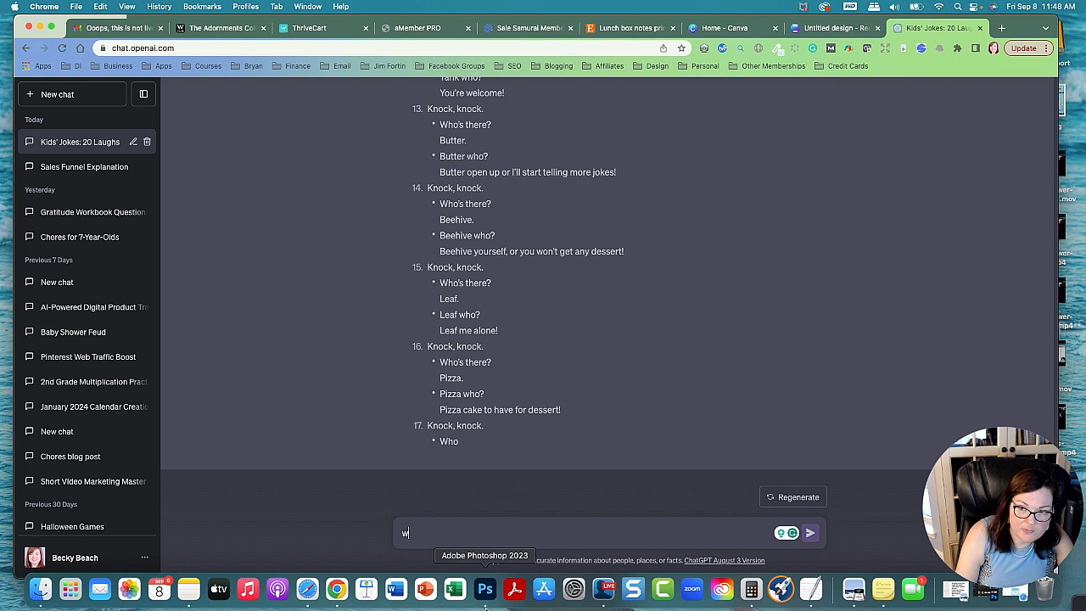
{"action": "type", "text": "rite the simple jo"}
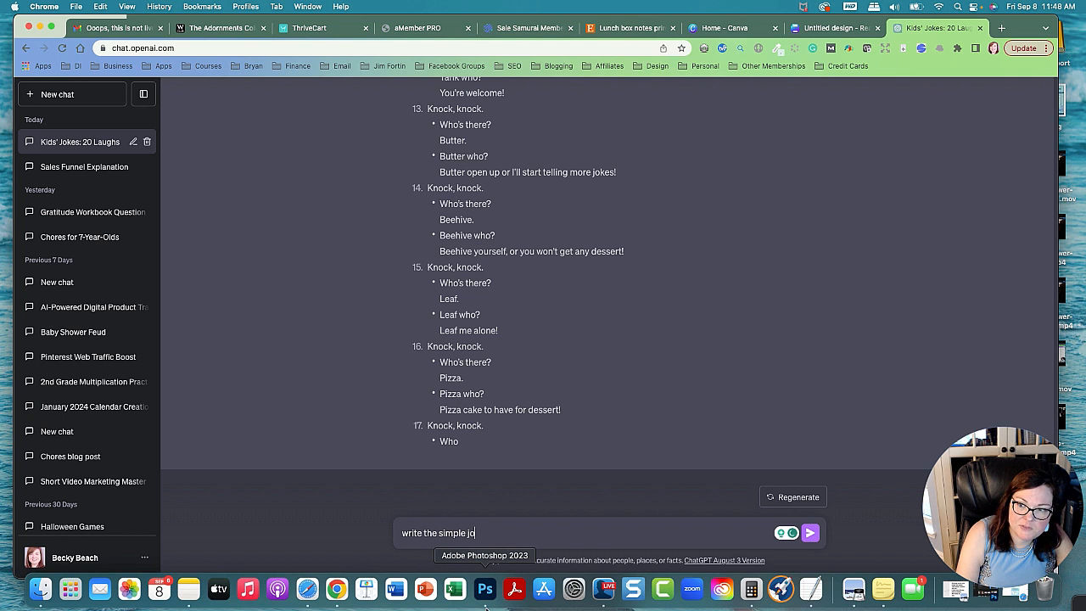
{"action": "type", "text": "kes"}
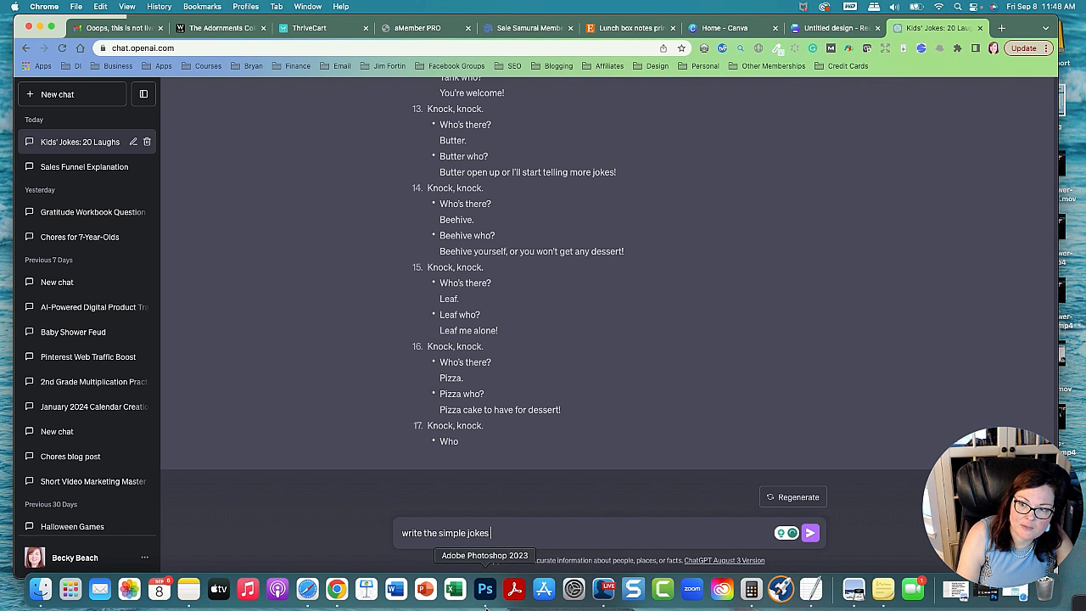
{"action": "type", "text": "qu"}
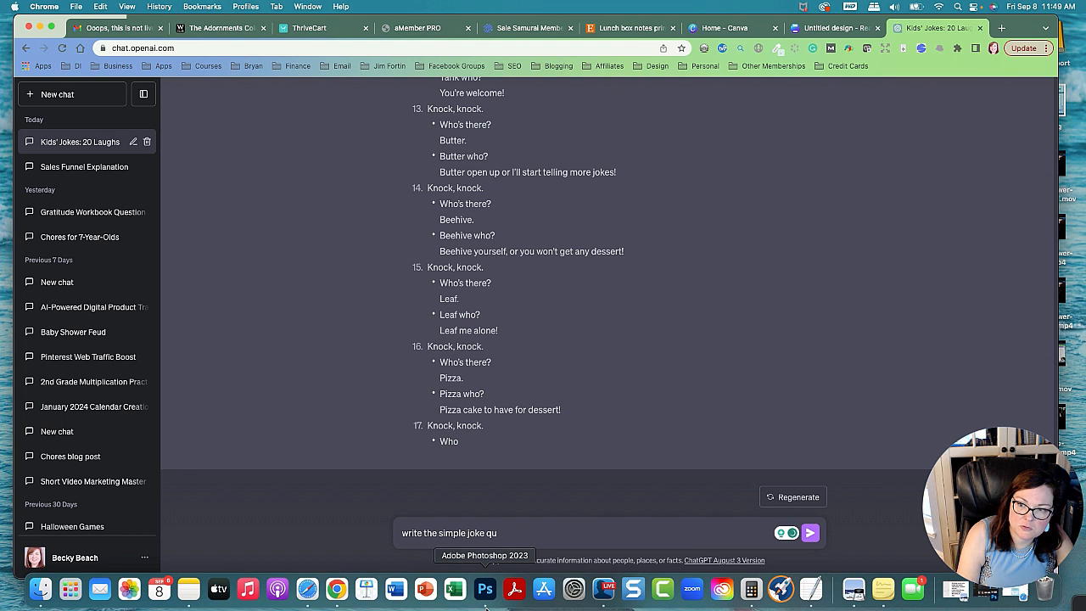
{"action": "type", "text": "estions by"}
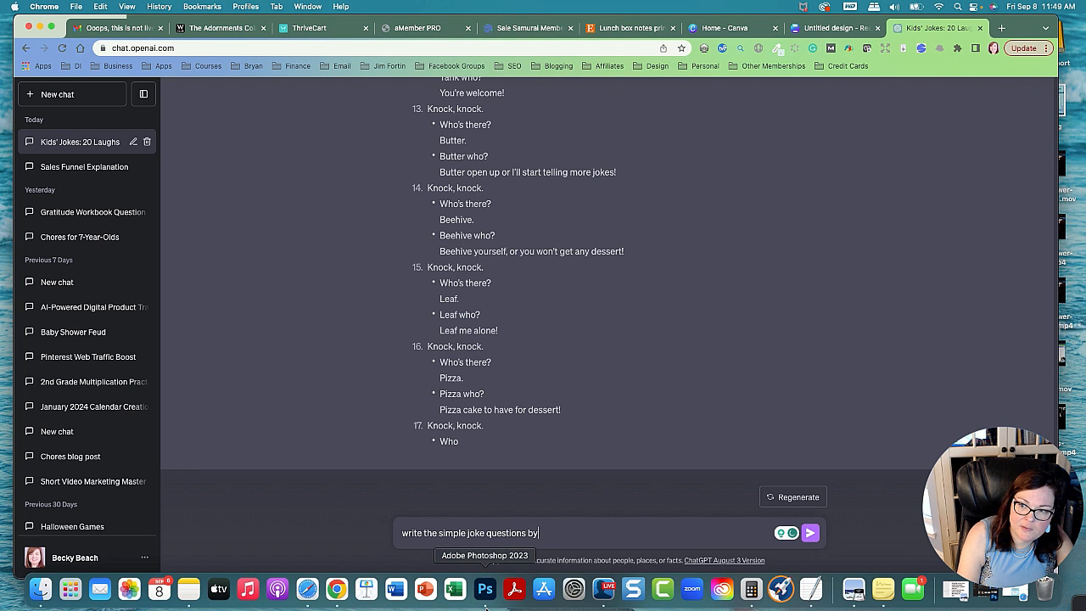
{"action": "left_click", "coordinate": [810, 533]}
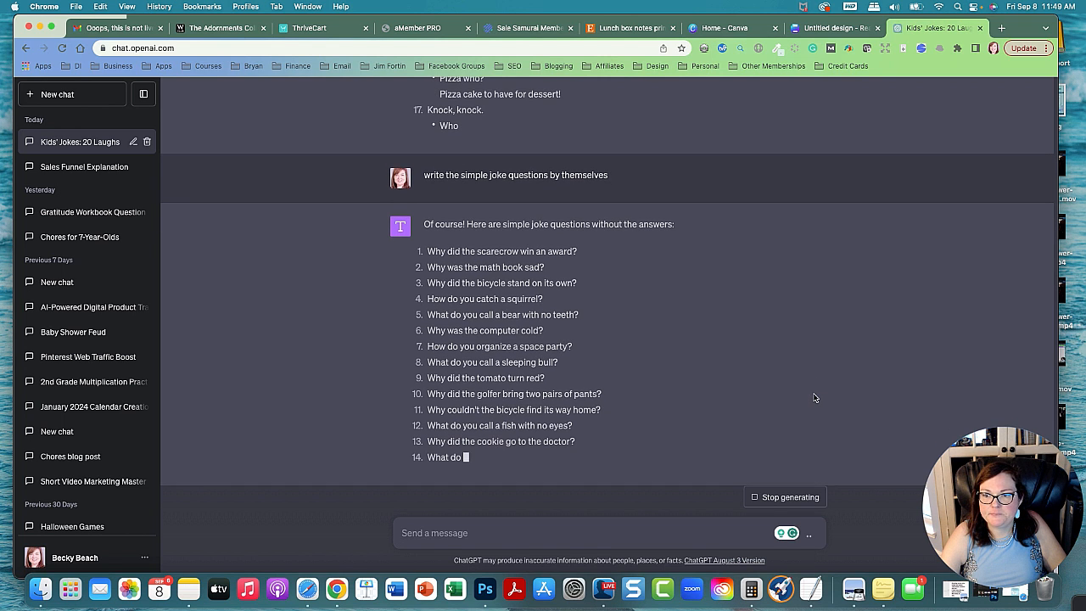
{"action": "scroll", "scroll_direction": "down", "scroll_amount": 3}
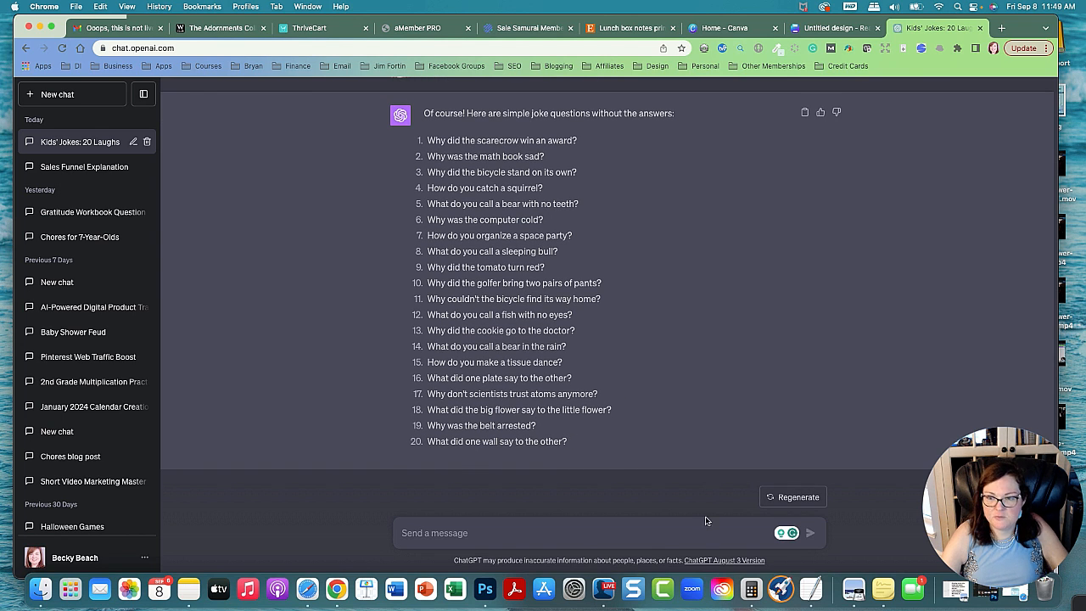
Ask ChatGPT for the joke answers by themselves, then return to the Canva design.
{"action": "type", "text": "write the an"}
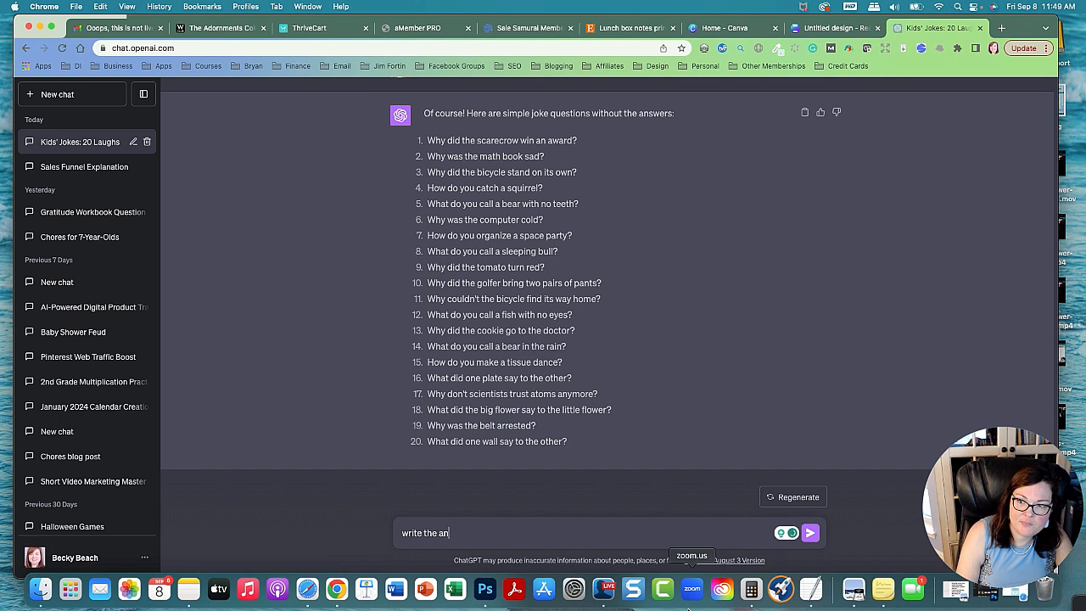
{"action": "type", "text": "swer by itself"}
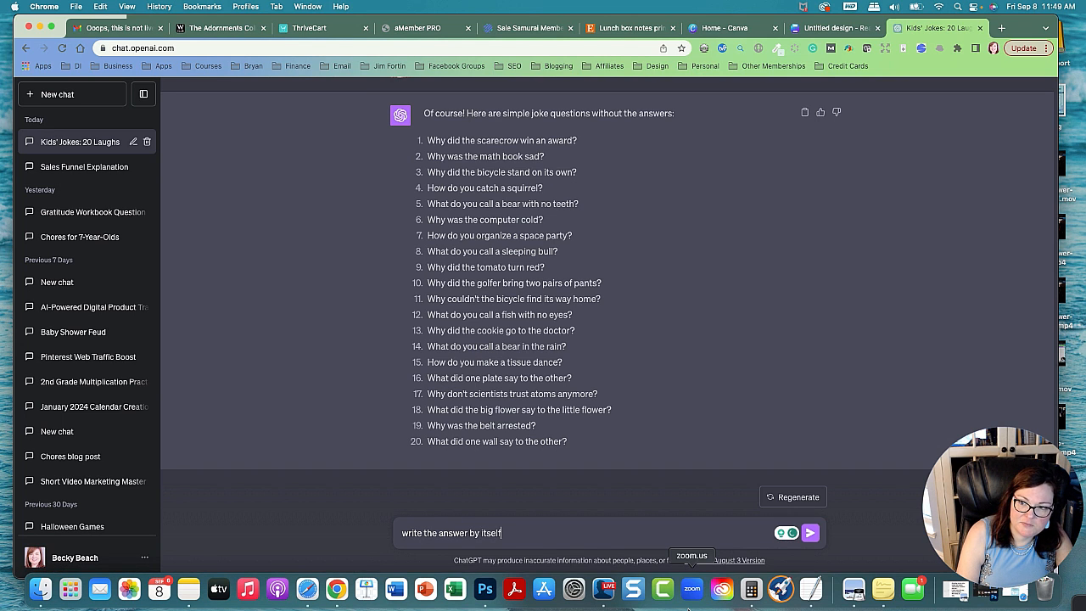
{"action": "left_click", "coordinate": [810, 533]}
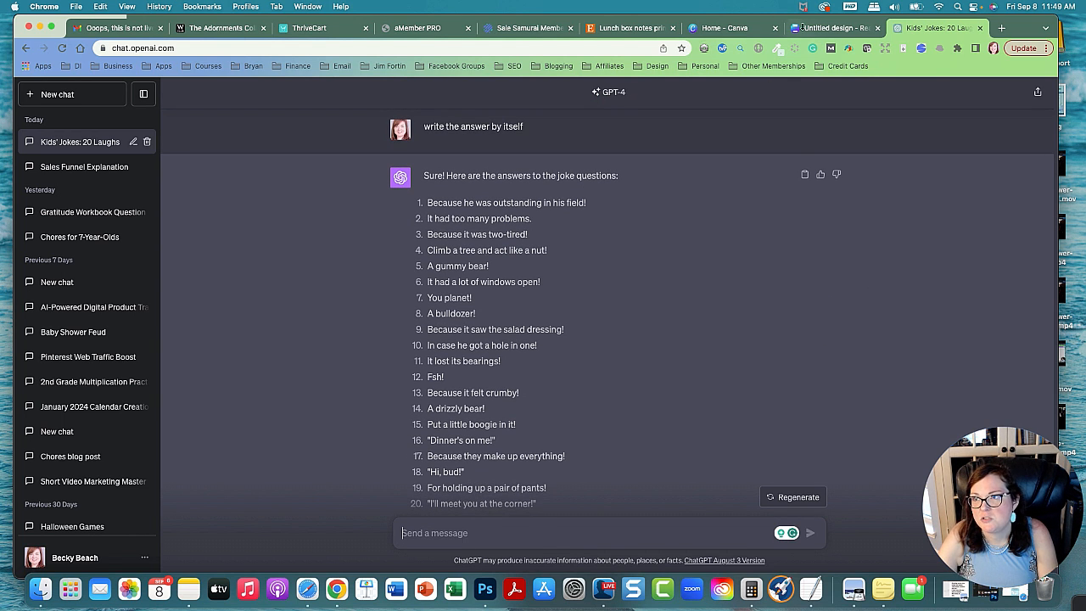
{"action": "left_click", "coordinate": [834, 27]}
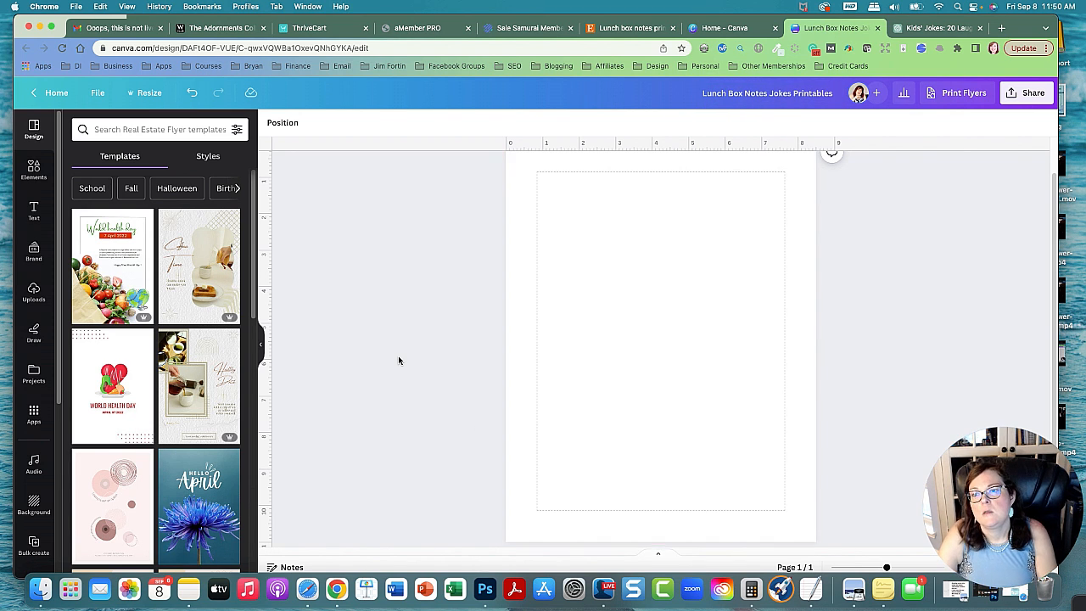
Add a vertical center guide through view settings and insert a square shape.
{"action": "left_click", "coordinate": [98, 92]}
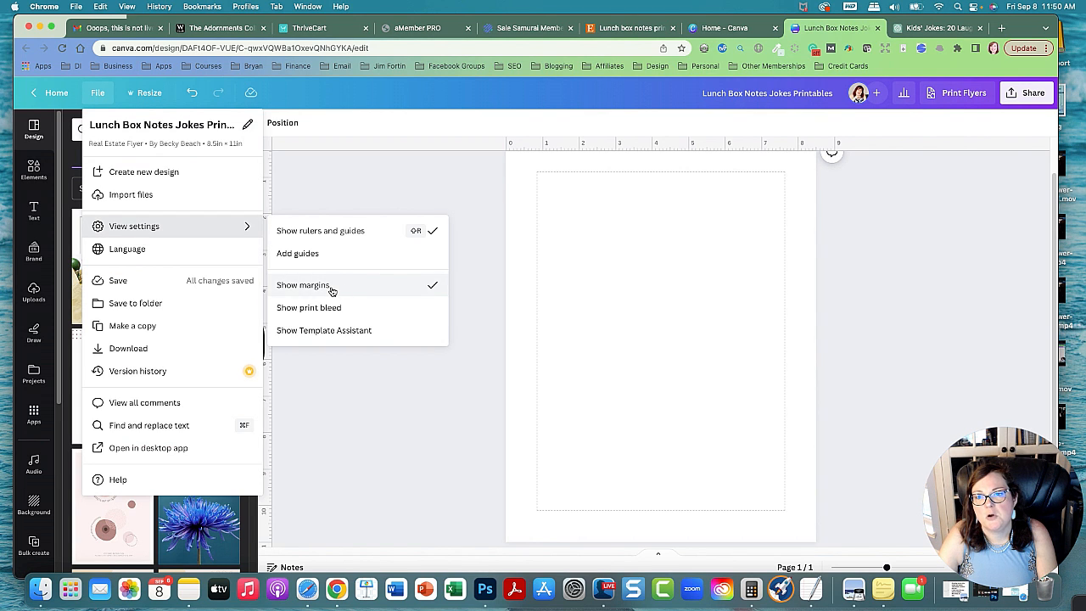
{"action": "mouse_move", "coordinate": [344, 293]}
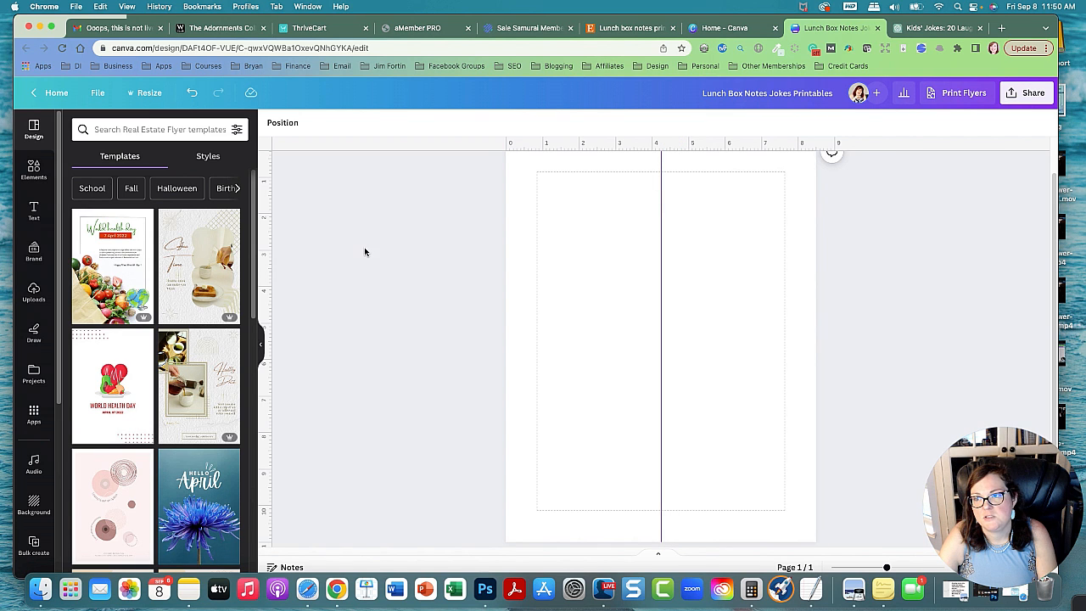
{"action": "left_click", "coordinate": [34, 170]}
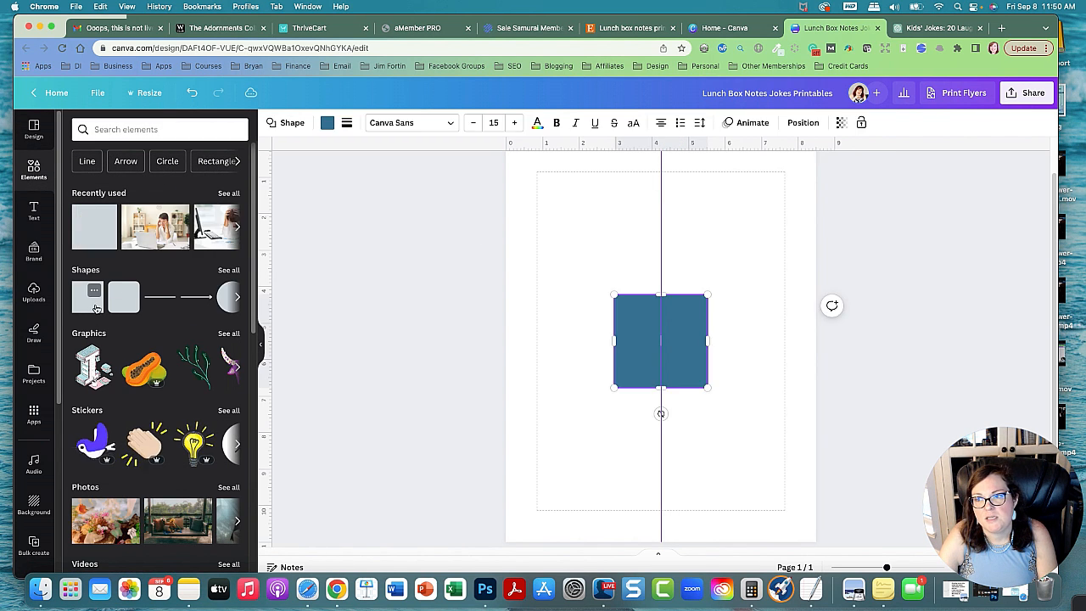
Remove the square's fill and give it a thin dashed border.
{"action": "left_click", "coordinate": [327, 123]}
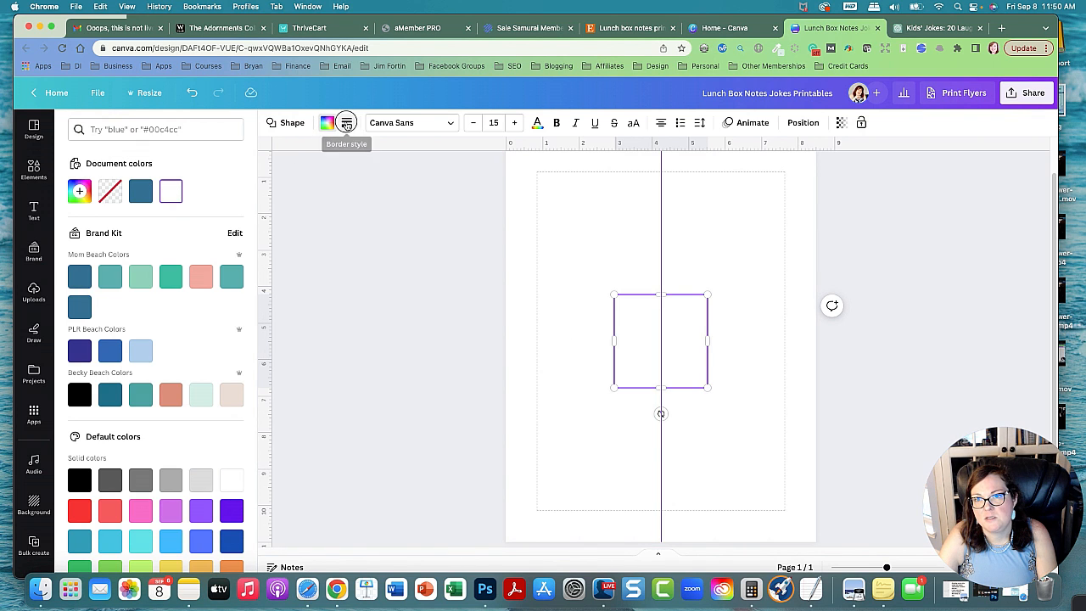
{"action": "left_click", "coordinate": [346, 122]}
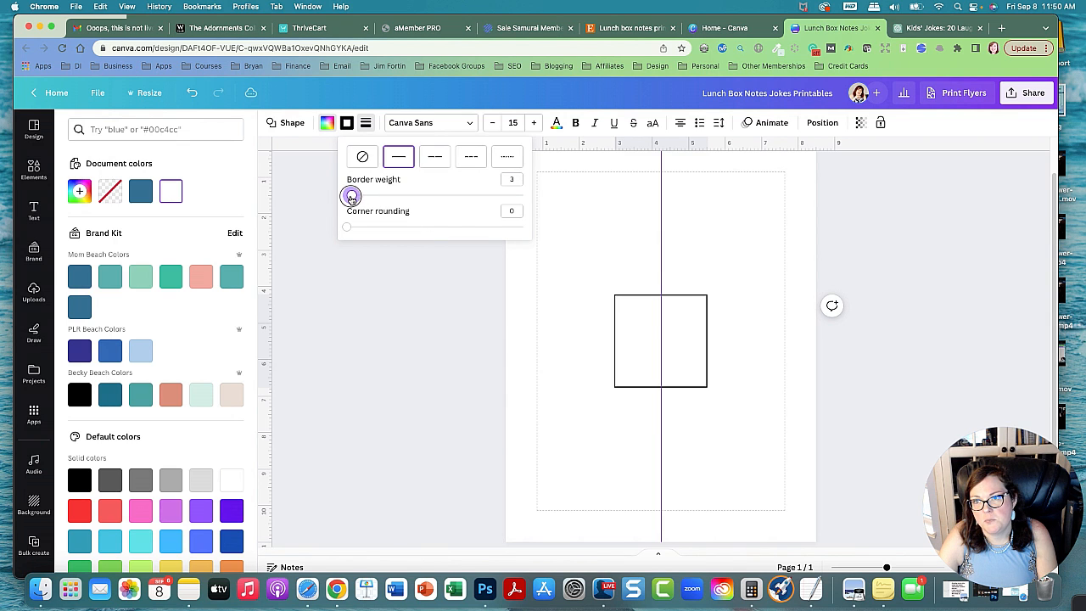
{"action": "left_click", "coordinate": [434, 156]}
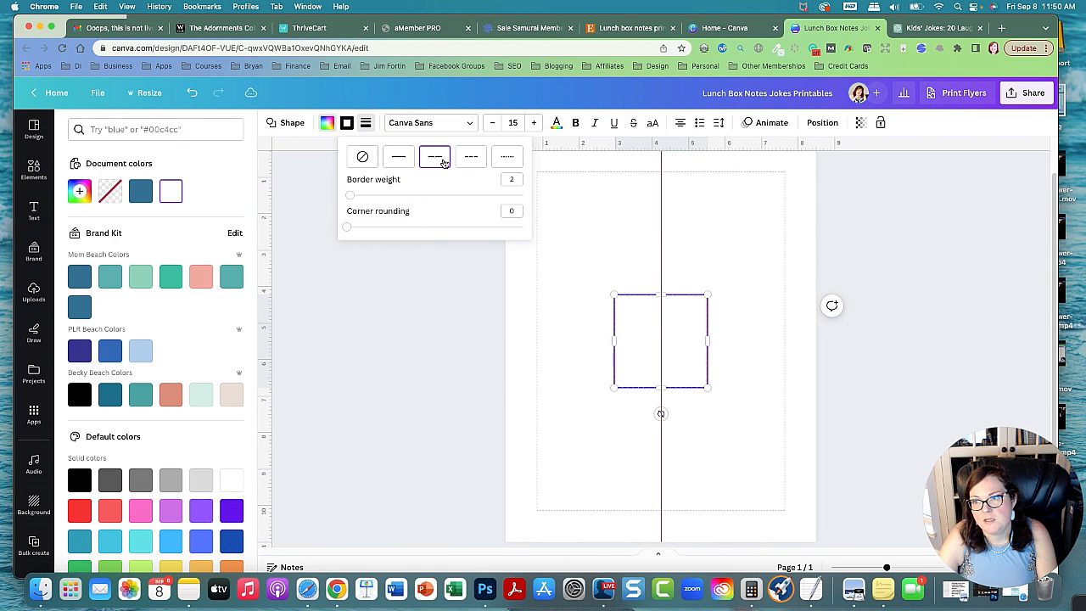
{"action": "left_click", "coordinate": [34, 170]}
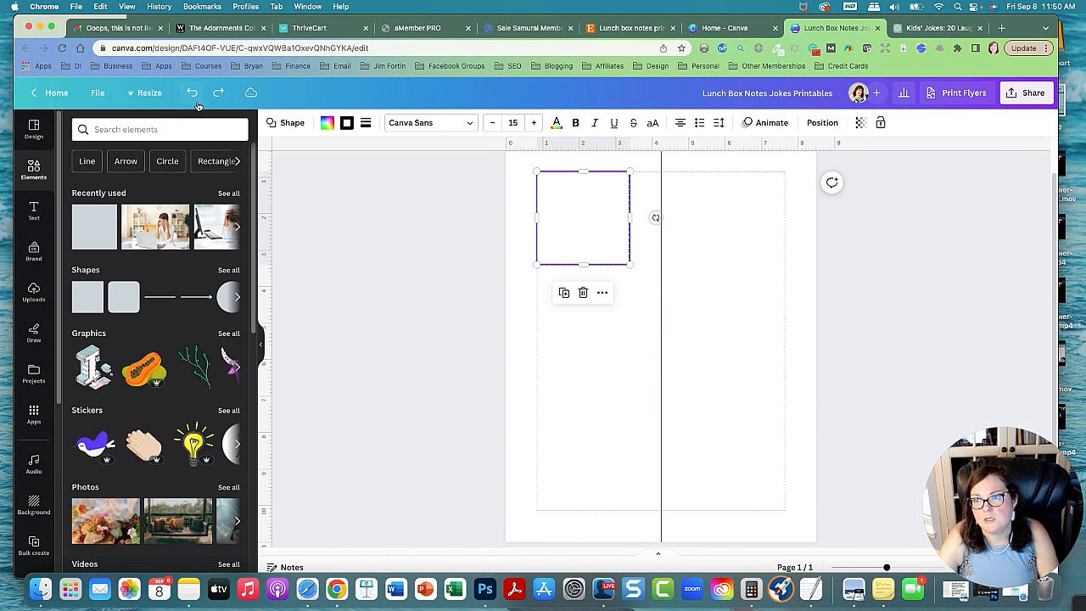
Resize the dashed box and duplicate it into a 2×3 grid fitted to the page.
{"action": "left_click_drag", "start_coordinate": [629, 264], "coordinate": [642, 275]}
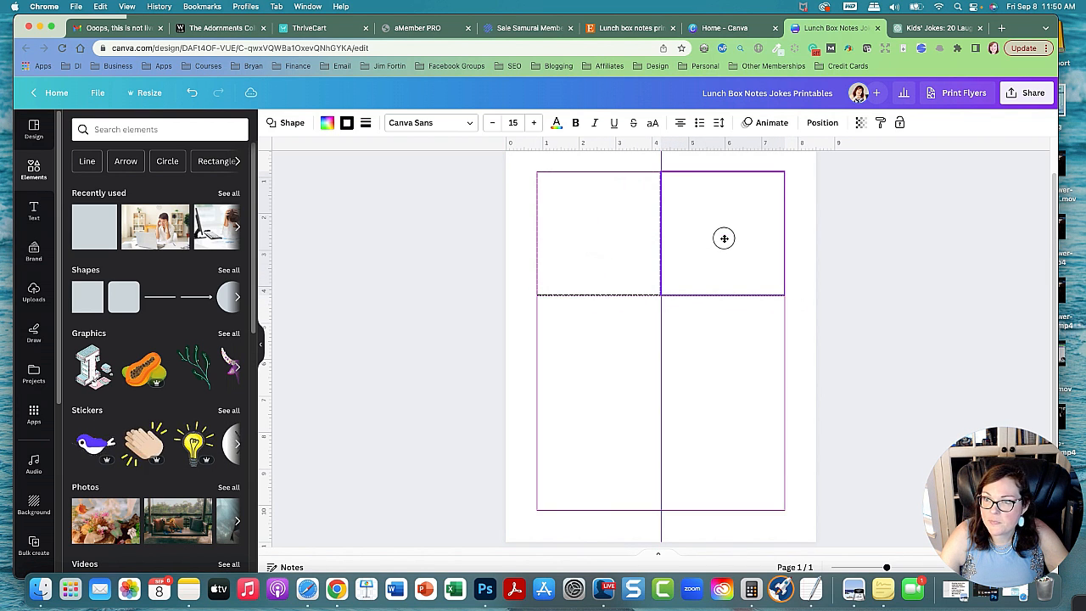
{"action": "left_click", "coordinate": [723, 238]}
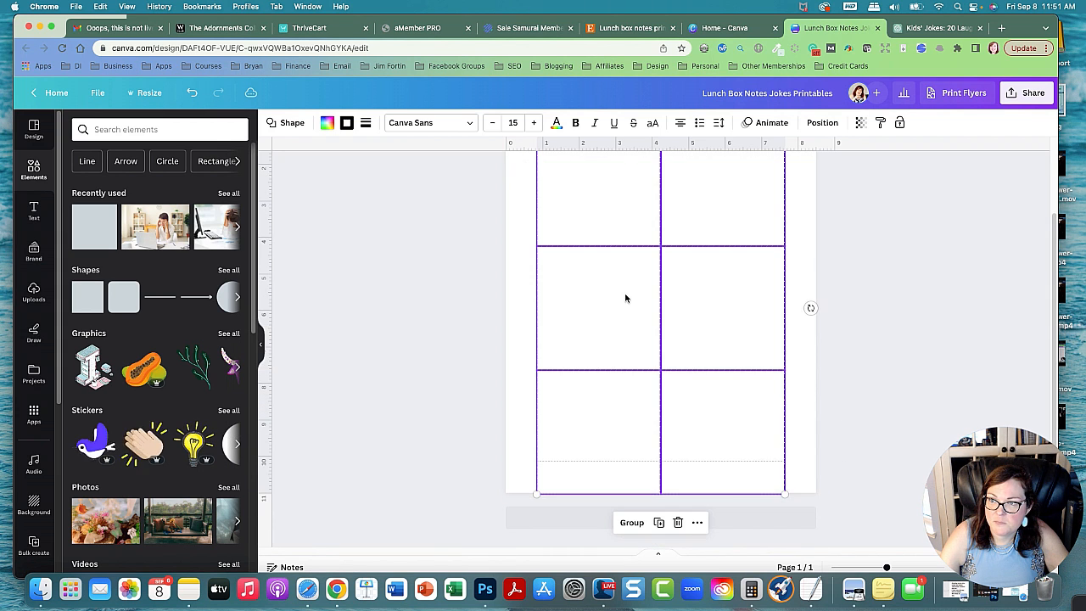
{"action": "left_click_drag", "start_coordinate": [784, 494], "coordinate": [758, 464]}
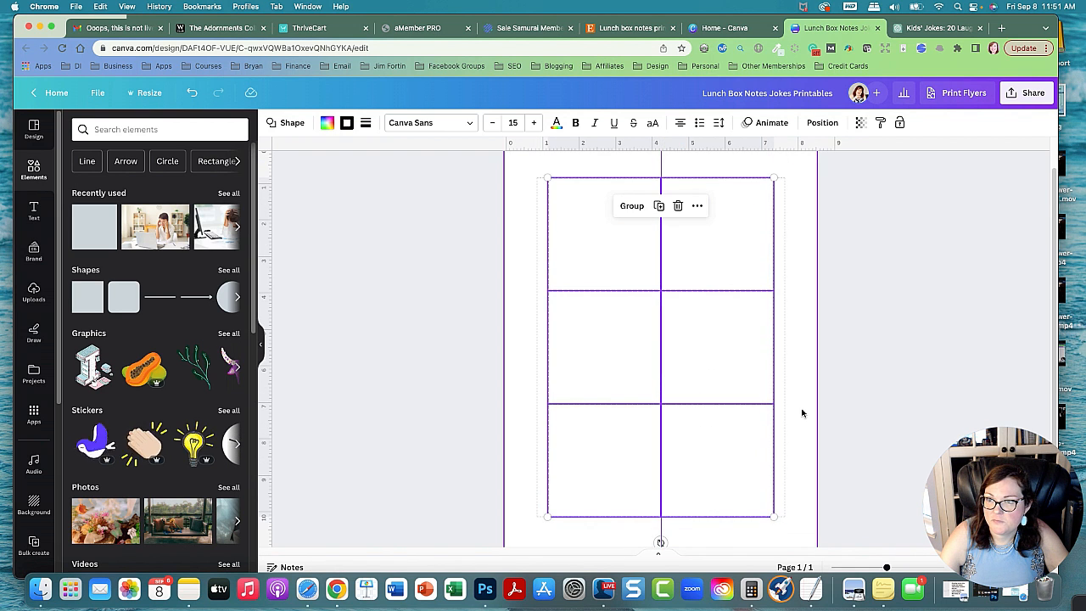
{"action": "left_click", "coordinate": [913, 375]}
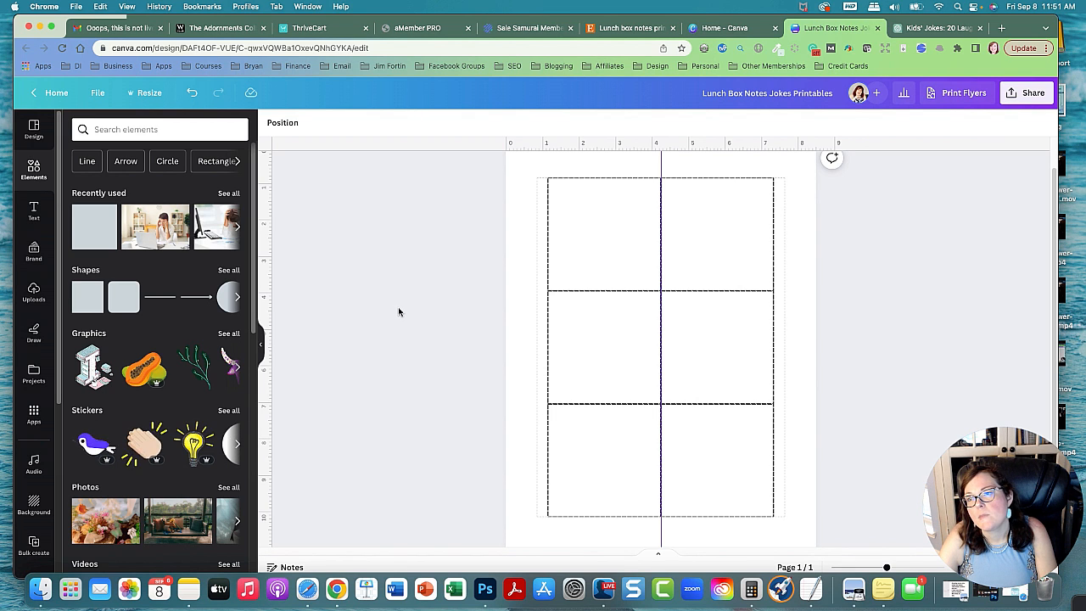
{"action": "mouse_move", "coordinate": [386, 286]}
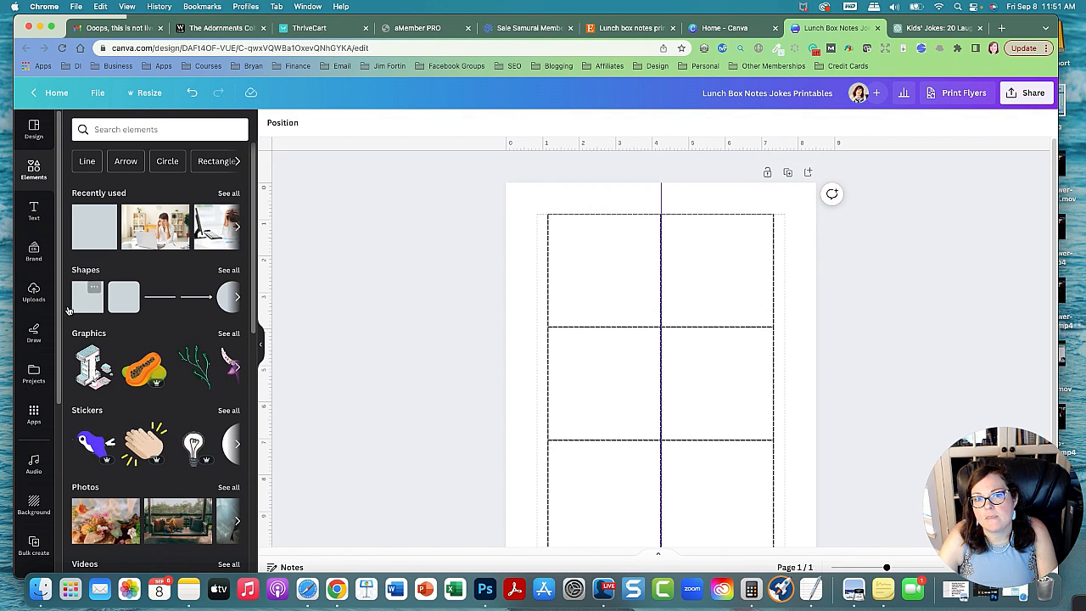
Add a heading reading 'Lunch Box Note Jokes'.
{"action": "left_click", "coordinate": [34, 211]}
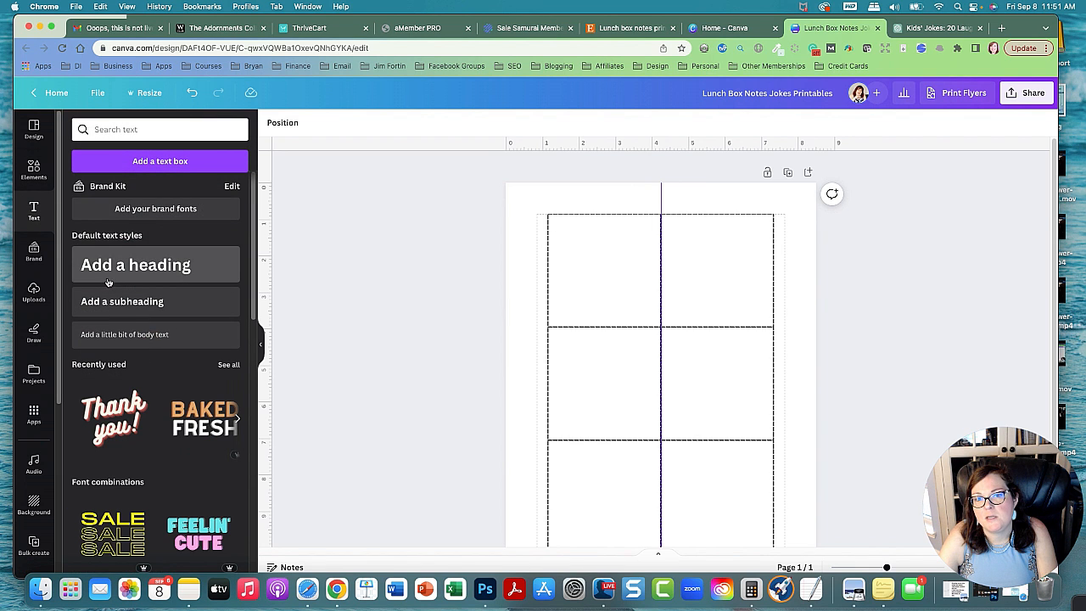
{"action": "left_click", "coordinate": [135, 264]}
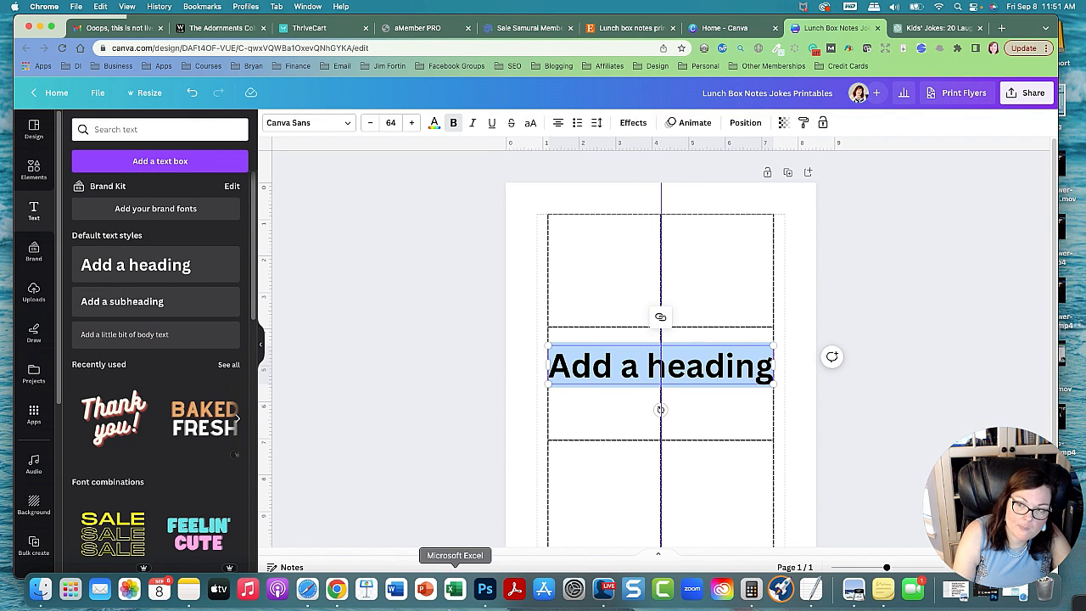
{"action": "key", "text": "delete"}
{"action": "type", "text": "Lunch Box Note"}
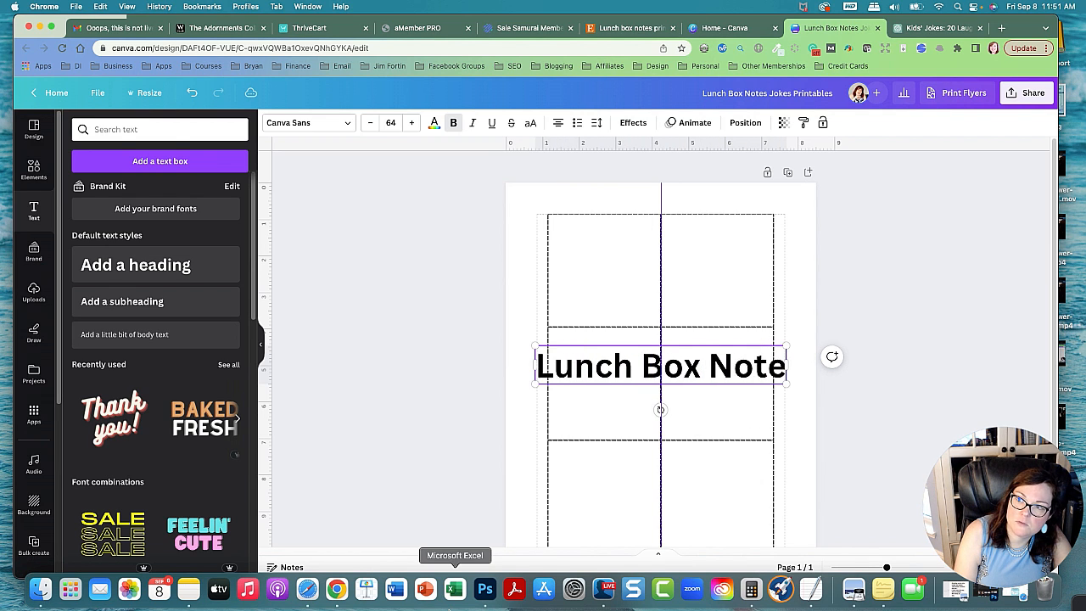
{"action": "type", "text": "Jokes!"}
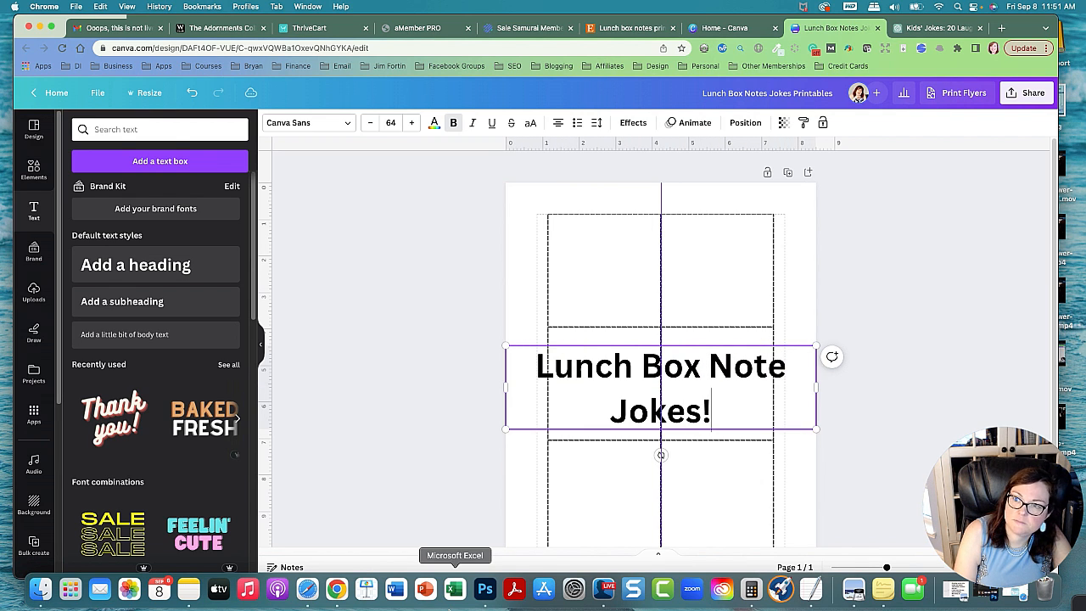
{"action": "key", "text": "Backspace"}
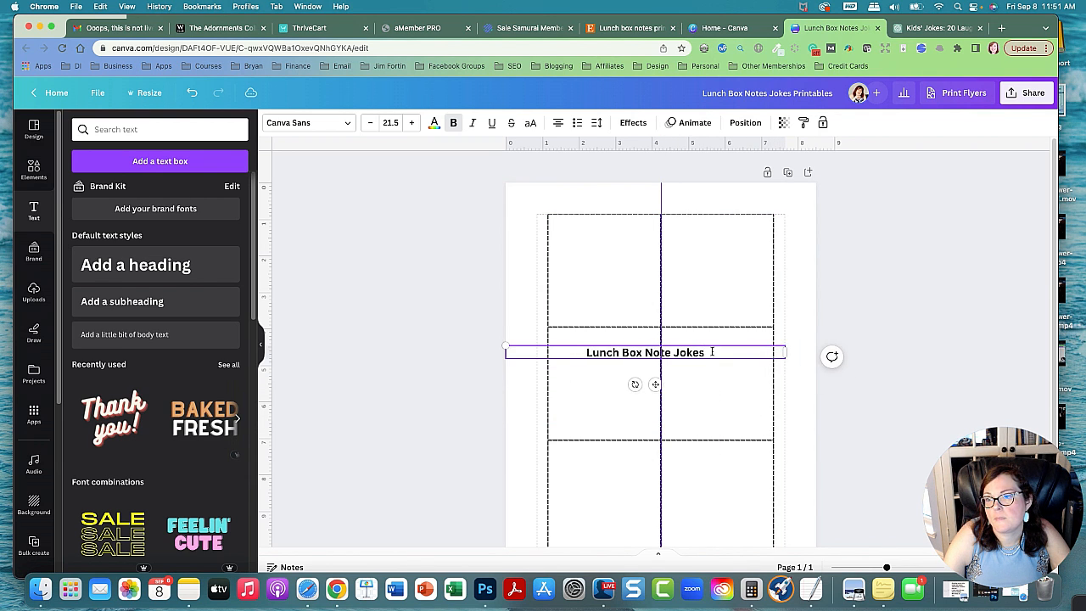
Centre the title at the top above the grid and set it in Alice font.
{"action": "left_click_drag", "start_coordinate": [645, 352], "coordinate": [647, 207]}
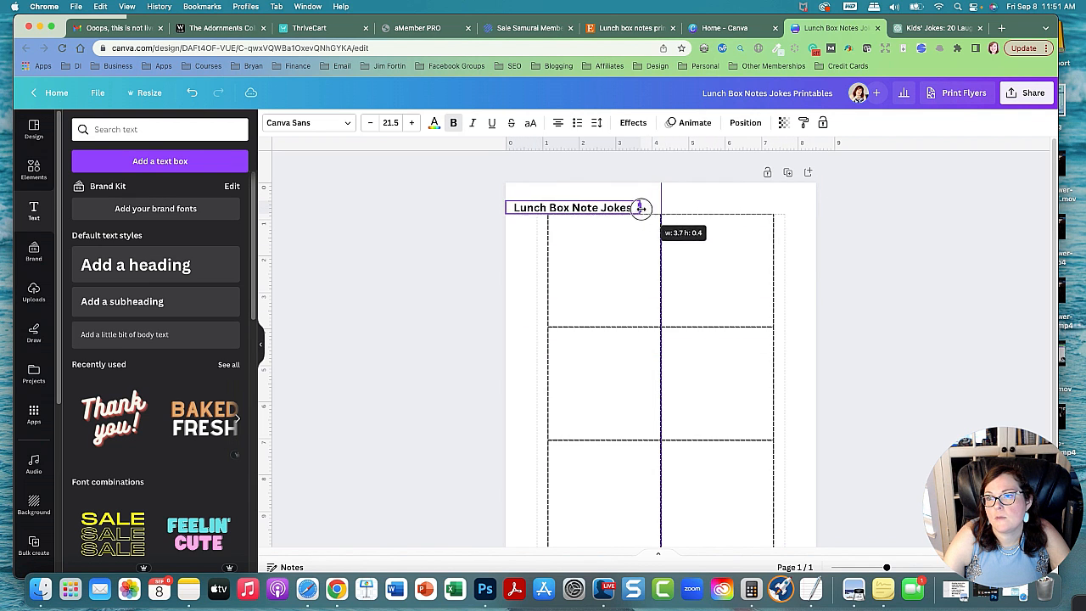
{"action": "left_click_drag", "start_coordinate": [577, 207], "coordinate": [660, 198]}
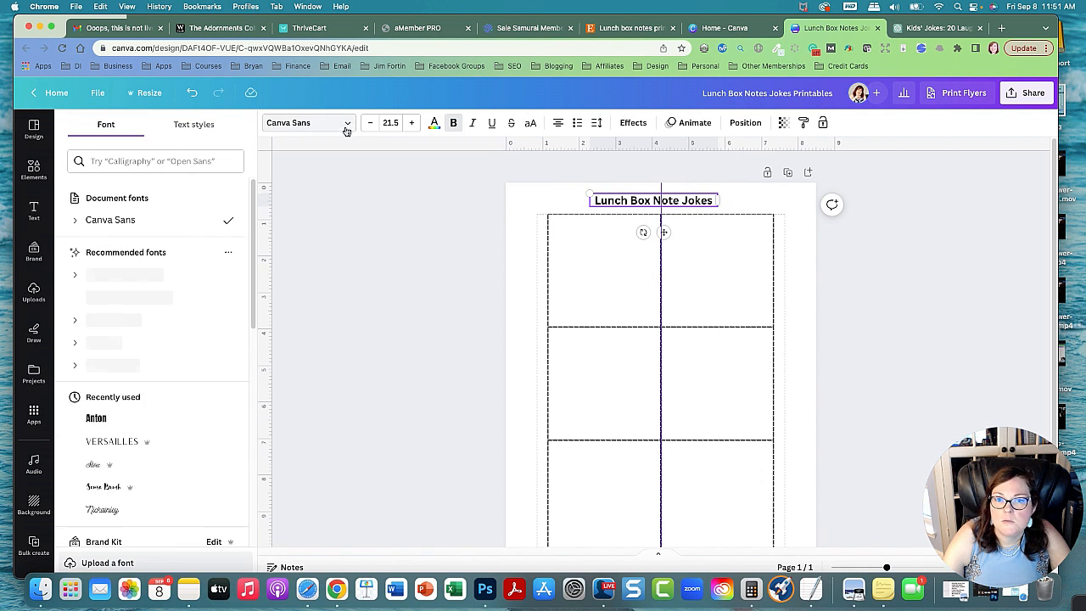
{"action": "scroll", "scroll_direction": "down", "scroll_amount": 3}
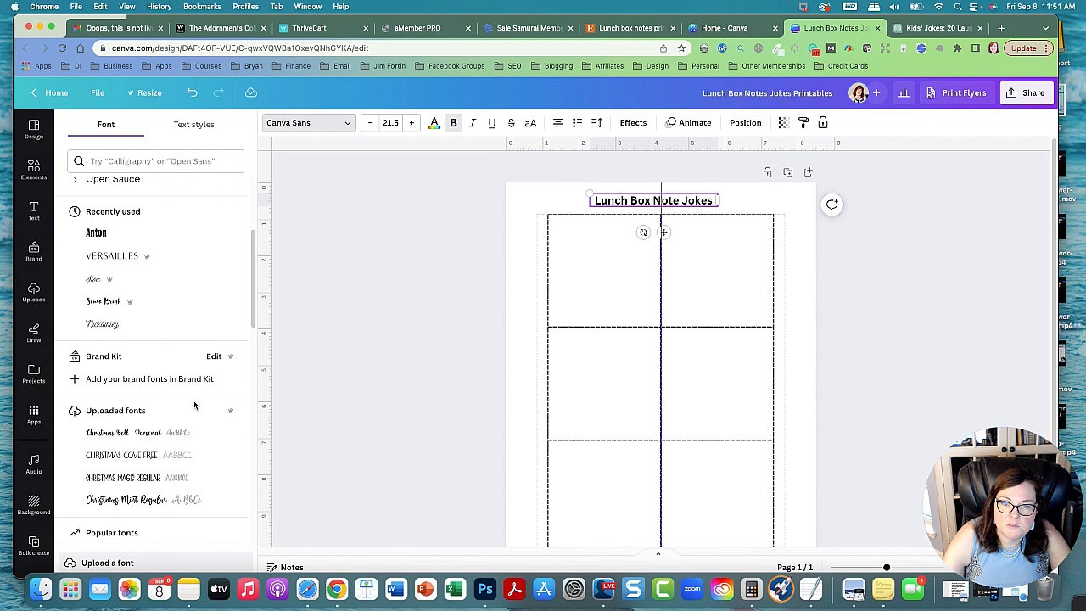
{"action": "left_click", "coordinate": [96, 453]}
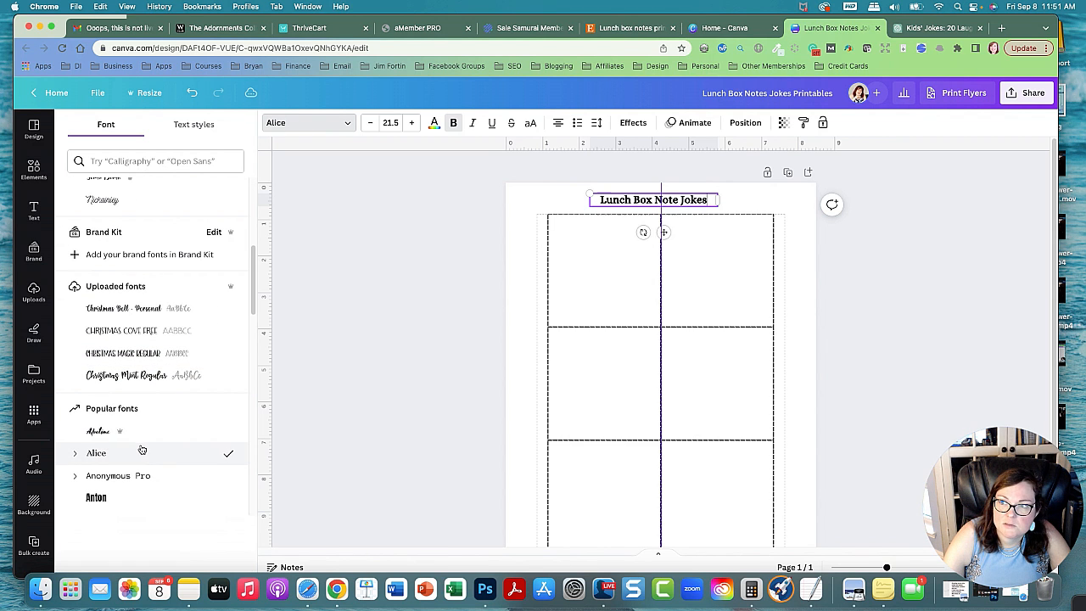
{"action": "left_click", "coordinate": [33, 209]}
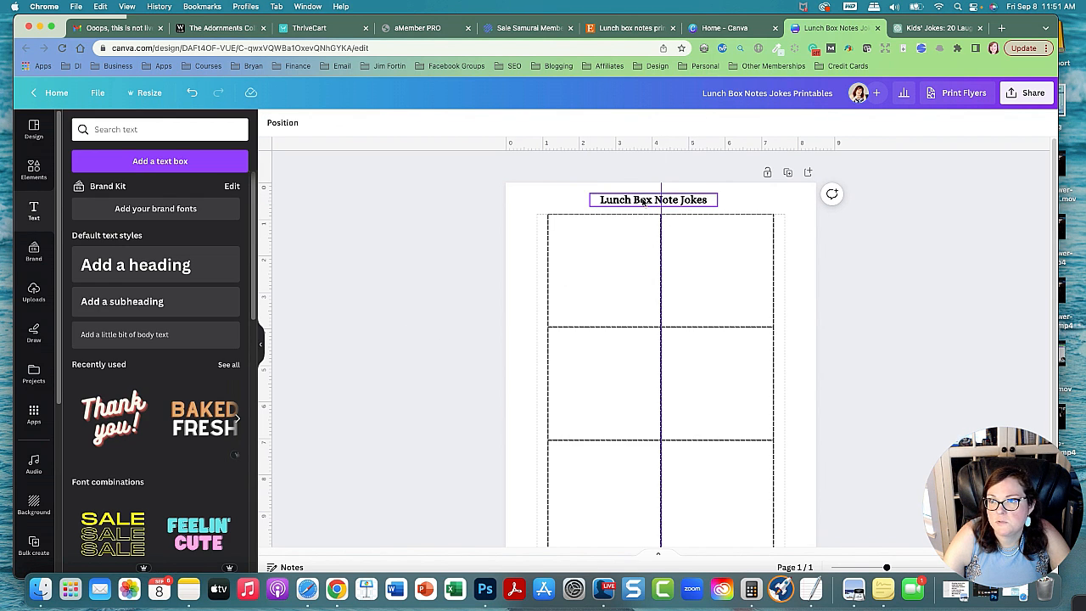
{"action": "left_click", "coordinate": [653, 200]}
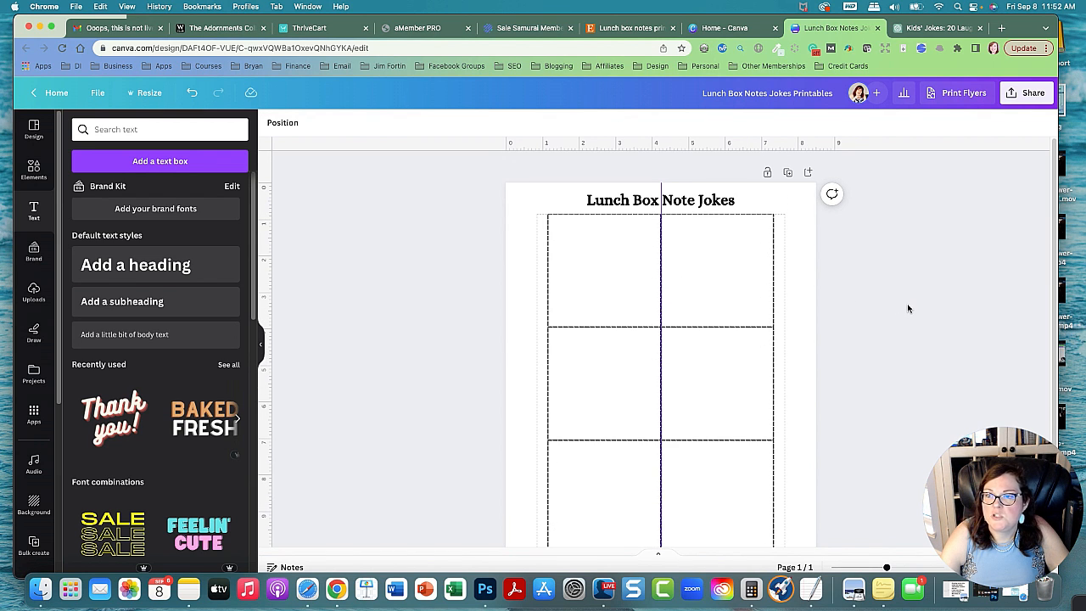
{"action": "mouse_move", "coordinate": [308, 312]}
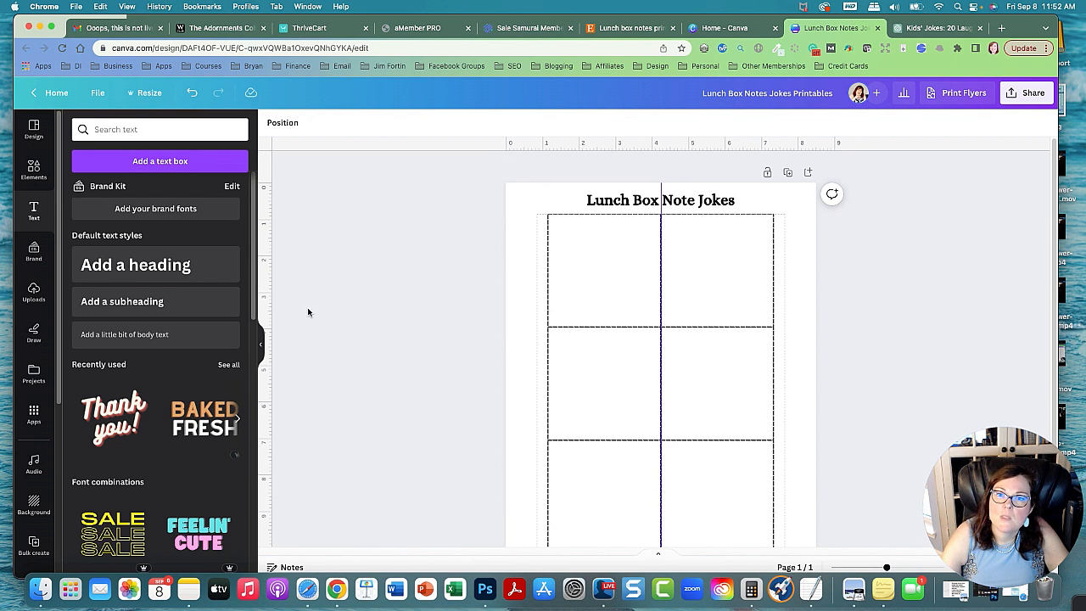
{"action": "mouse_move", "coordinate": [136, 344]}
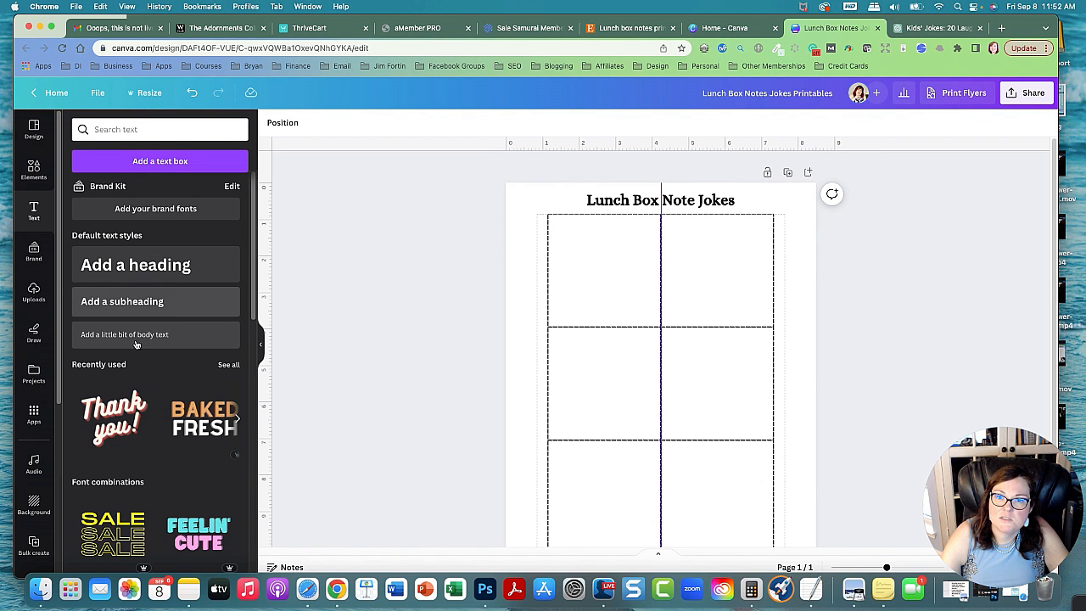
Add a body text line and set both it and the title to the Hey Gotcha! font.
{"action": "left_click", "coordinate": [124, 334]}
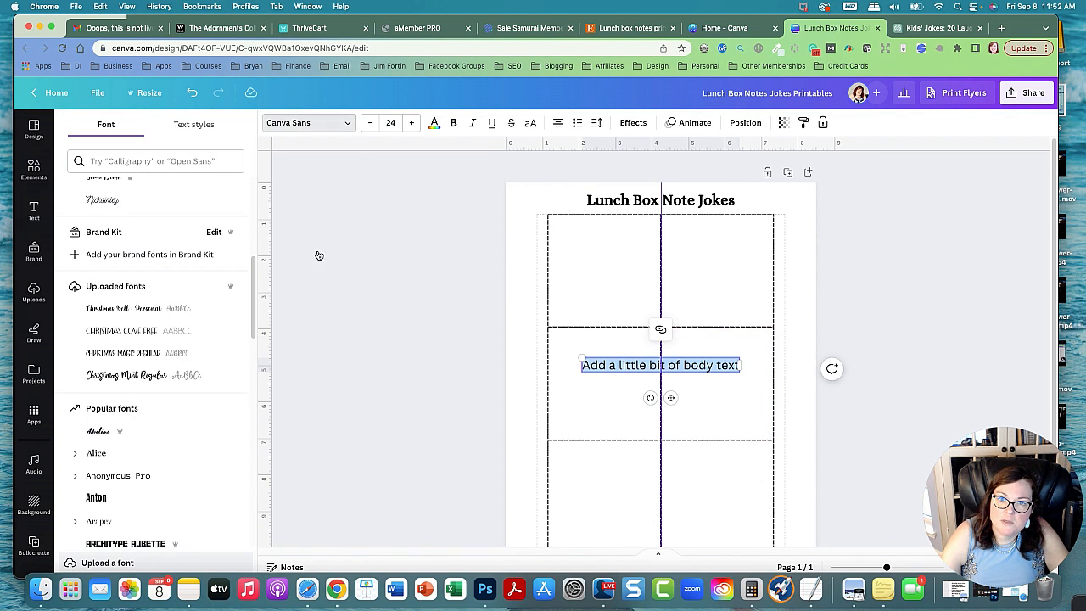
{"action": "scroll", "scroll_direction": "down", "scroll_amount": 3}
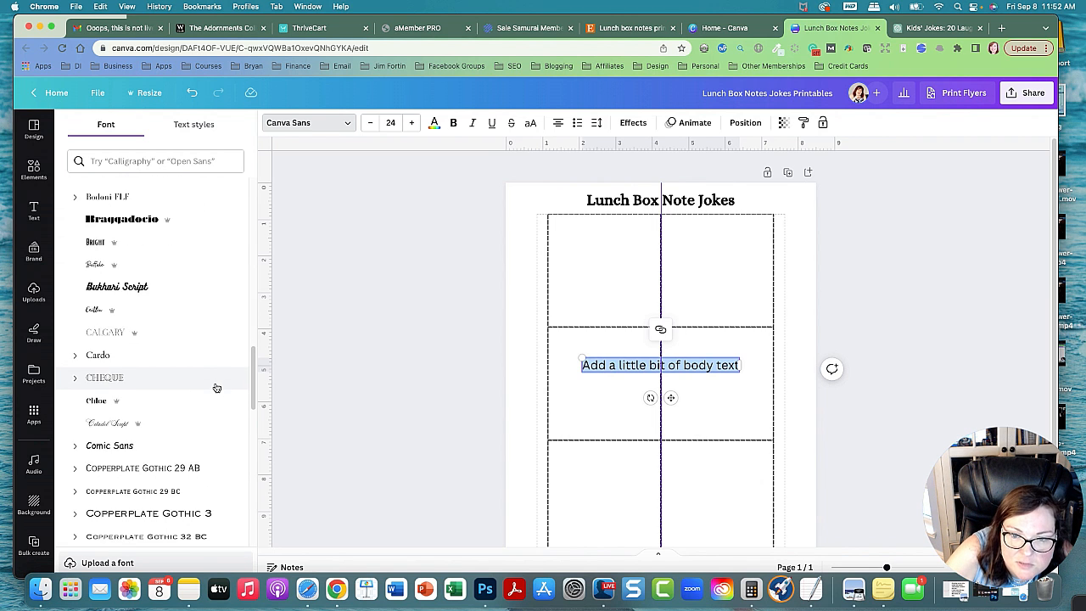
{"action": "scroll", "scroll_direction": "down", "scroll_amount": 3}
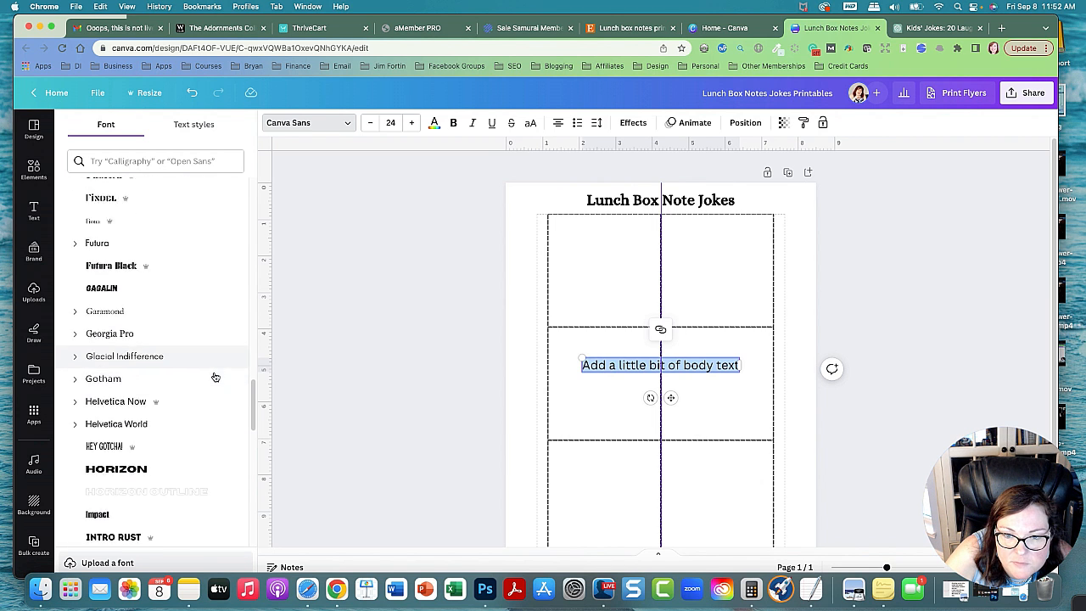
{"action": "left_click", "coordinate": [104, 440]}
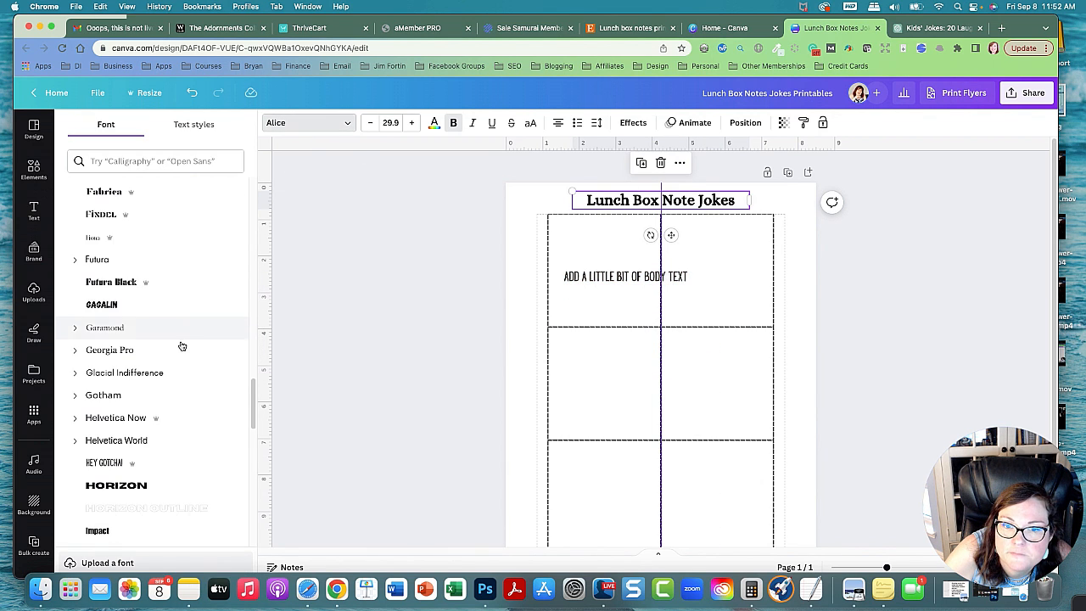
{"action": "left_click", "coordinate": [104, 462]}
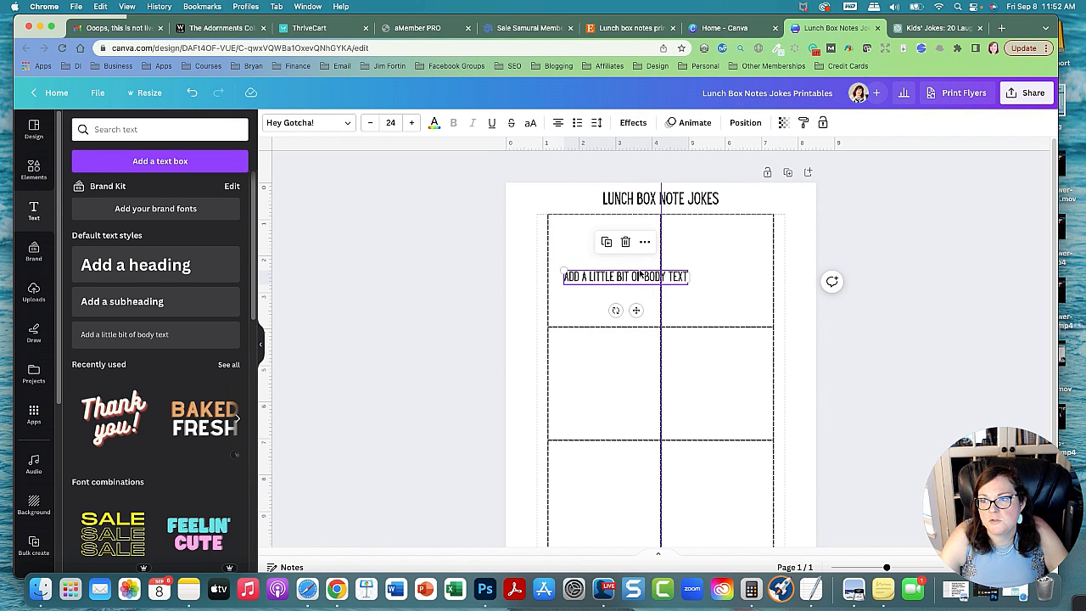
Shrink the body text to the box width and place it at the top of the first box.
{"action": "left_click_drag", "start_coordinate": [625, 276], "coordinate": [614, 311]}
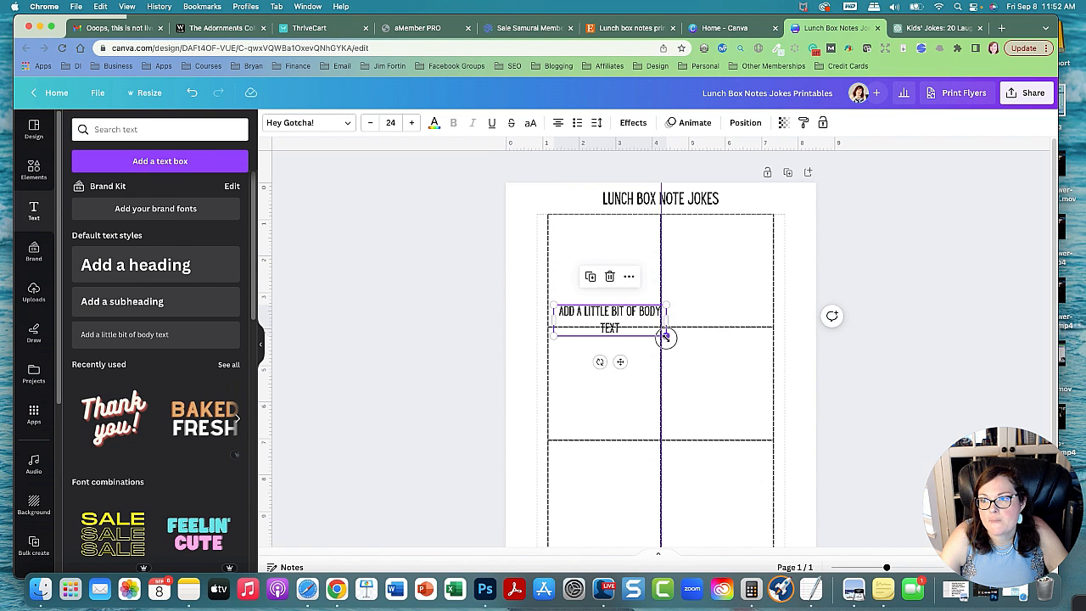
{"action": "left_click_drag", "start_coordinate": [666, 338], "coordinate": [658, 314]}
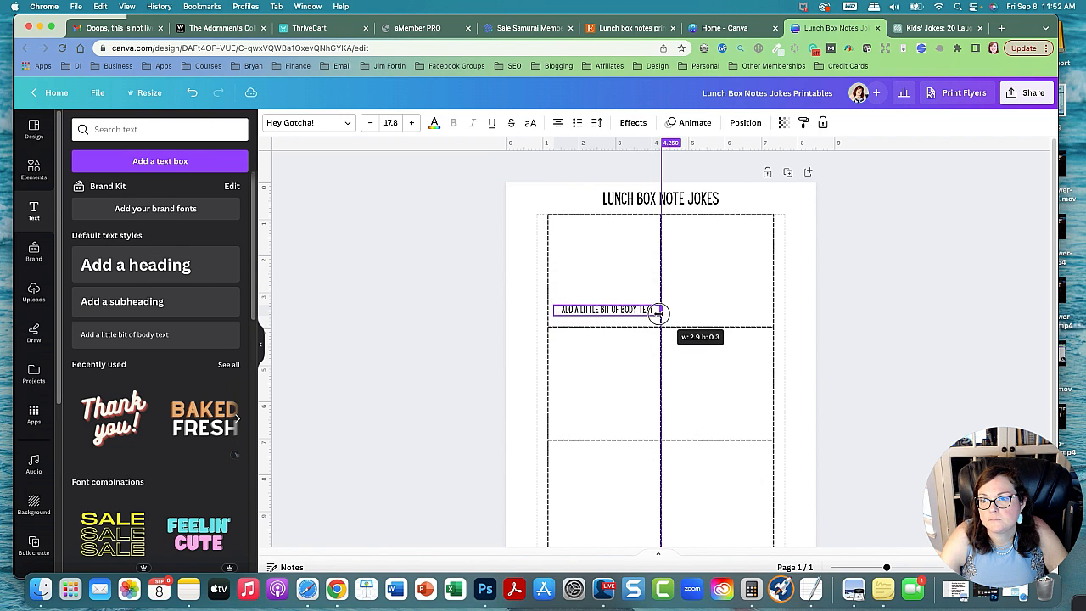
{"action": "left_click_drag", "start_coordinate": [660, 313], "coordinate": [658, 318]}
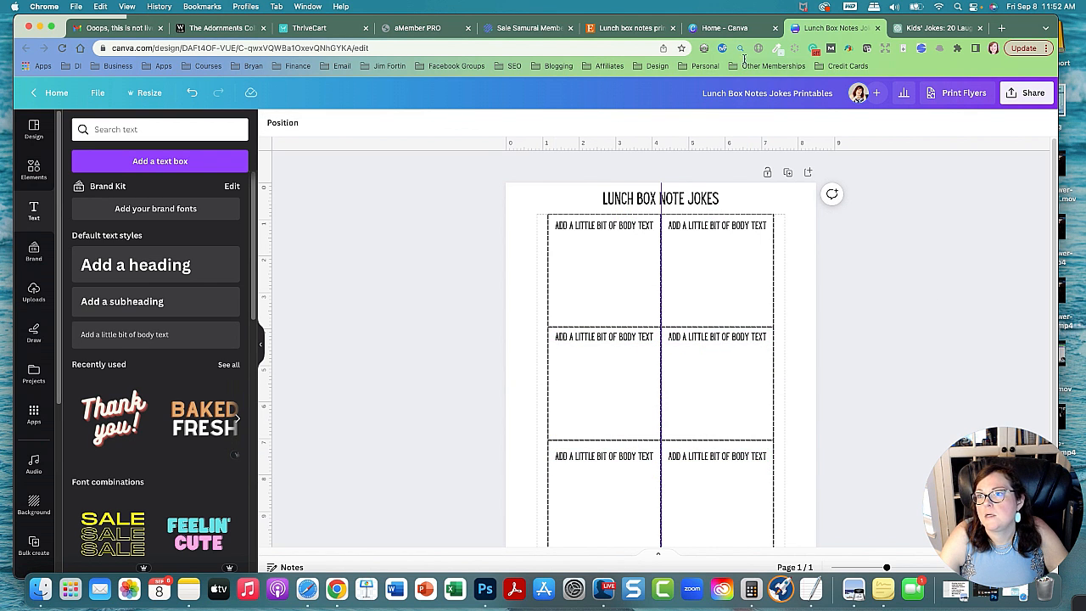
{"action": "left_click", "coordinate": [934, 27]}
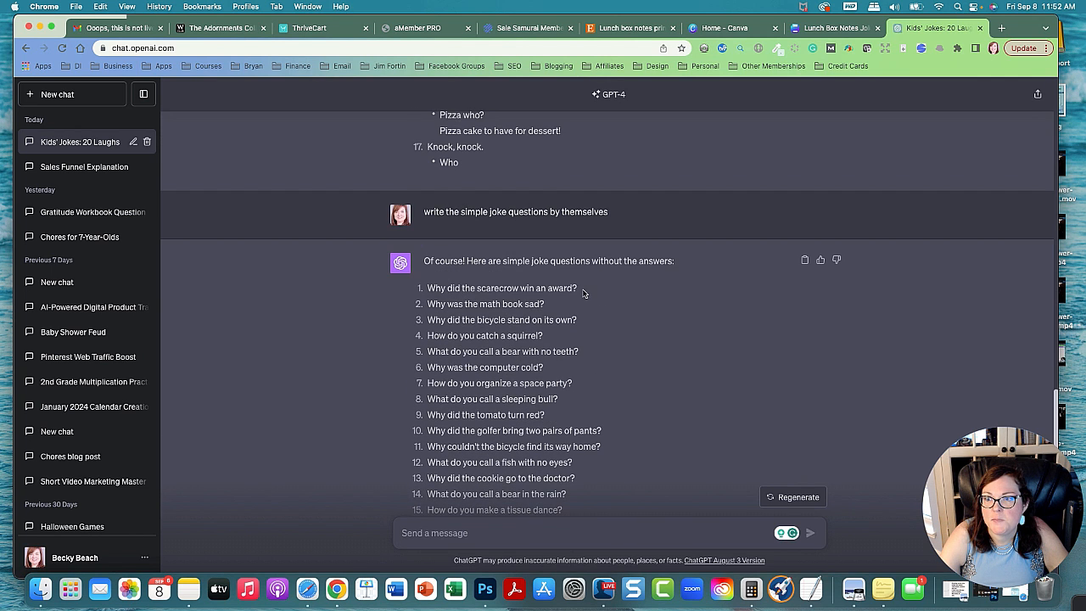
Put 'WHY DID THE SCARECROW WIN AN AWARD?' in the first box with a scarecrow graphic.
{"action": "right_click", "coordinate": [500, 288]}
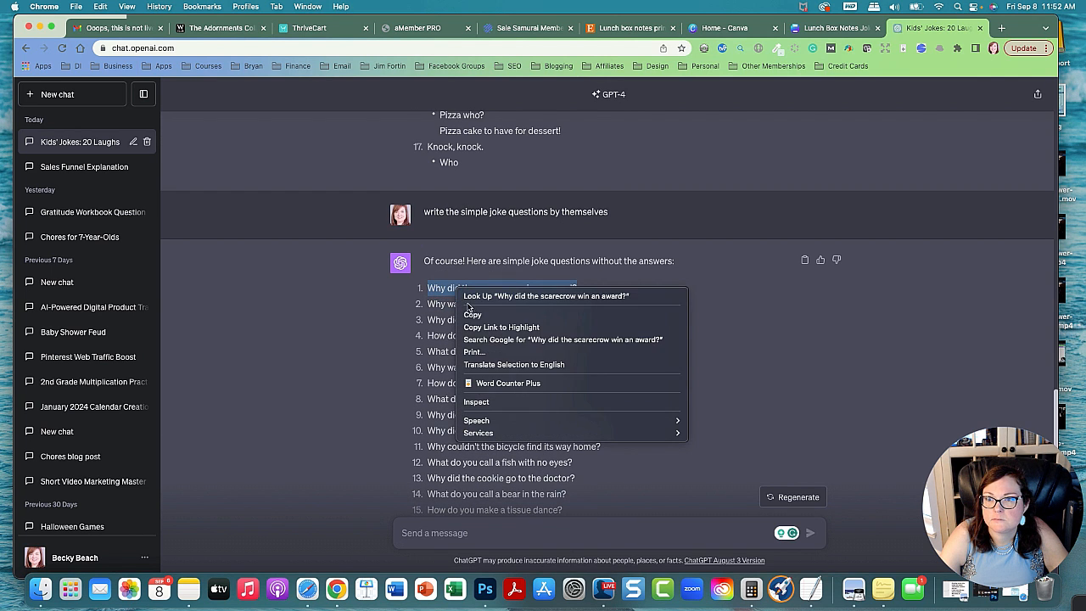
{"action": "left_click", "coordinate": [733, 27]}
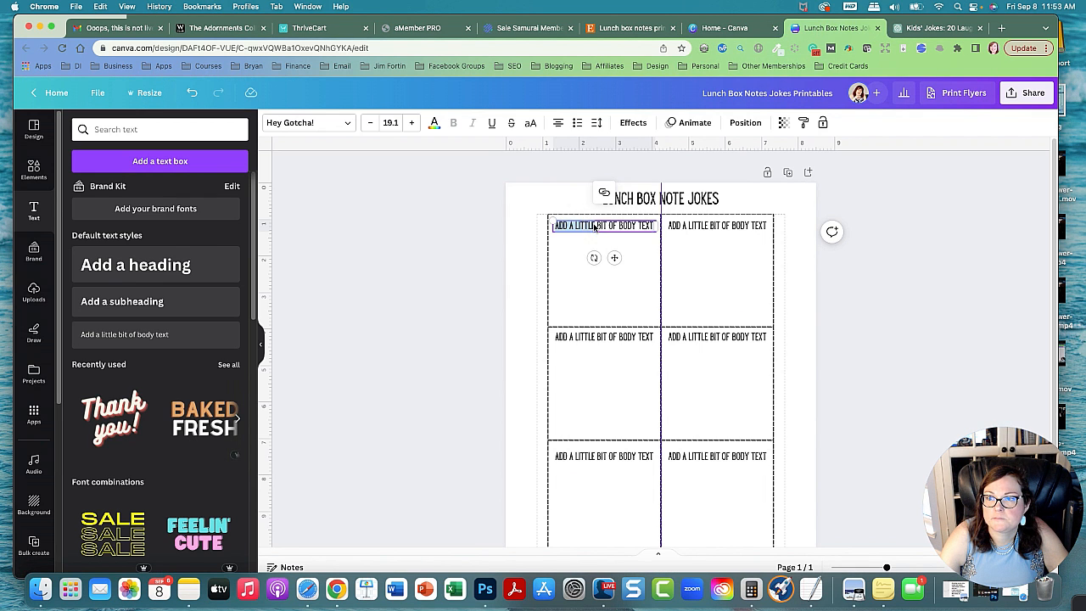
{"action": "type", "text": "WHY DID THE SCARECROW WIN AN AWARD?"}
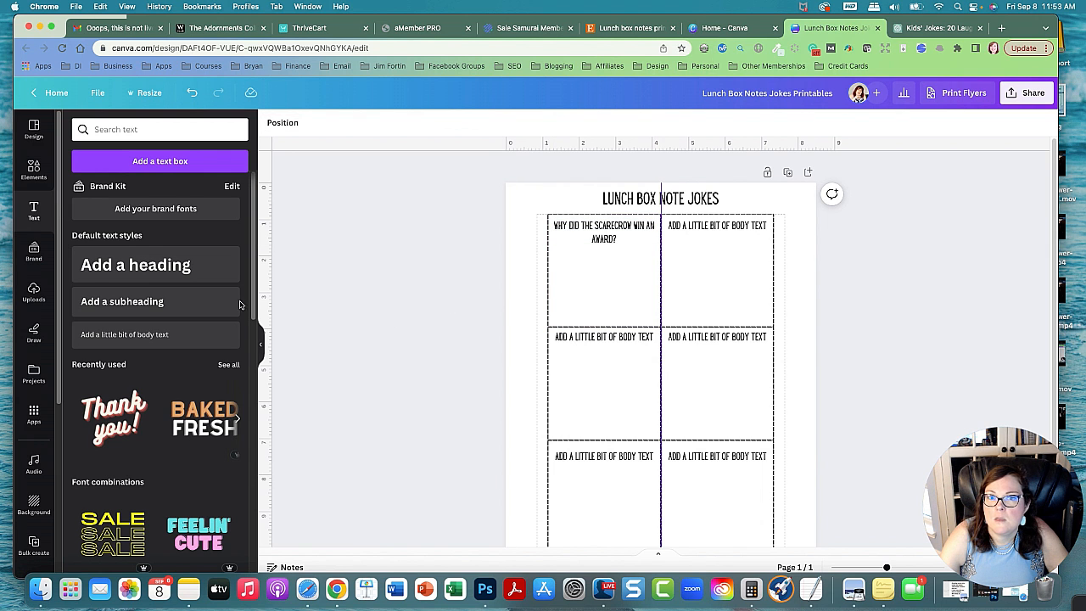
{"action": "left_click", "coordinate": [33, 169]}
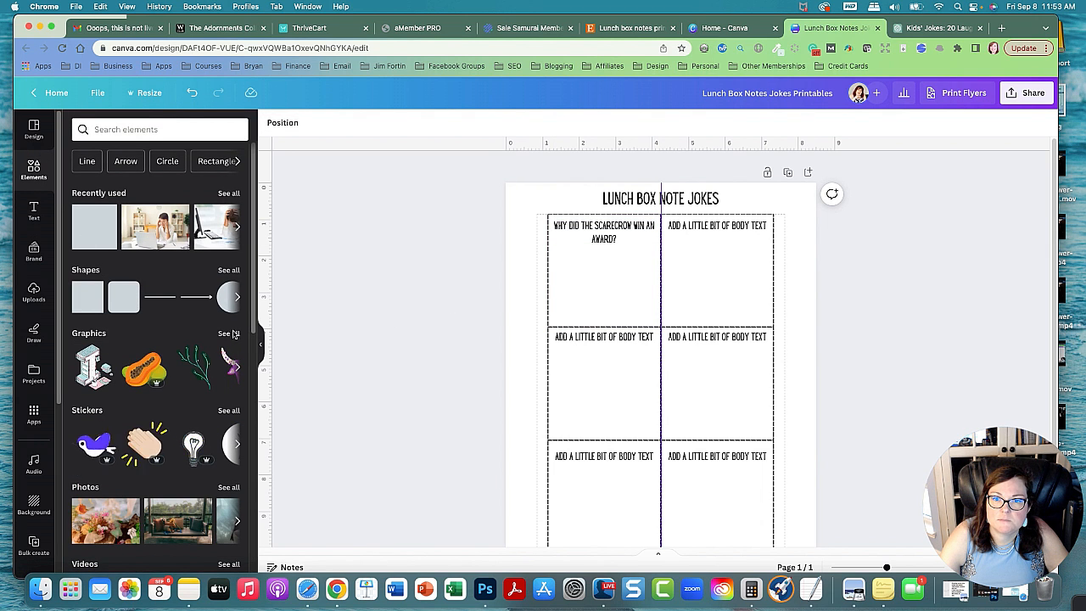
{"action": "left_click", "coordinate": [228, 333]}
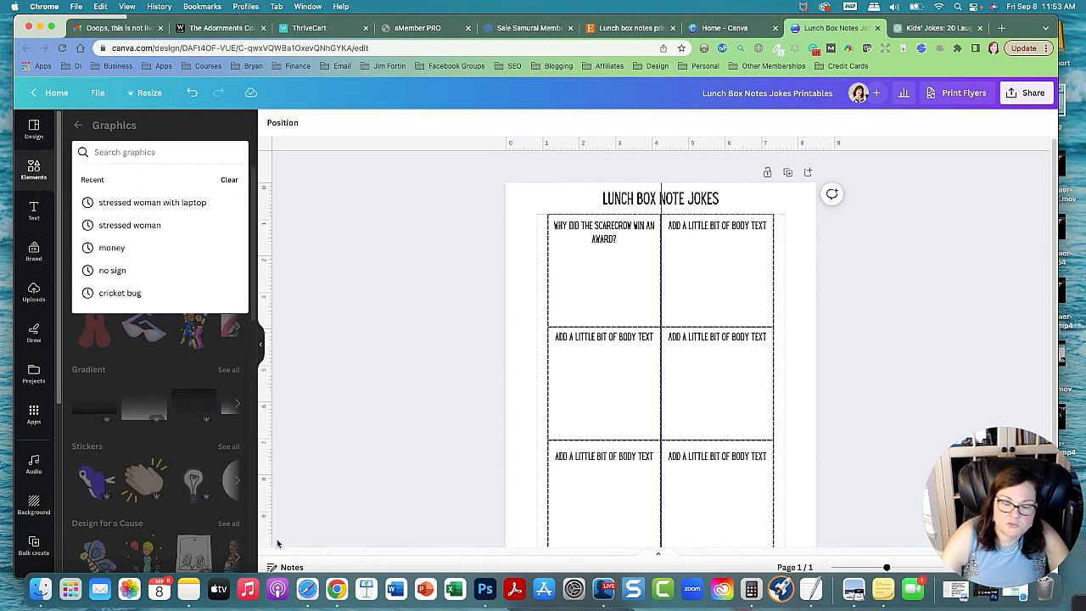
{"action": "type", "text": "scarec"}
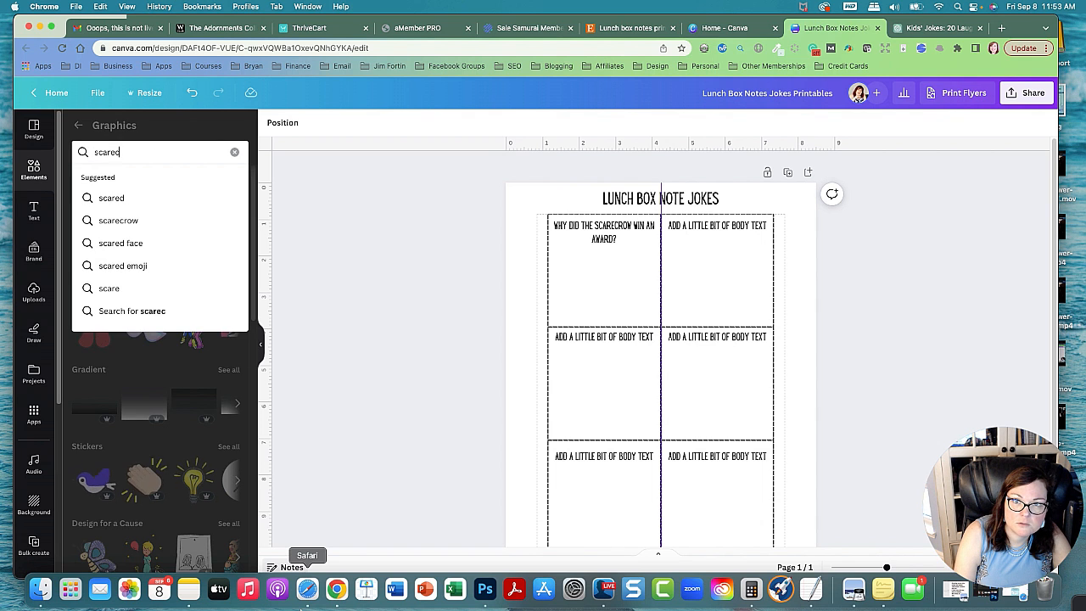
{"action": "left_click", "coordinate": [118, 219]}
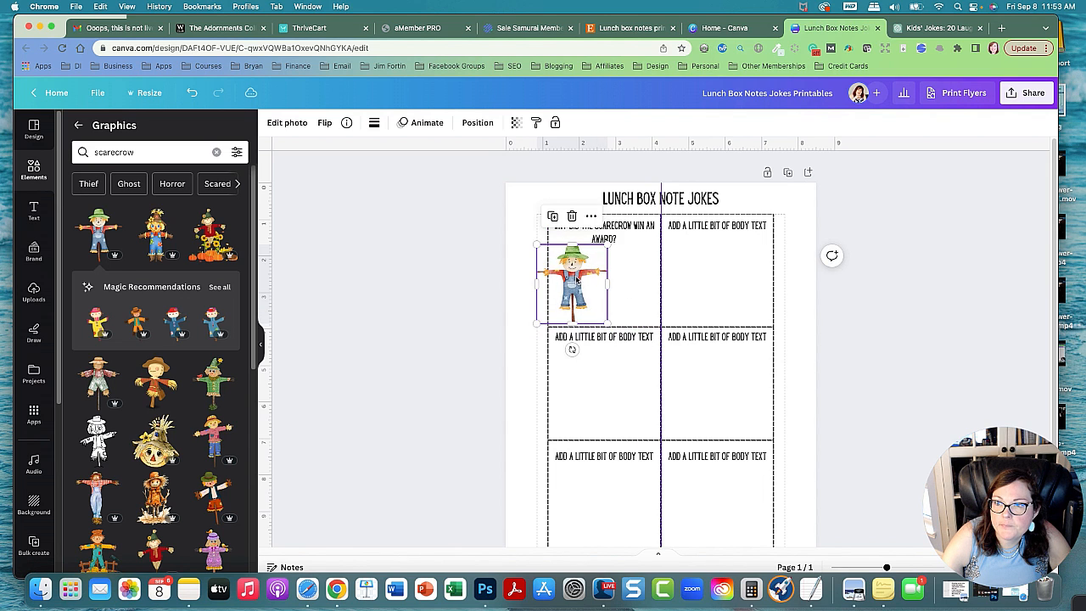
{"action": "left_click_drag", "start_coordinate": [573, 284], "coordinate": [604, 285]}
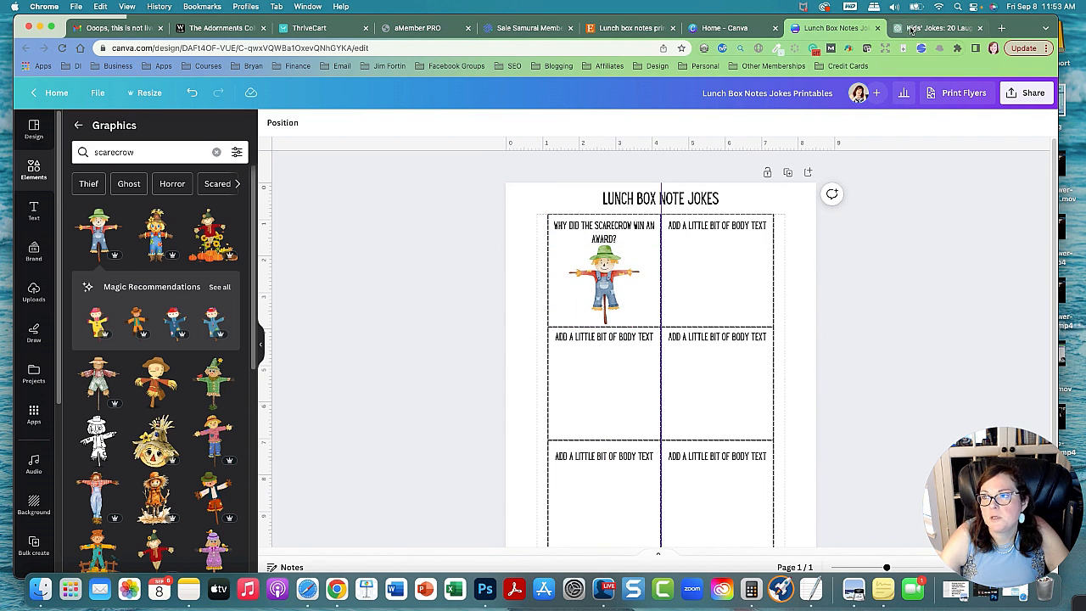
Enter 'WHY WAS THE MATH BOOK SAD?' as the top-right box's question.
{"action": "left_click", "coordinate": [933, 27]}
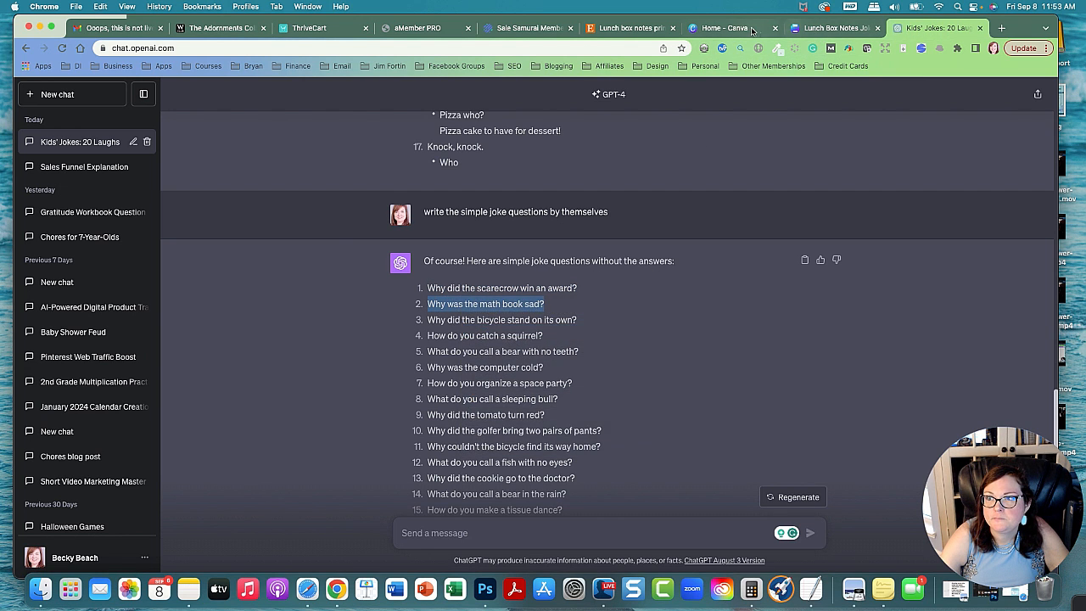
{"action": "left_click", "coordinate": [831, 27]}
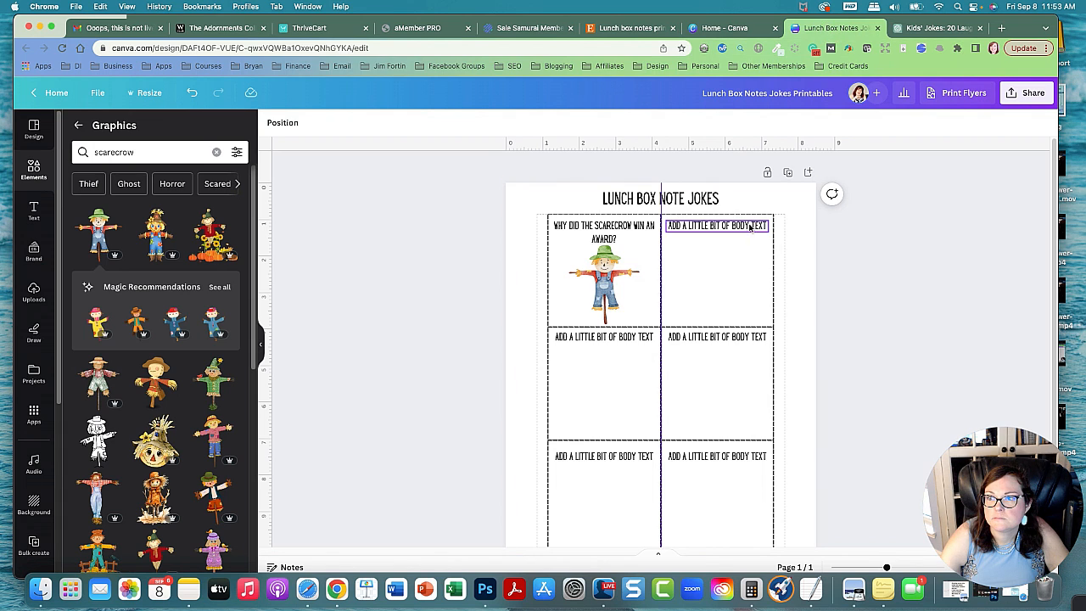
{"action": "left_click", "coordinate": [718, 226]}
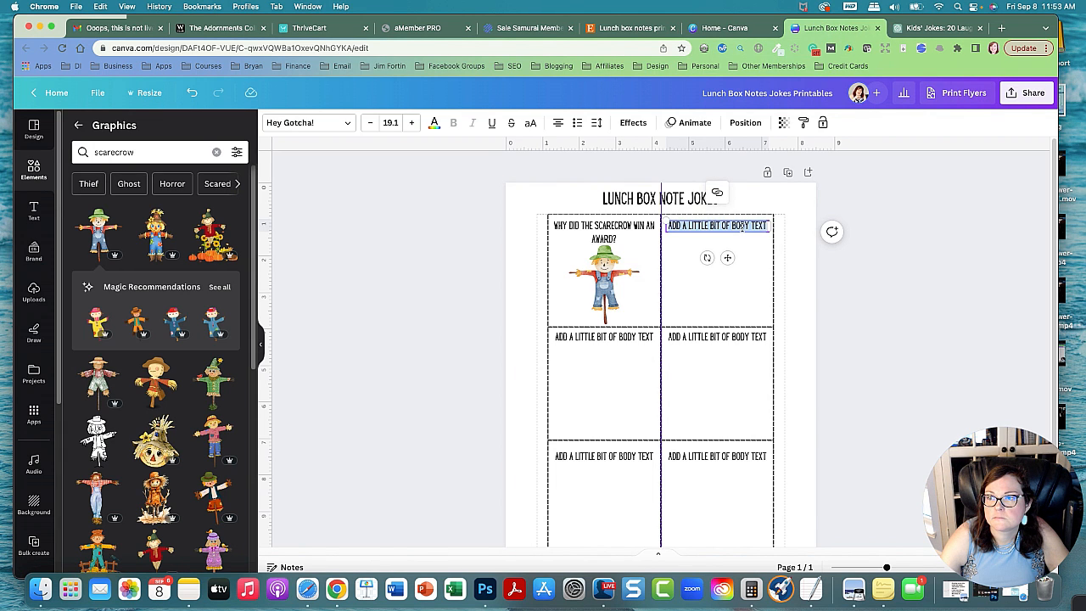
{"action": "type", "text": "WHY WAS THE MATH BOOK SAD?"}
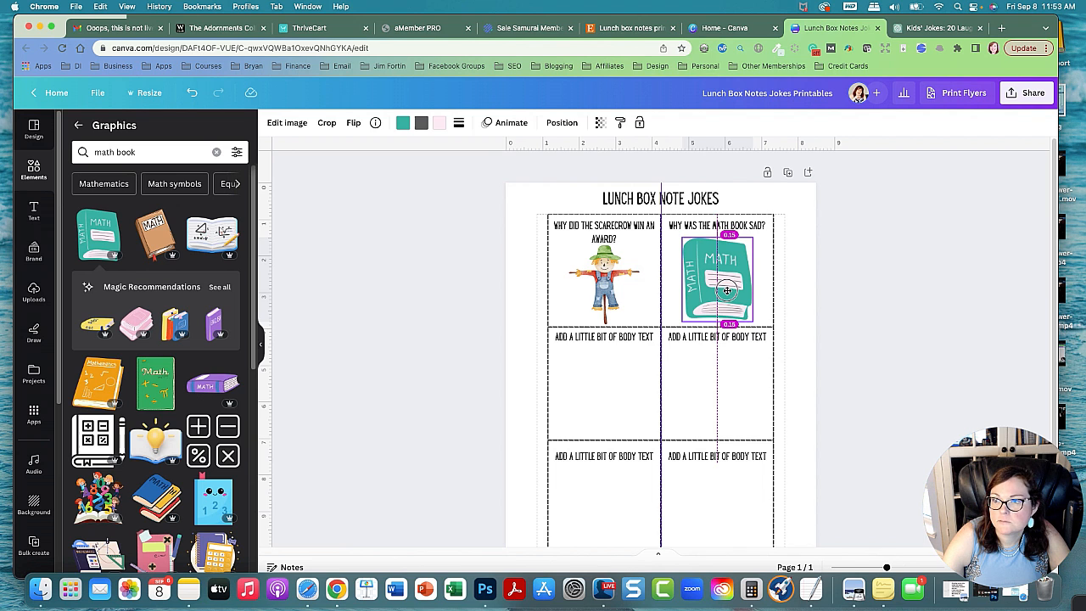
{"action": "left_click", "coordinate": [938, 28]}
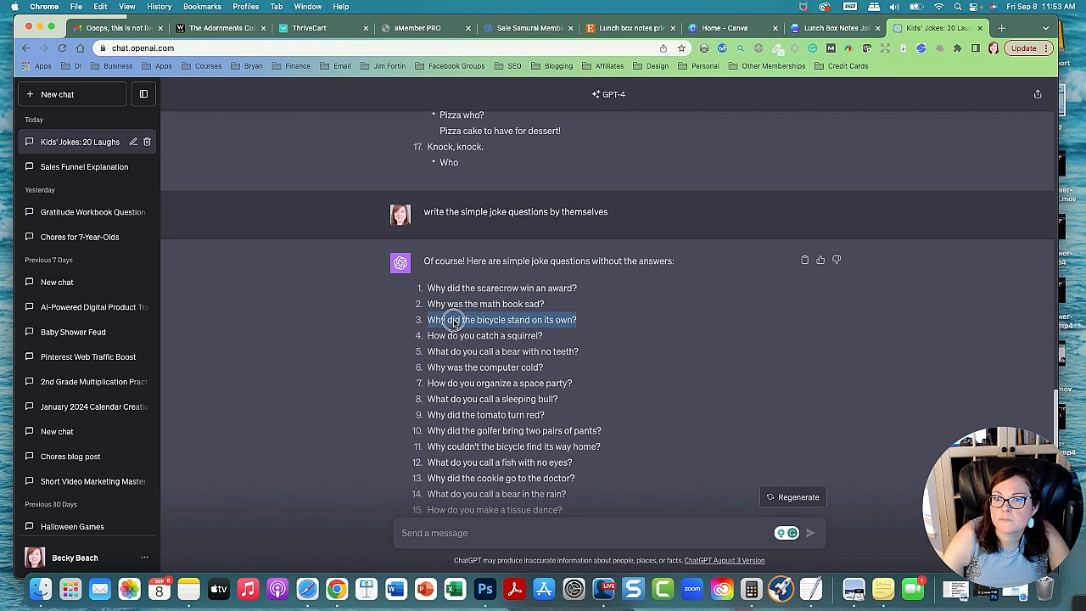
{"action": "left_click", "coordinate": [836, 27]}
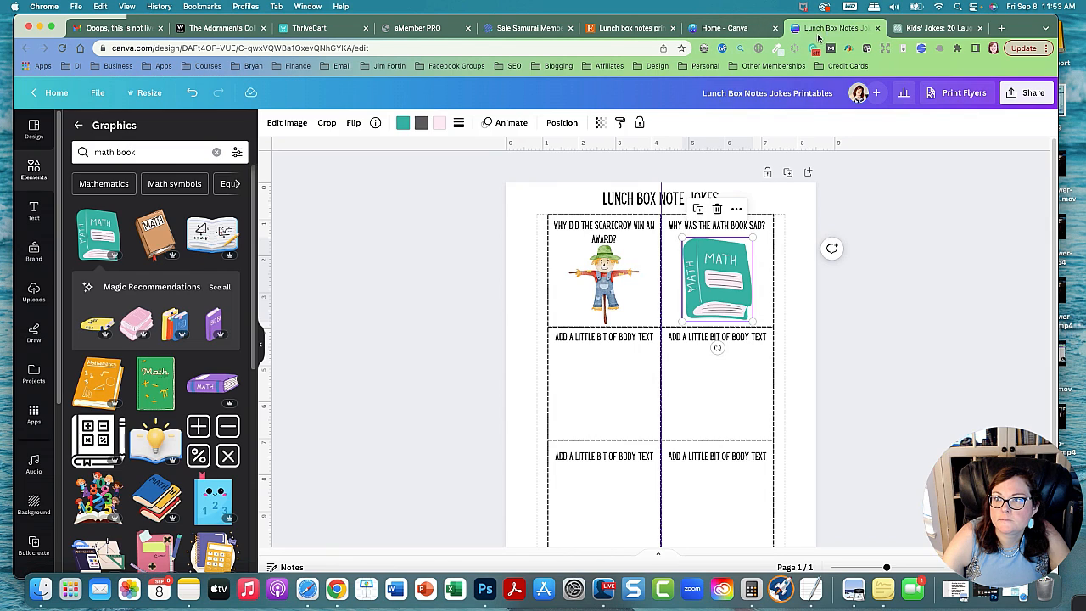
Paste the bicycle question into the middle-left box and search for a bicycle graphic.
{"action": "right_click", "coordinate": [603, 337]}
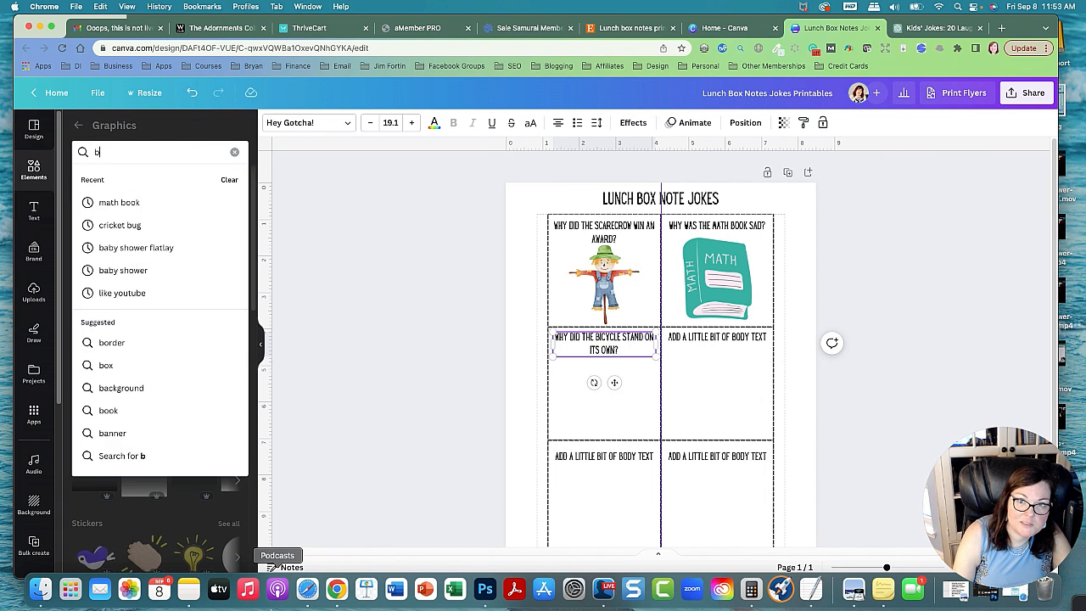
{"action": "type", "text": "bicycle"}
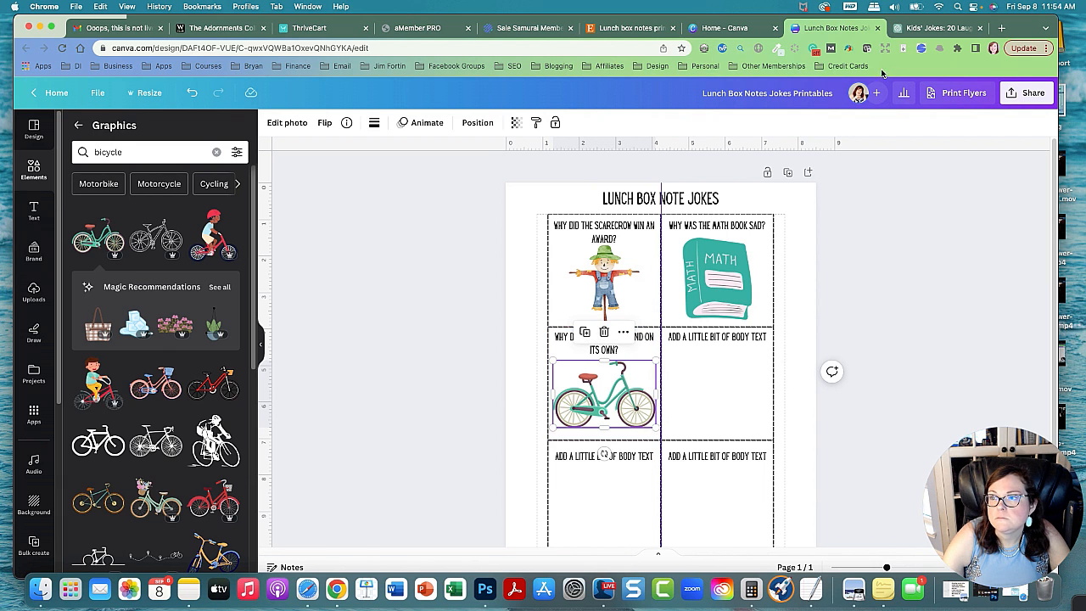
{"action": "left_click", "coordinate": [933, 27]}
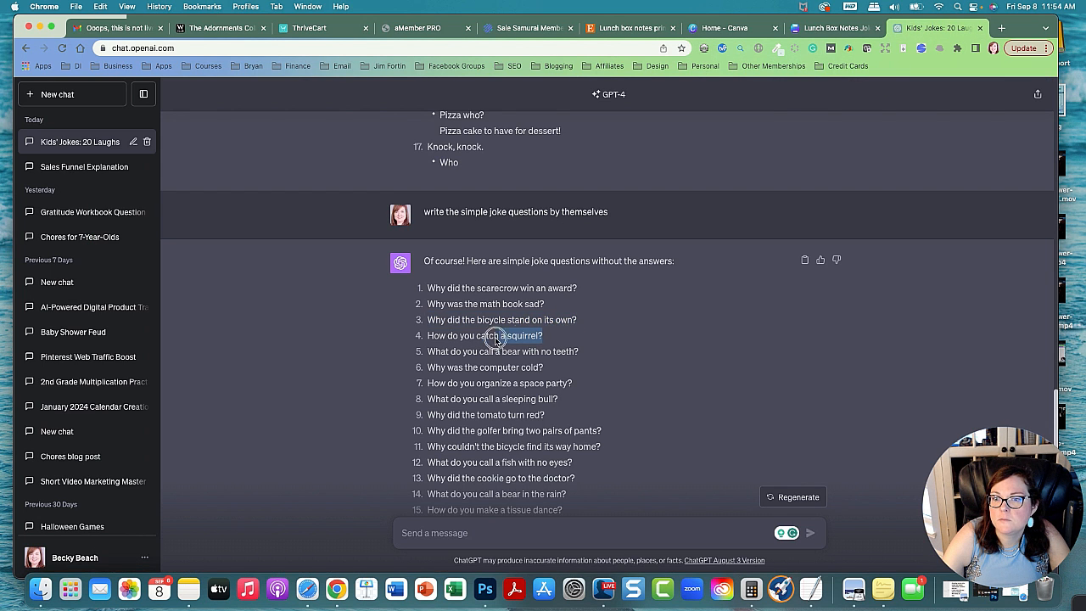
Copy in the squirrel question and fit a squirrel graphic into the middle-right box.
{"action": "right_click", "coordinate": [488, 336]}
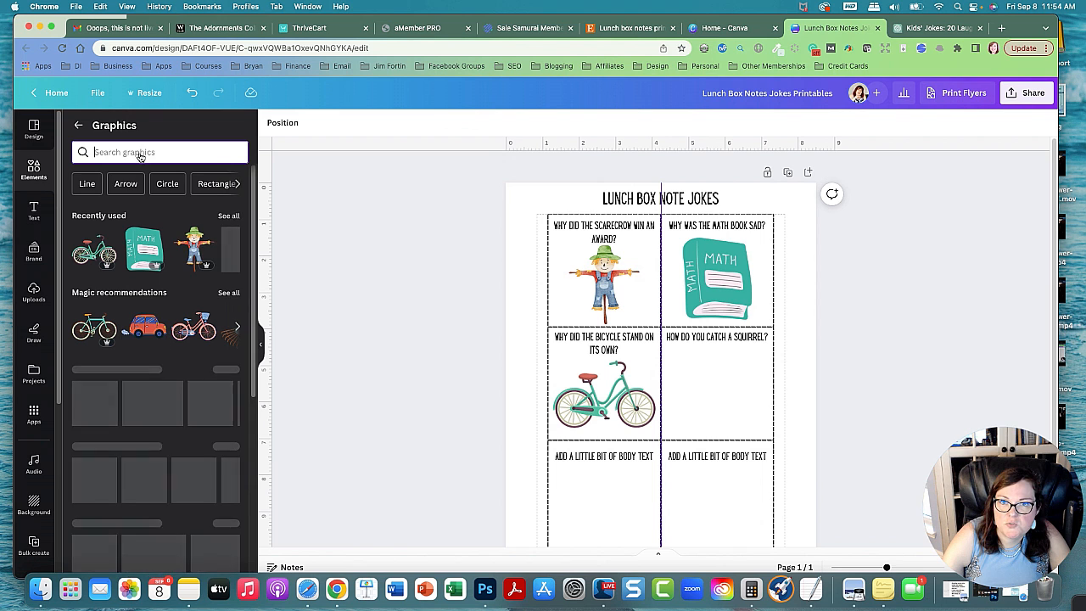
{"action": "type", "text": "sq"}
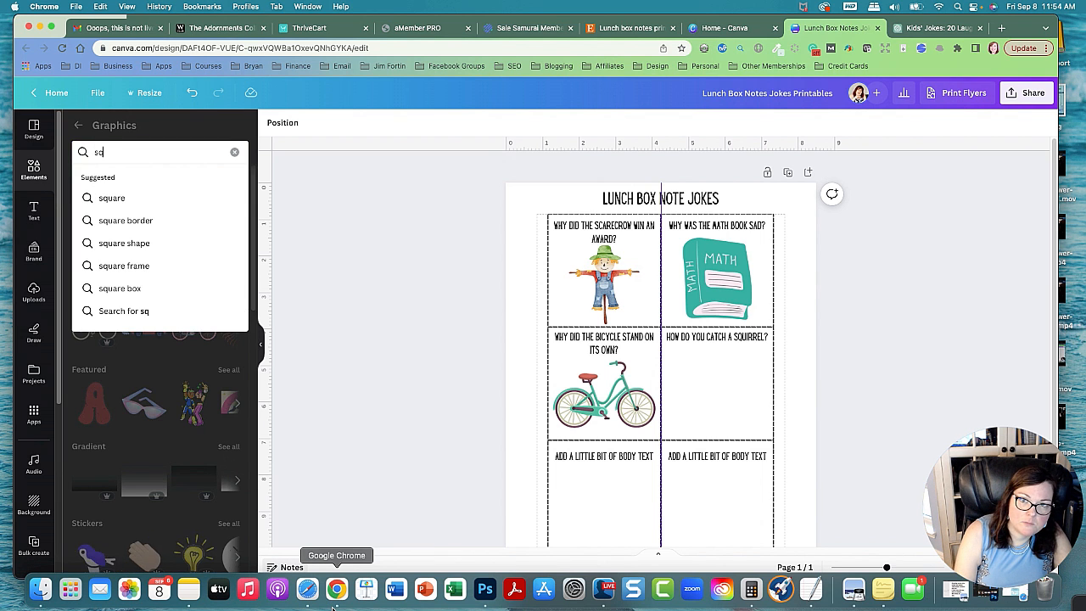
{"action": "type", "text": "squirra"}
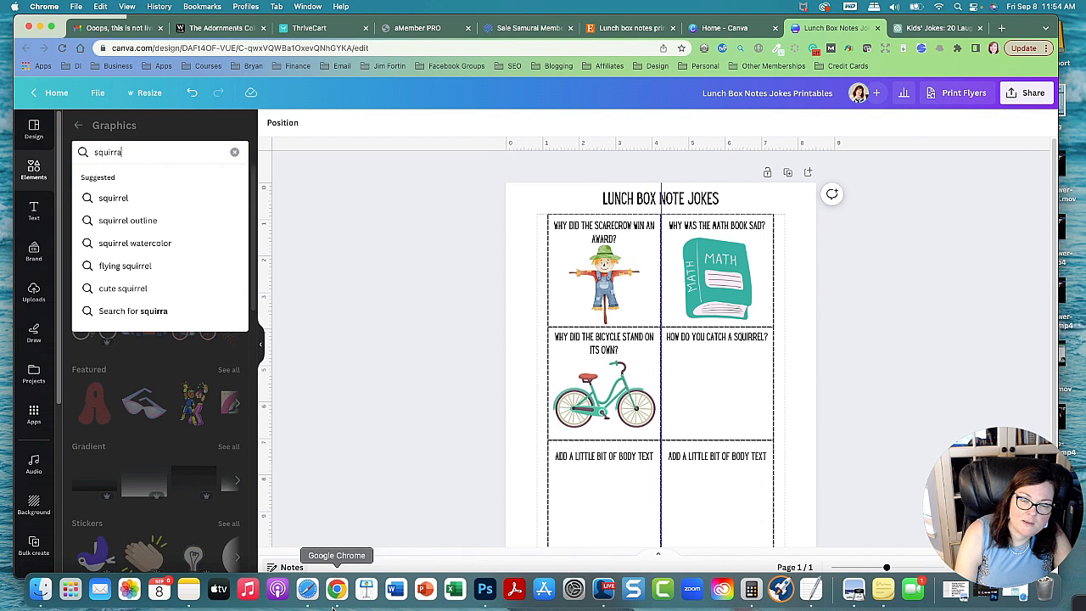
{"action": "type", "text": "el"}
{"action": "key", "text": "Return"}
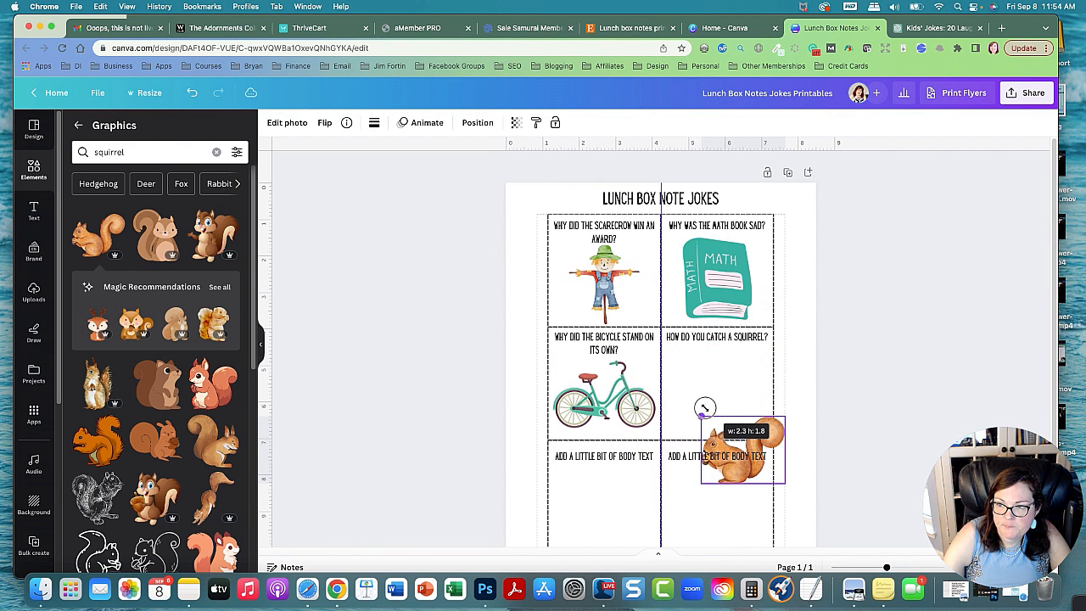
{"action": "left_click_drag", "start_coordinate": [742, 450], "coordinate": [715, 386]}
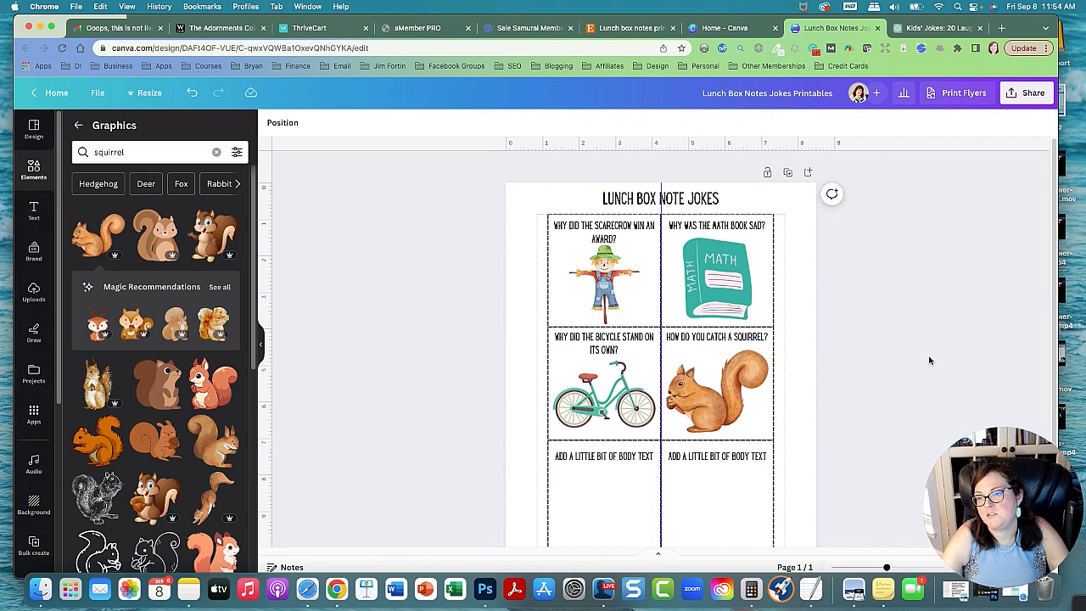
{"action": "left_click", "coordinate": [934, 28]}
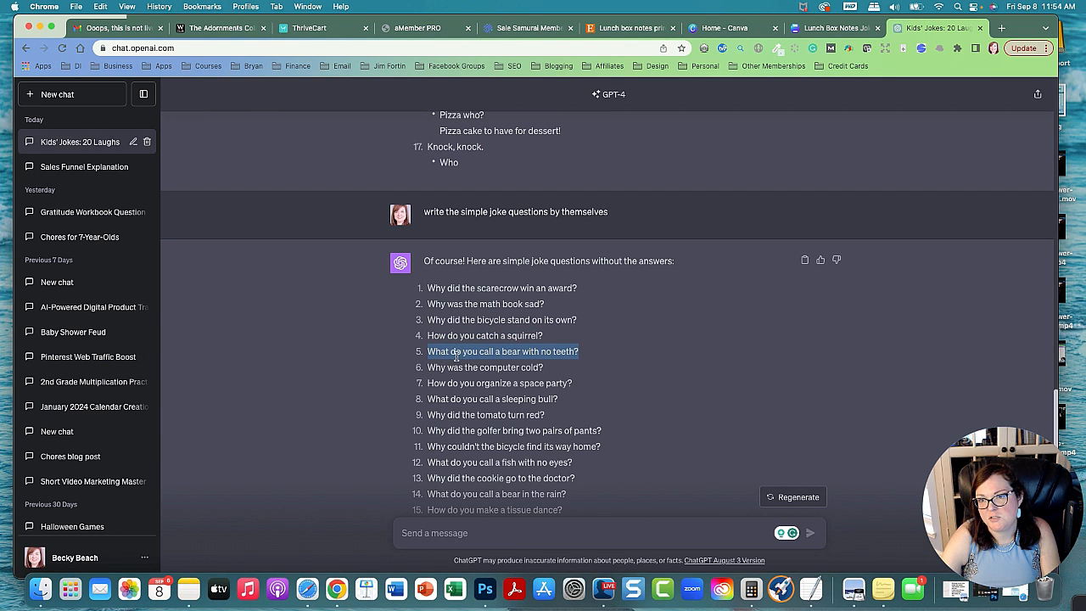
{"action": "left_click", "coordinate": [836, 27]}
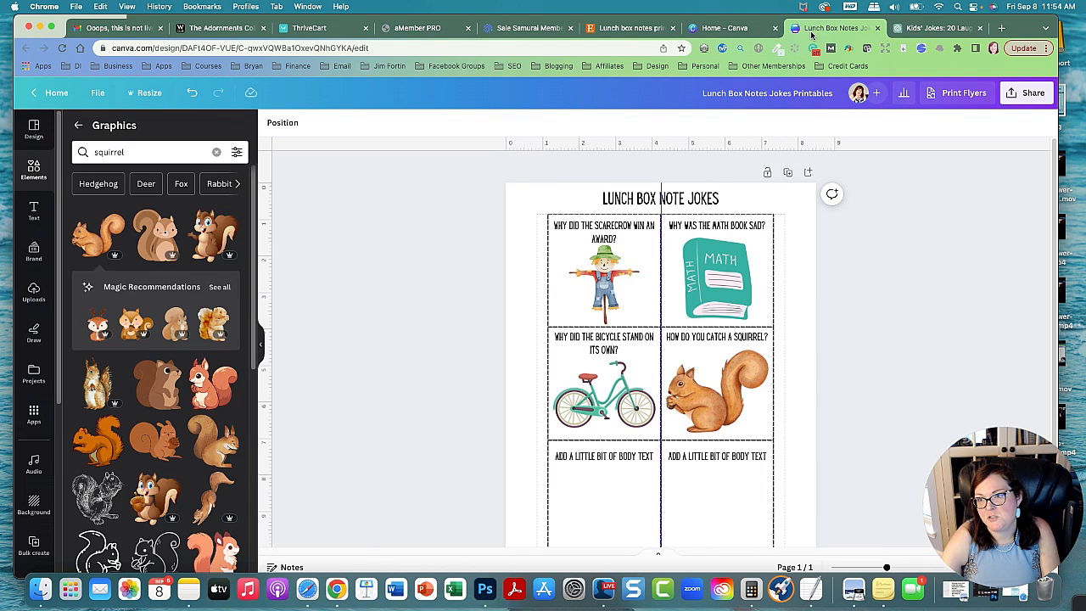
Paste the bear question into the bottom-left box and resize a bear graphic to fit.
{"action": "left_click", "coordinate": [603, 436]}
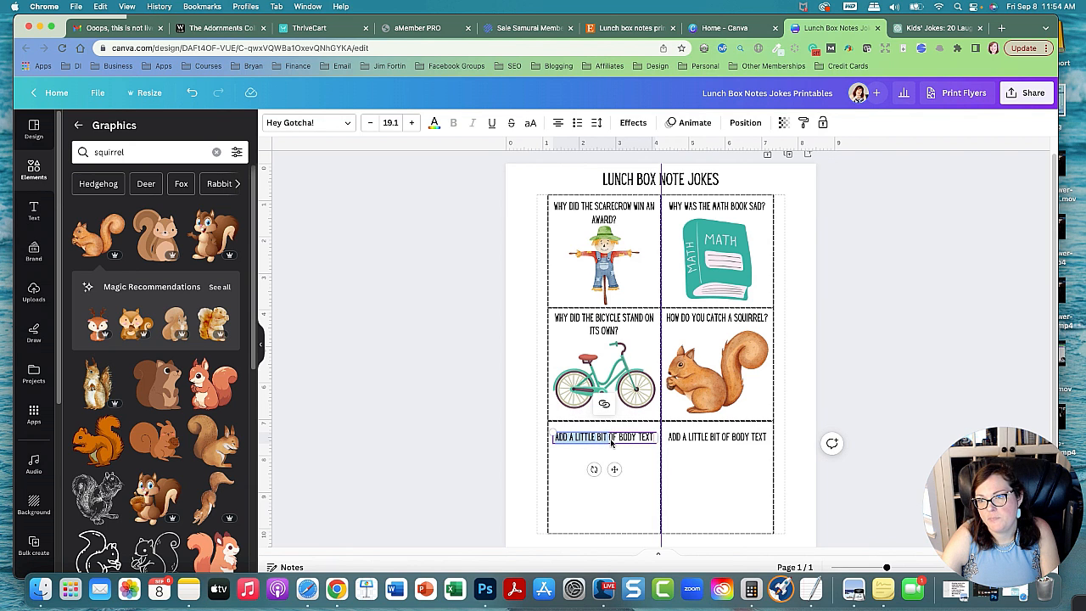
{"action": "right_click", "coordinate": [604, 437]}
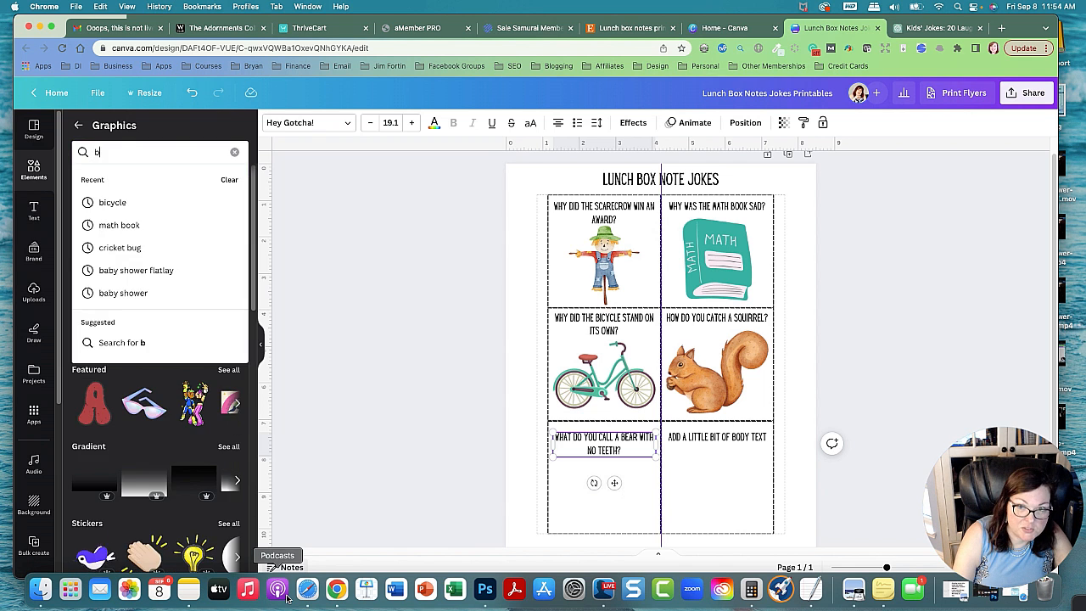
{"action": "type", "text": "bear"}
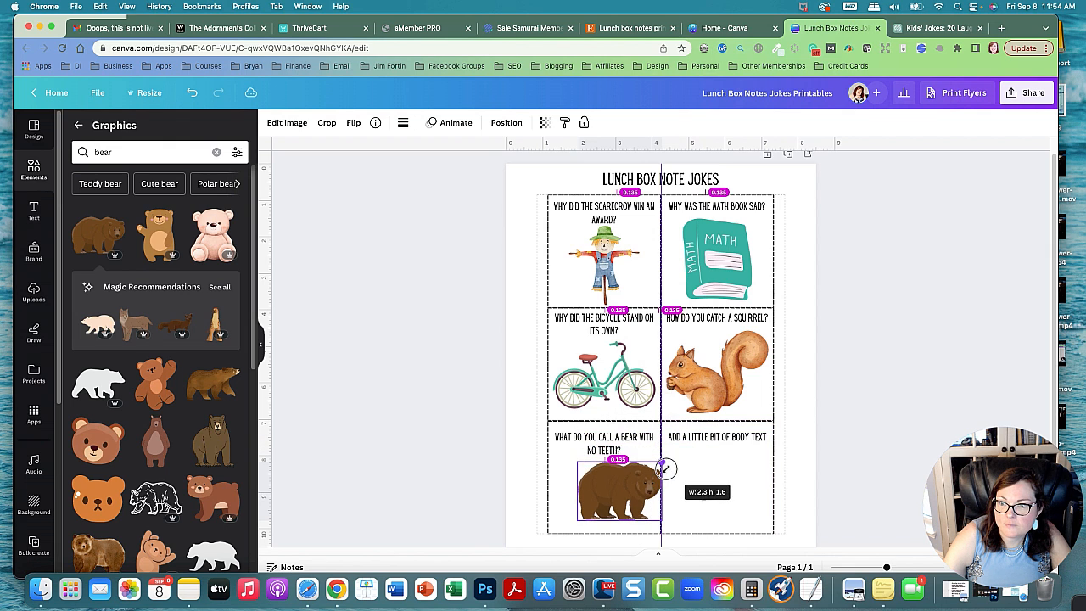
{"action": "left_click_drag", "start_coordinate": [666, 470], "coordinate": [653, 524]}
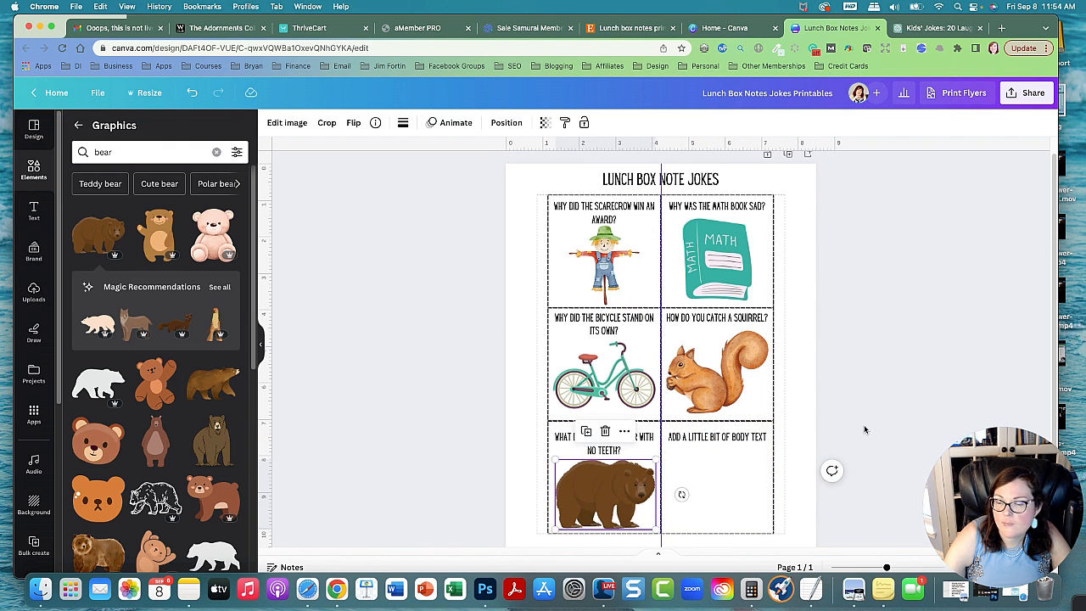
{"action": "left_click", "coordinate": [933, 27]}
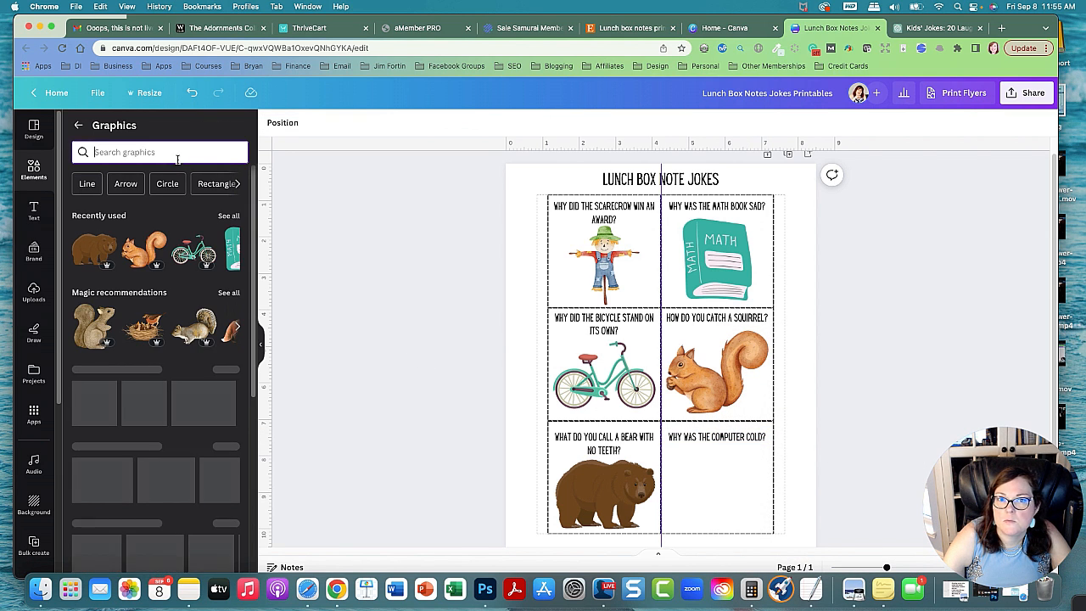
Search for 'computer' and place the retro computer graphic in the bottom-right box.
{"action": "type", "text": "comp"}
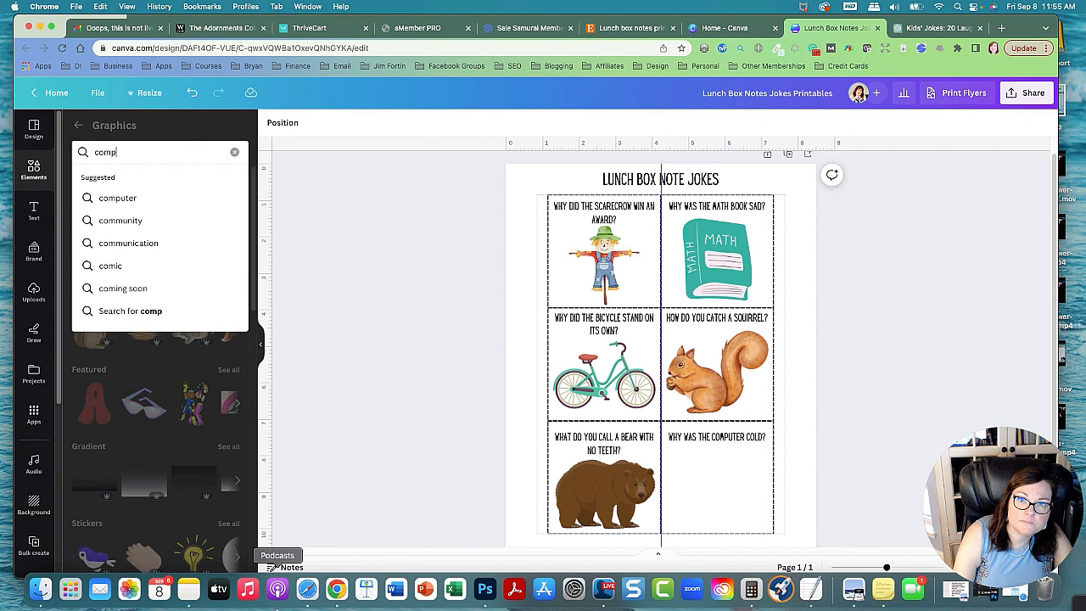
{"action": "left_click", "coordinate": [118, 198]}
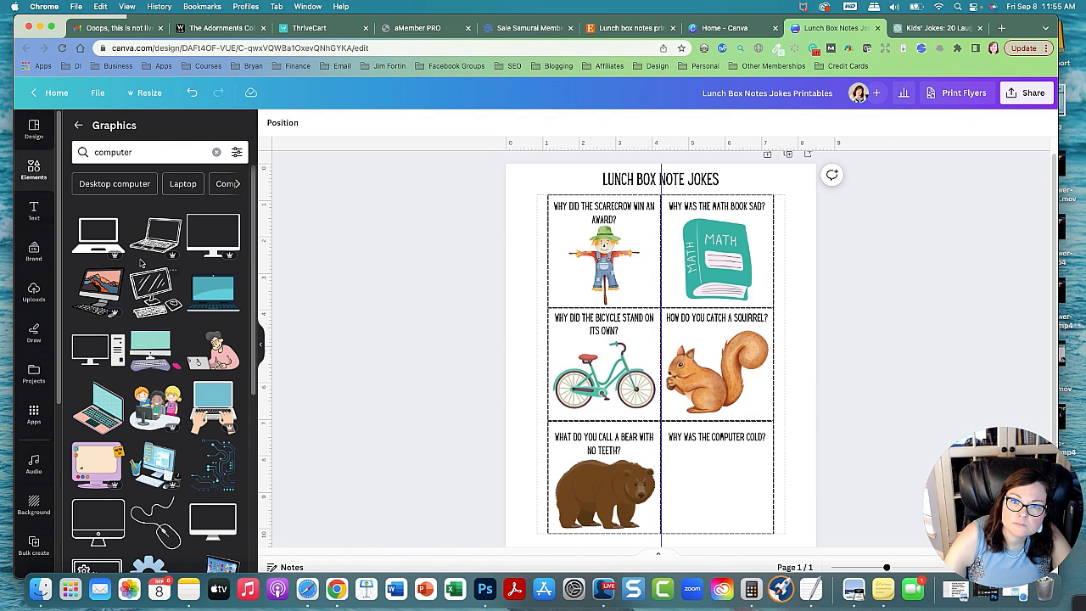
{"action": "left_click", "coordinate": [96, 462]}
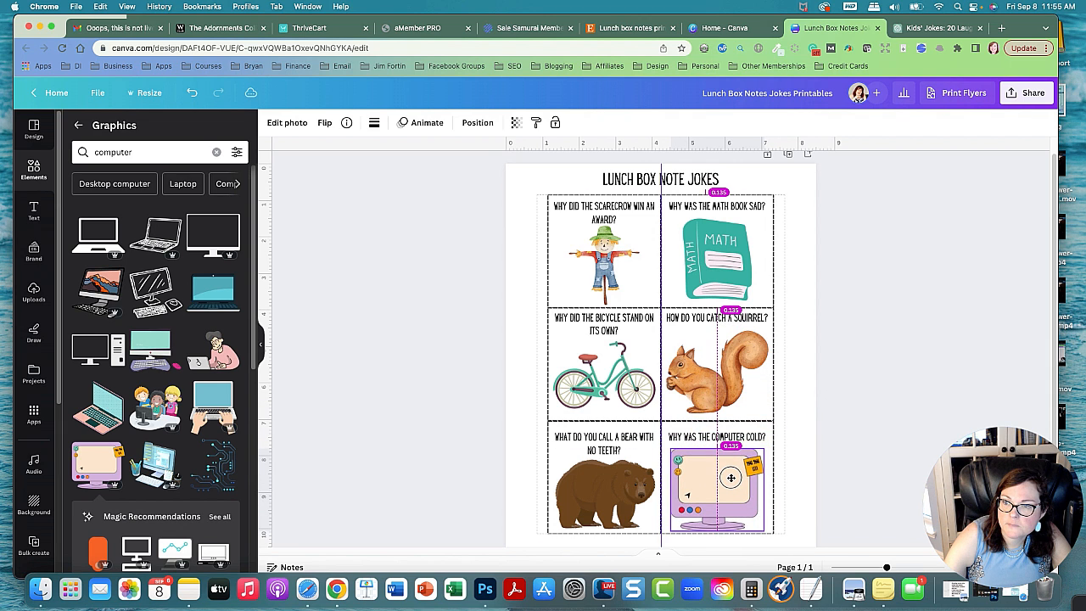
{"action": "left_click", "coordinate": [941, 337]}
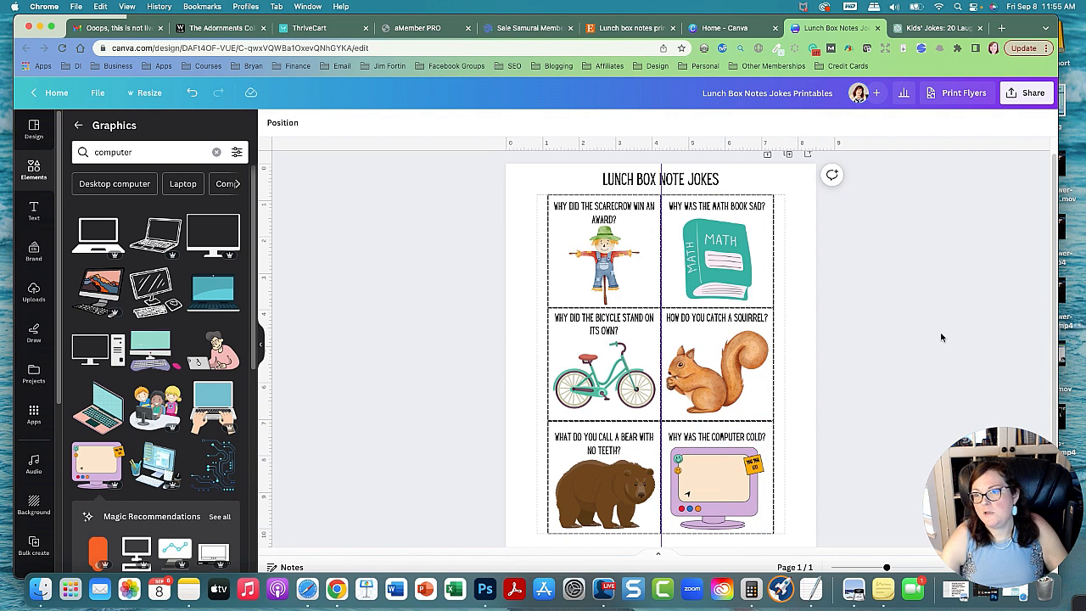
{"action": "mouse_move", "coordinate": [787, 156]}
{"action": "type", "text": " ANSWERS"}
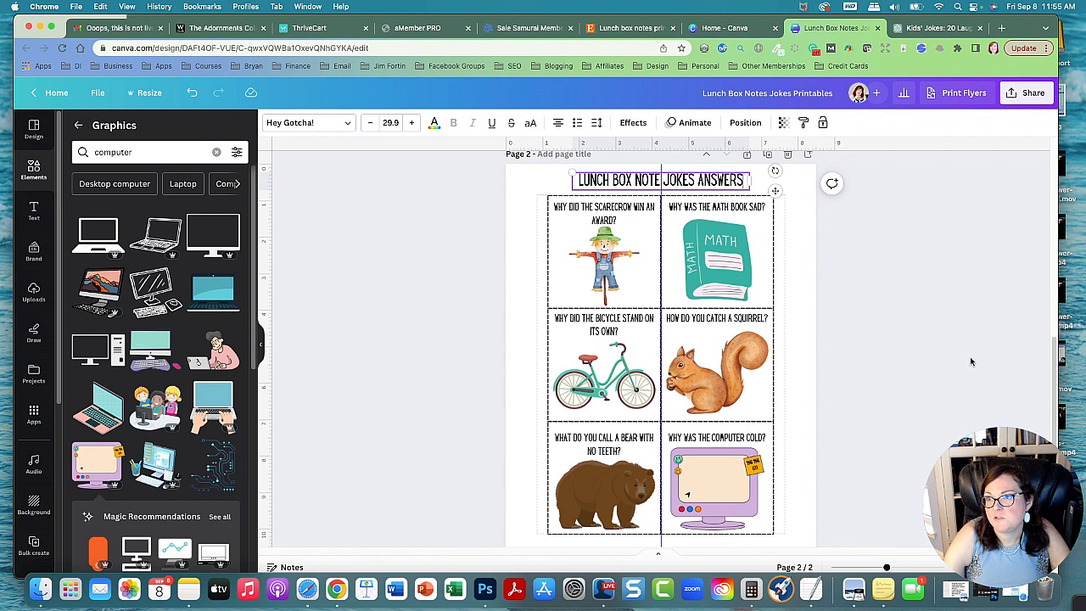
Scroll to review the duplicated 'LUNCH BOX NOTE JOKES ANSWERS' page below the first page.
{"action": "scroll", "scroll_direction": "down", "scroll_amount": 3}
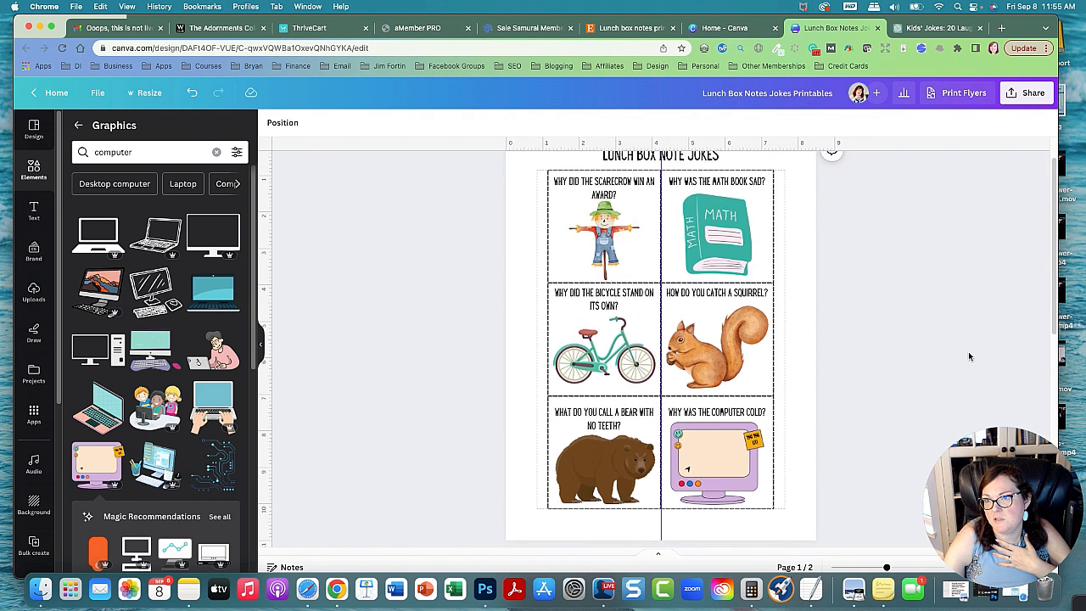
{"action": "scroll", "scroll_direction": "down", "scroll_amount": 3}
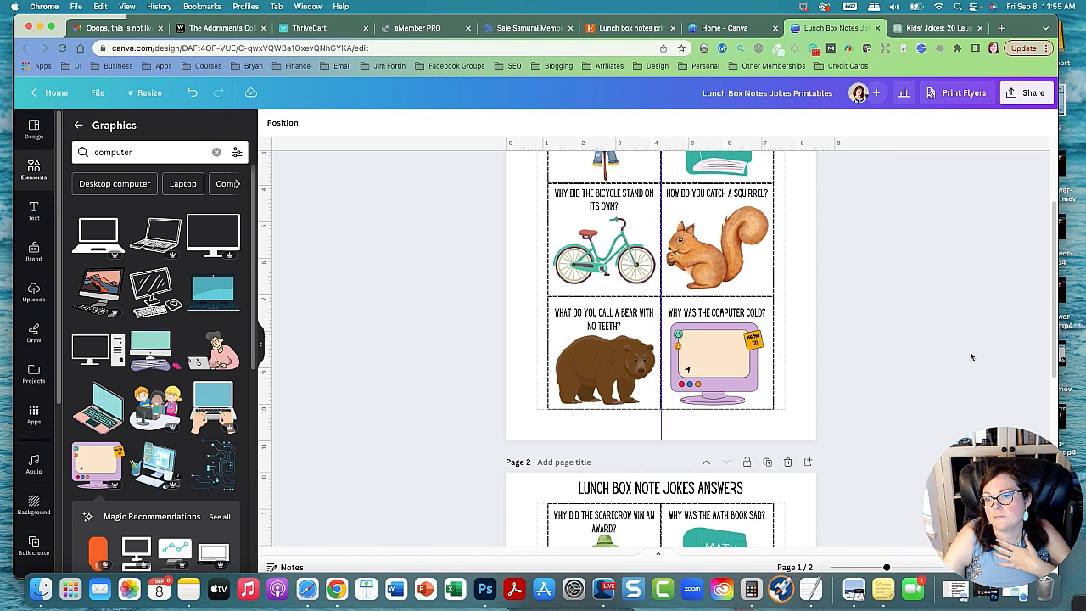
{"action": "left_click", "coordinate": [938, 27]}
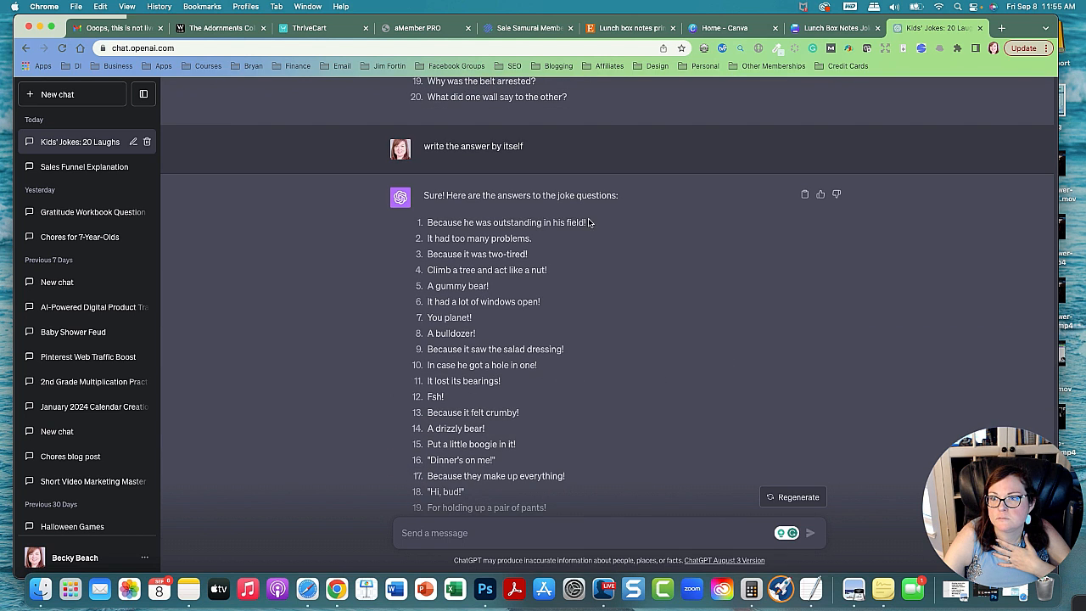
Paste the scarecrow and bicycle answers over their questions on page 2.
{"action": "right_click", "coordinate": [483, 222]}
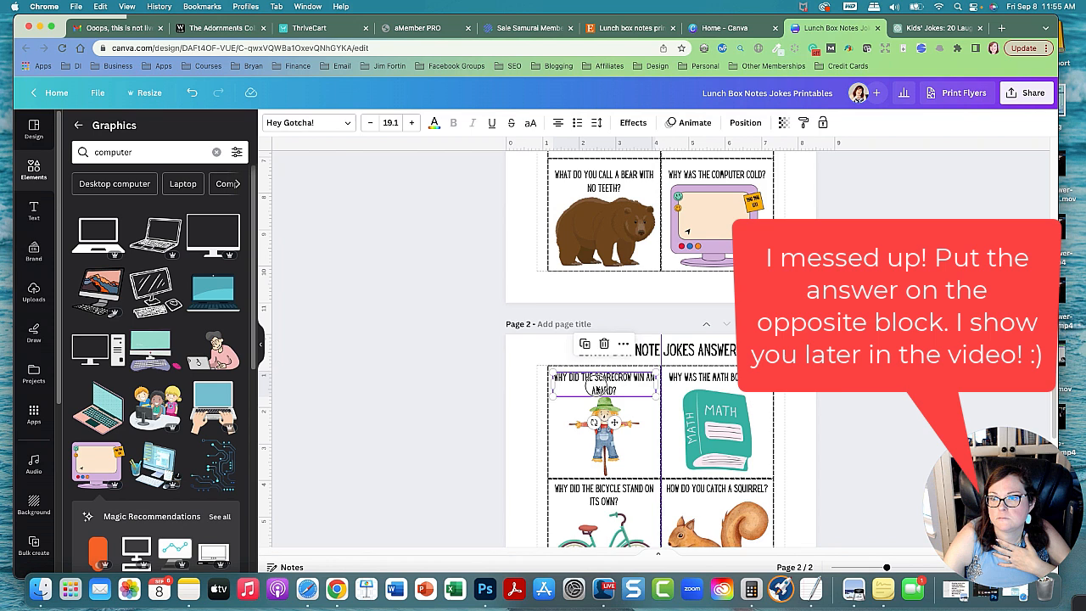
{"action": "right_click", "coordinate": [604, 382]}
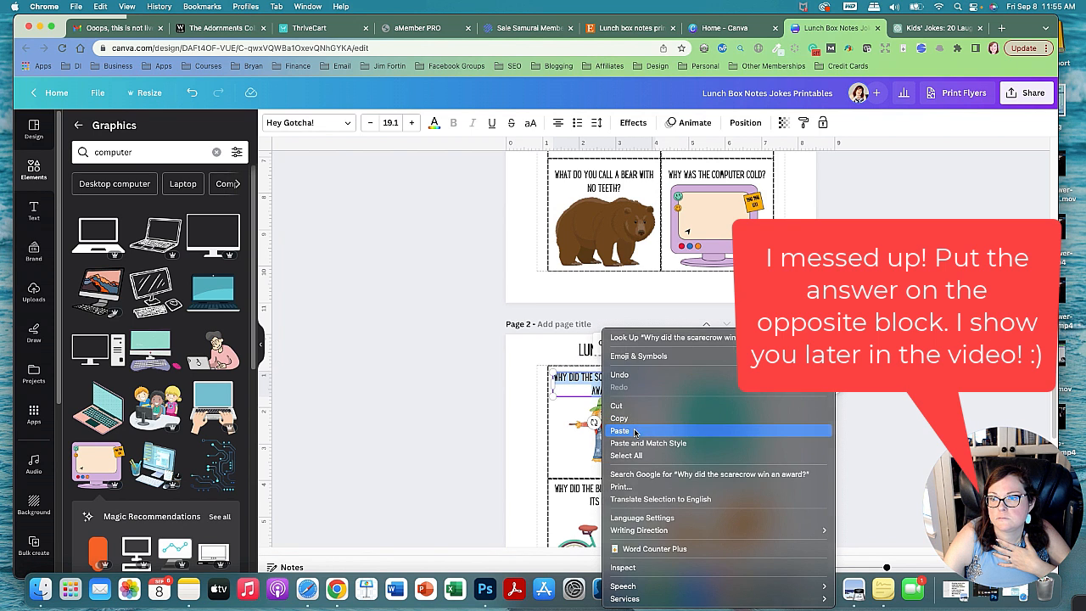
{"action": "left_click", "coordinate": [938, 28]}
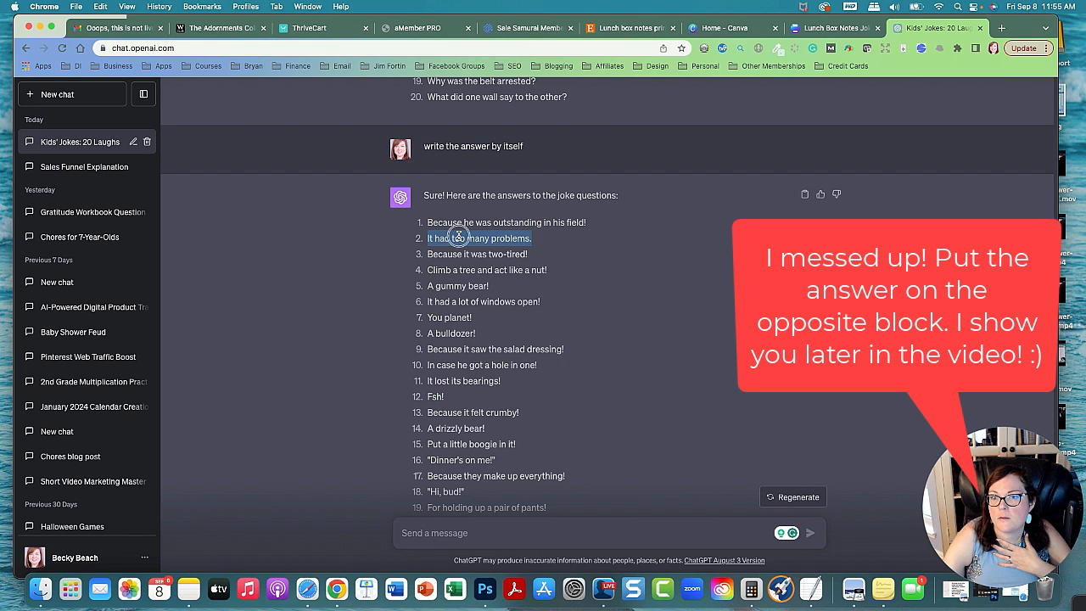
{"action": "left_click", "coordinate": [832, 28]}
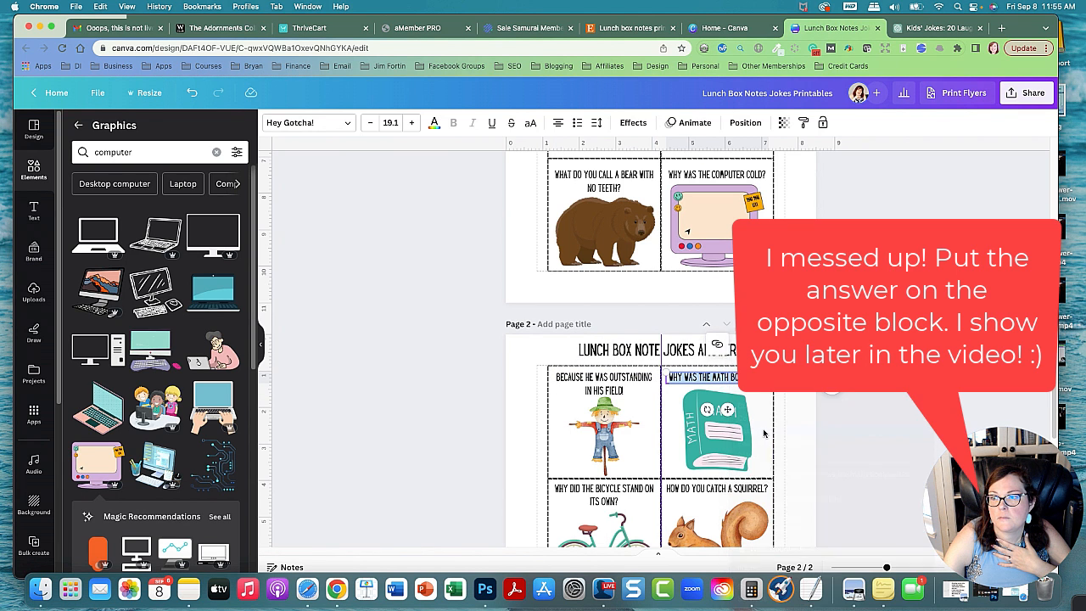
{"action": "left_click", "coordinate": [934, 27]}
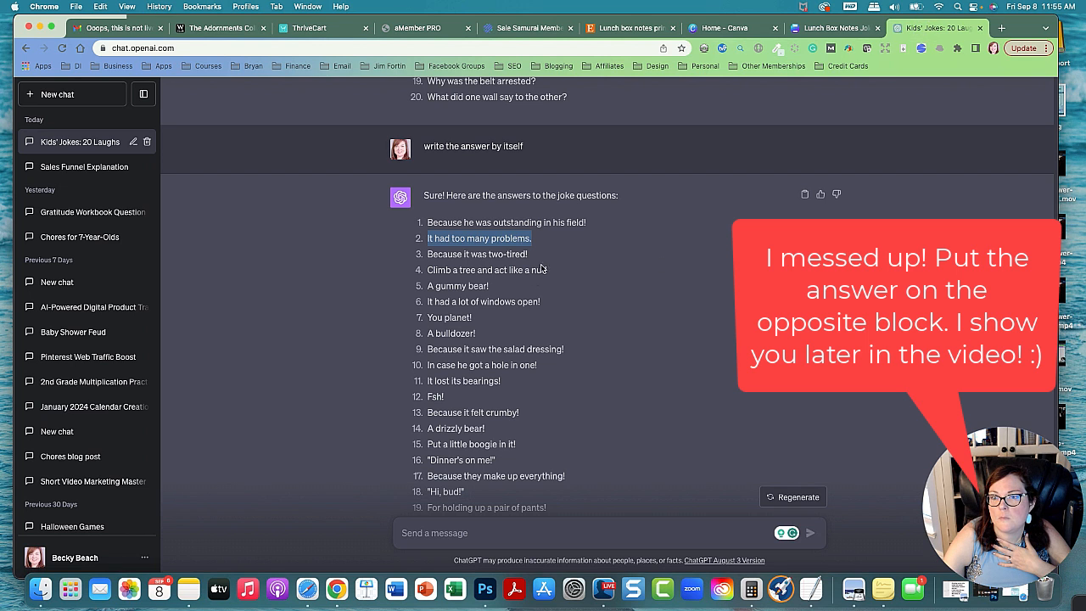
{"action": "right_click", "coordinate": [477, 254]}
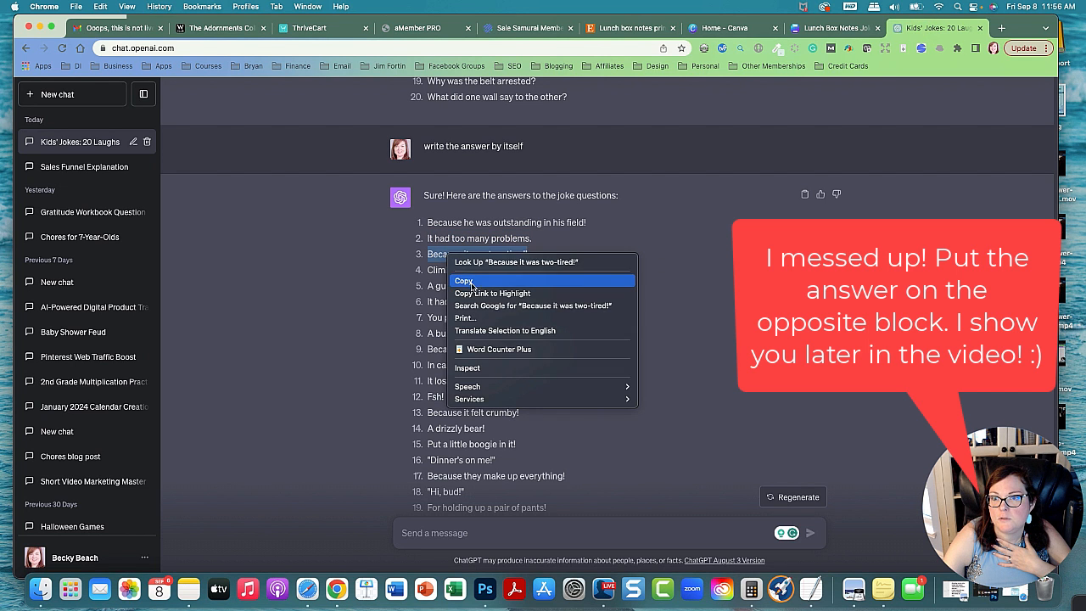
{"action": "left_click", "coordinate": [836, 27]}
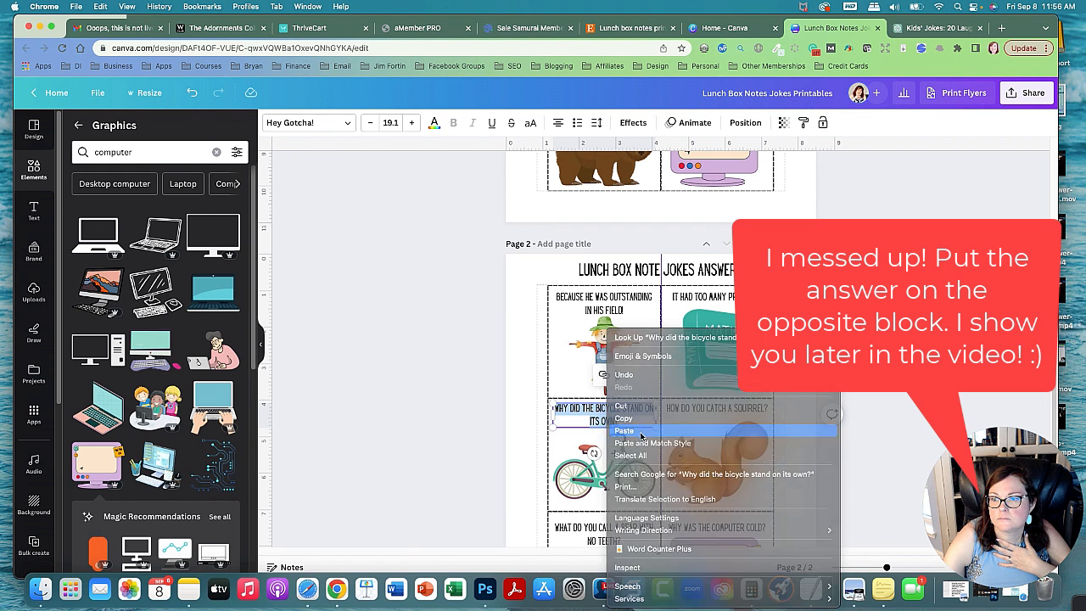
{"action": "left_click", "coordinate": [934, 27]}
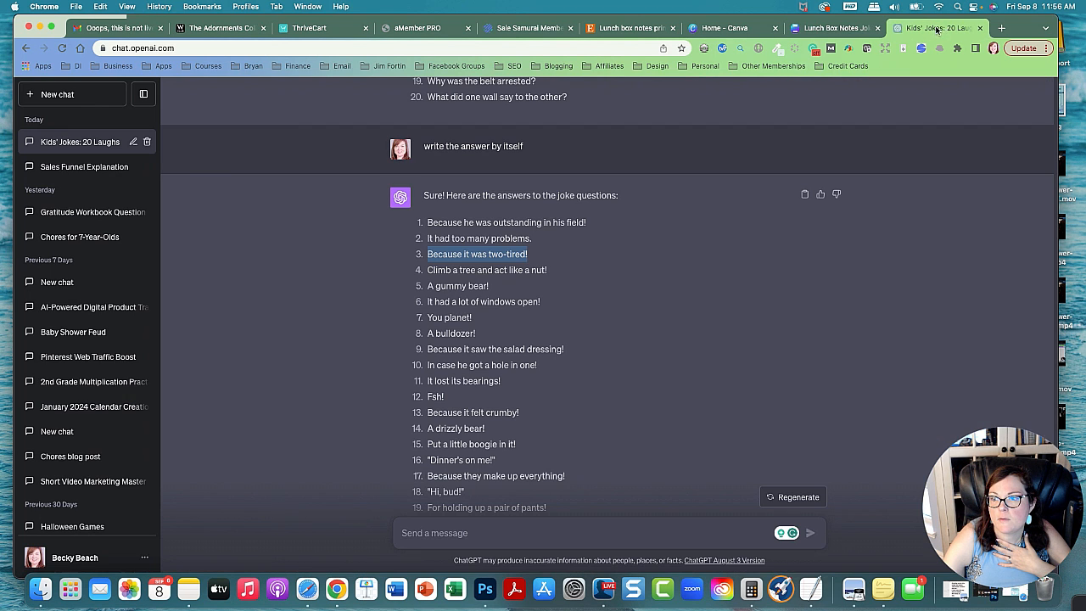
Paste the squirrel, bear and computer answers over their remaining questions.
{"action": "right_click", "coordinate": [465, 270]}
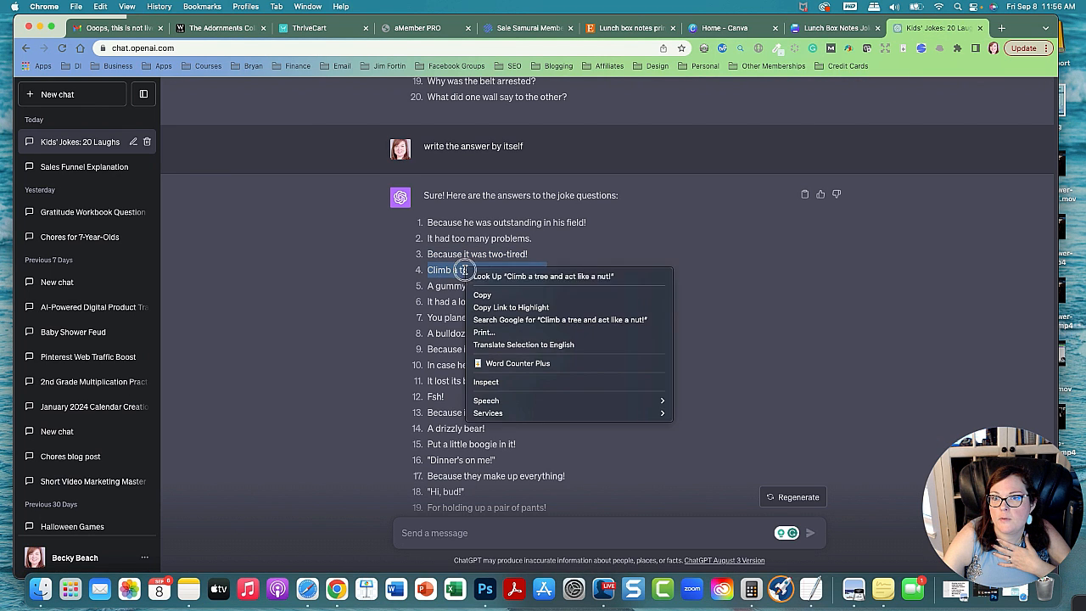
{"action": "left_click", "coordinate": [827, 28]}
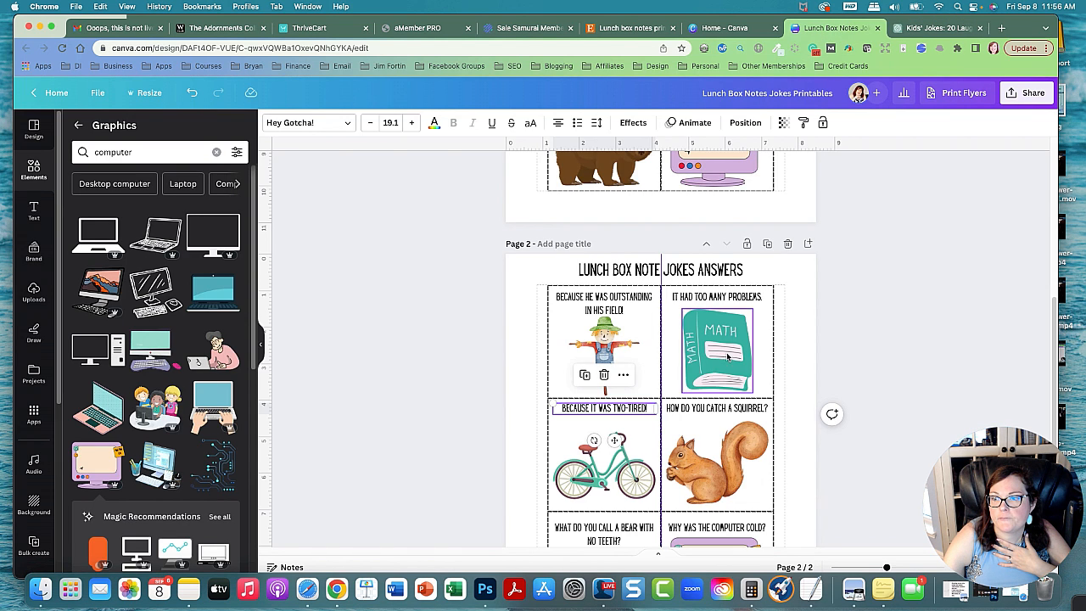
{"action": "right_click", "coordinate": [717, 407]}
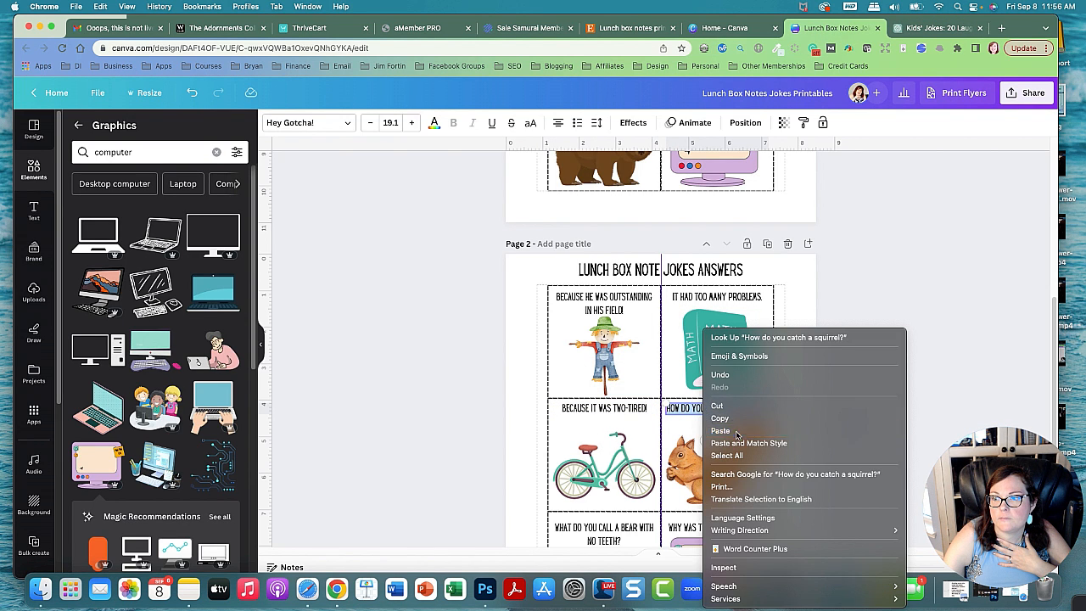
{"action": "left_click", "coordinate": [933, 27]}
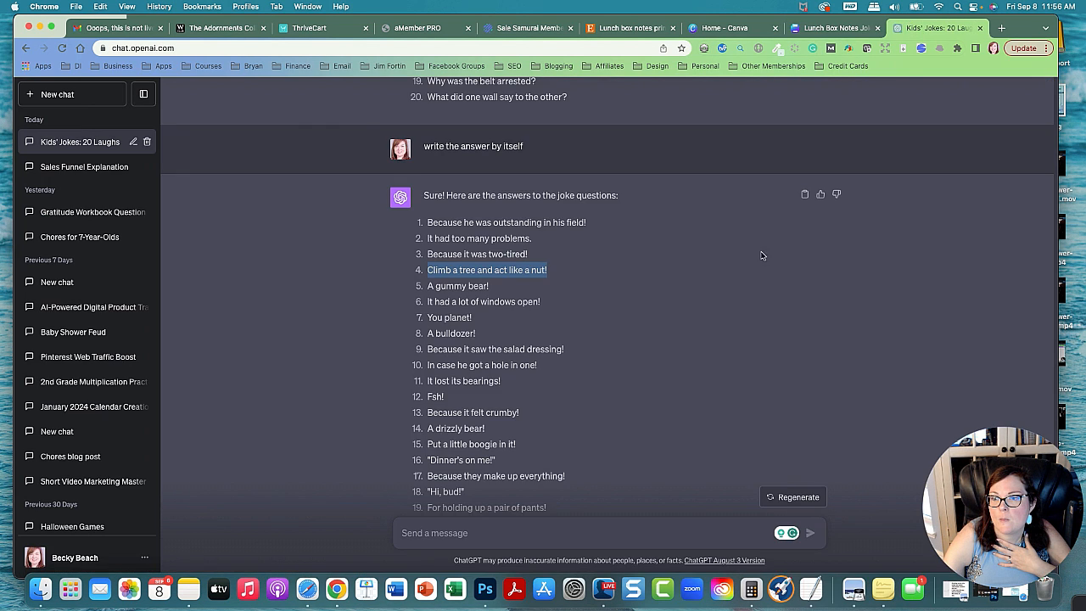
{"action": "right_click", "coordinate": [458, 286]}
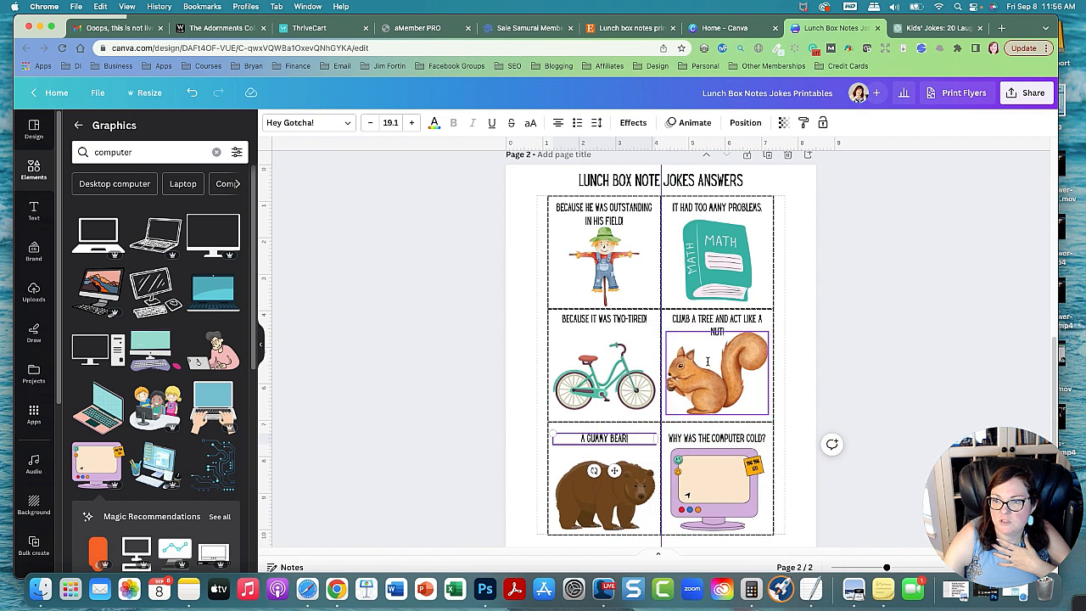
{"action": "left_click", "coordinate": [934, 28]}
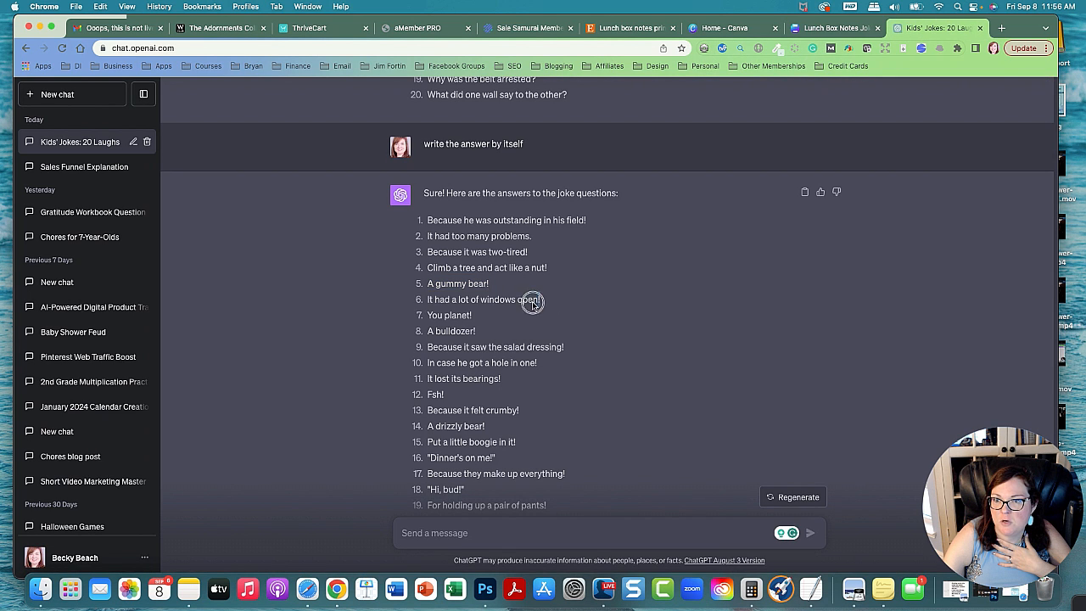
{"action": "right_click", "coordinate": [532, 299]}
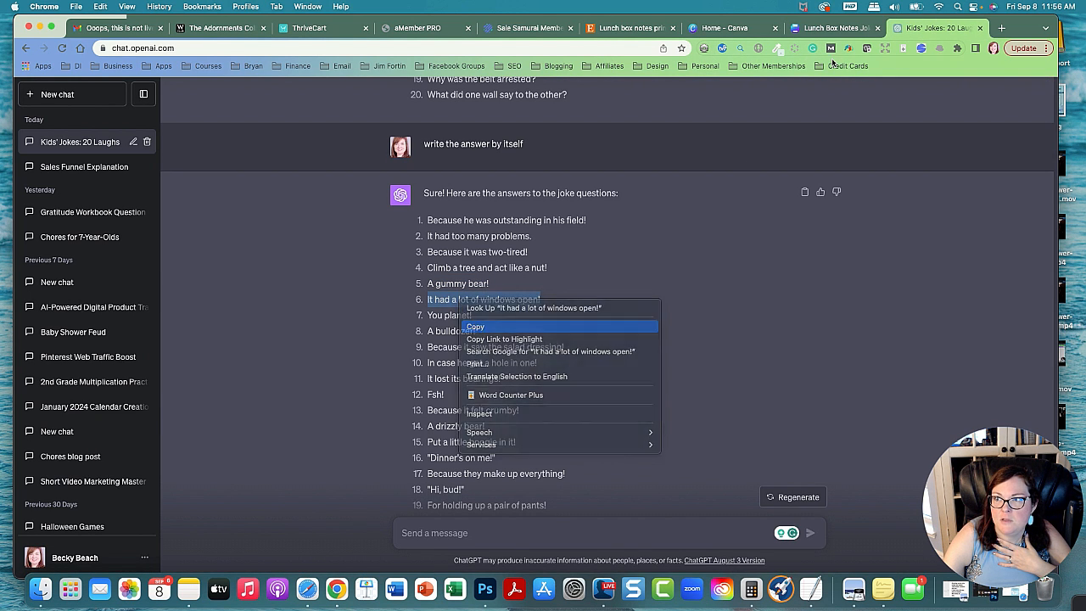
{"action": "left_click", "coordinate": [836, 28]}
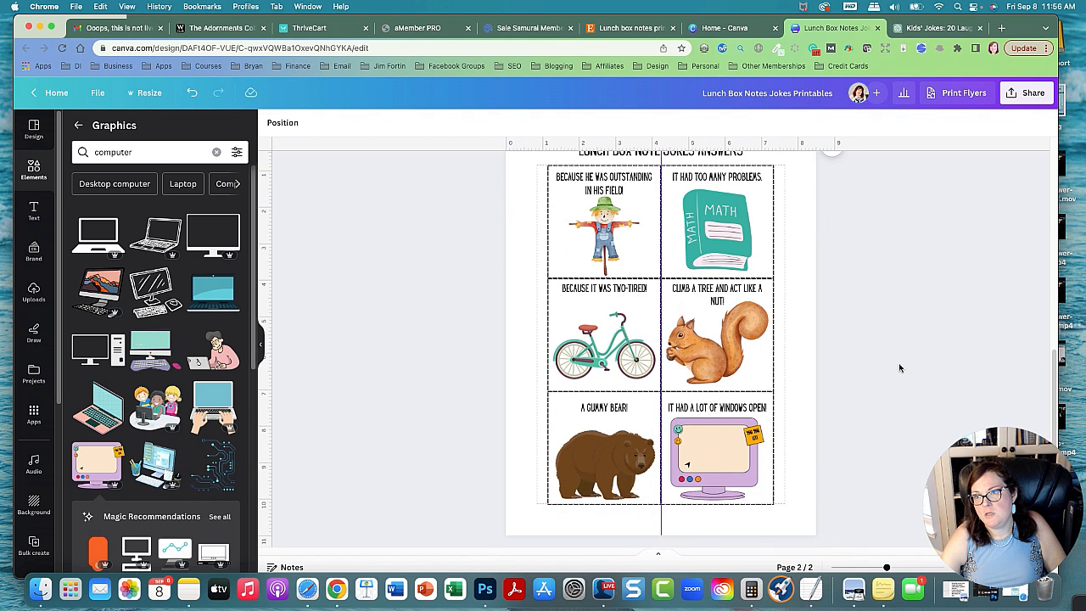
Edit page 3's heading to 'Lunch Box Note Jokes', removing ANSWERS.
{"action": "scroll", "scroll_direction": "up", "scroll_amount": 3}
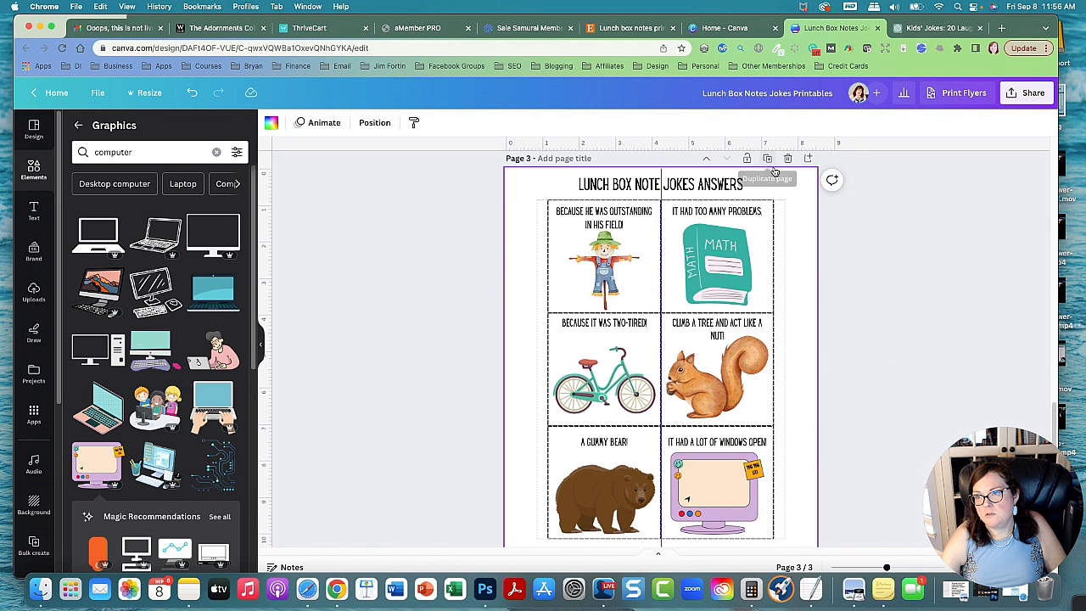
{"action": "left_click", "coordinate": [661, 184]}
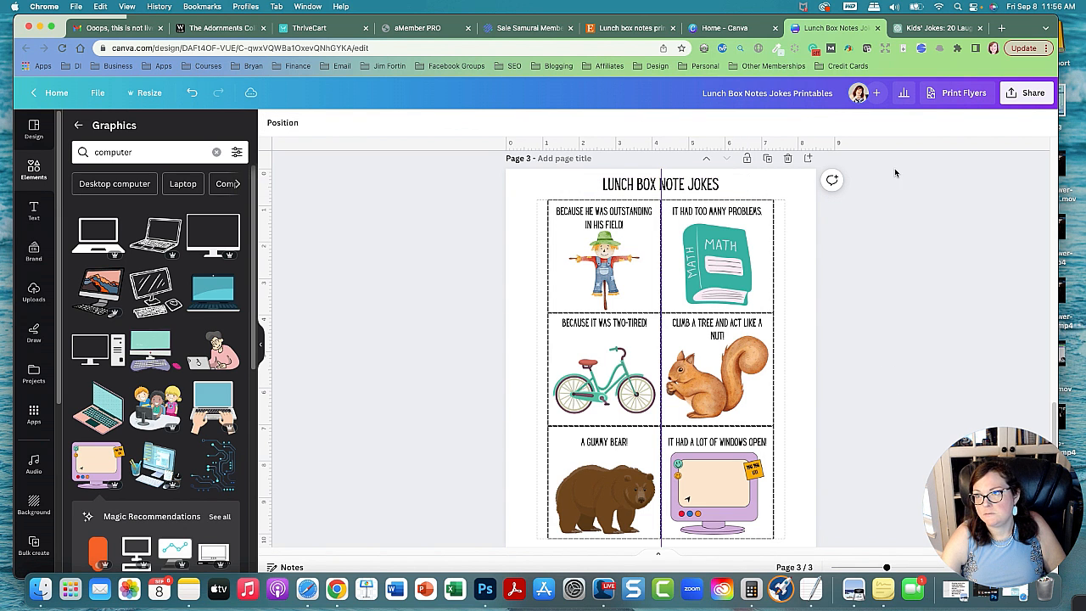
{"action": "left_click", "coordinate": [934, 27]}
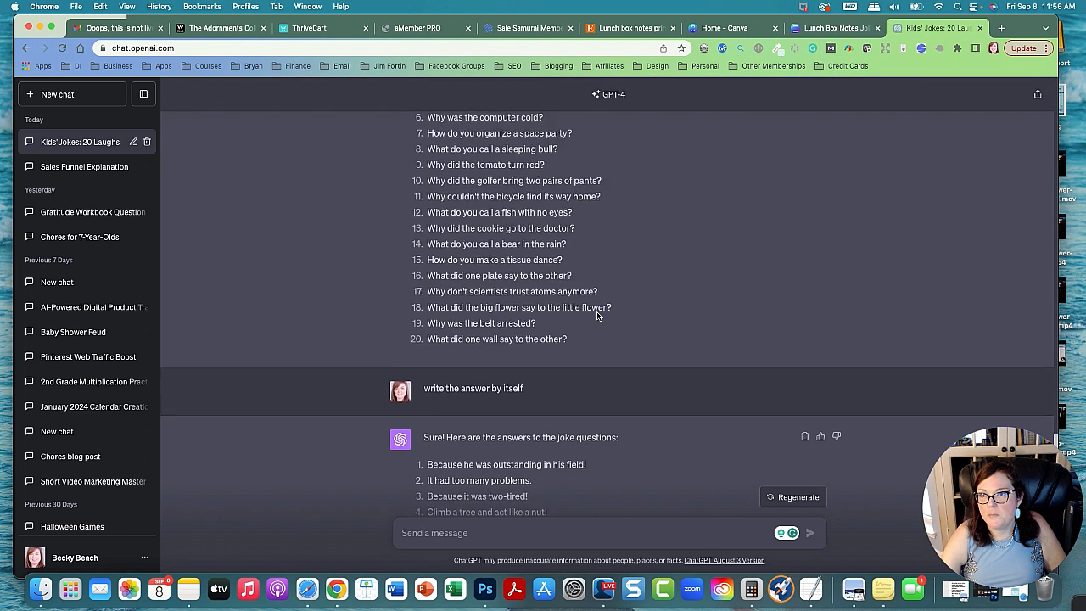
{"action": "scroll", "scroll_direction": "up", "scroll_amount": 3}
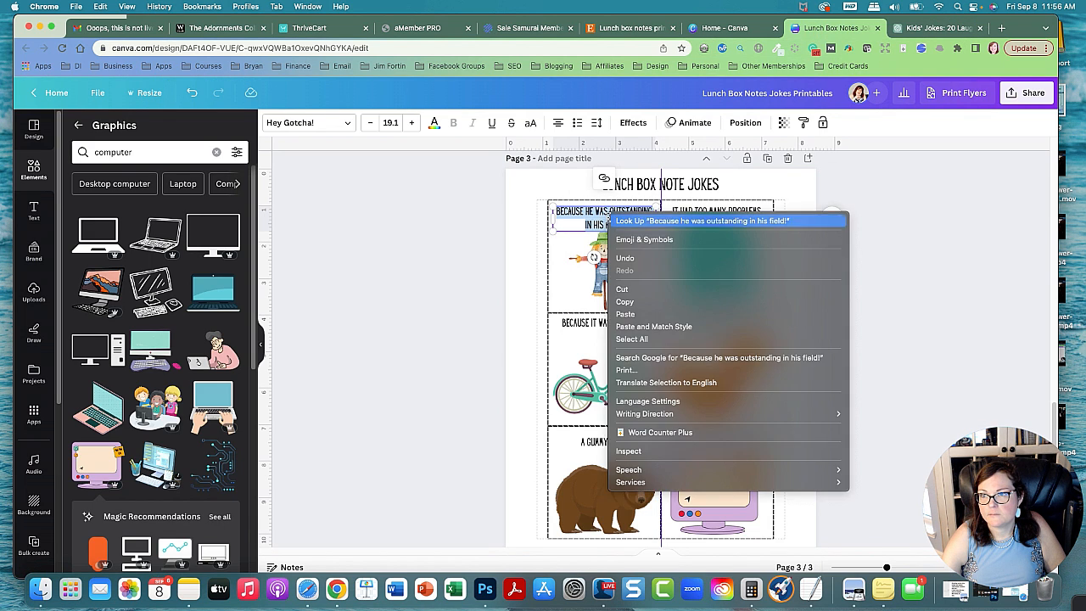
Paste the space party question into box one, add the rocket astronaut graphic, and remove the math book picture.
{"action": "left_click", "coordinate": [293, 261]}
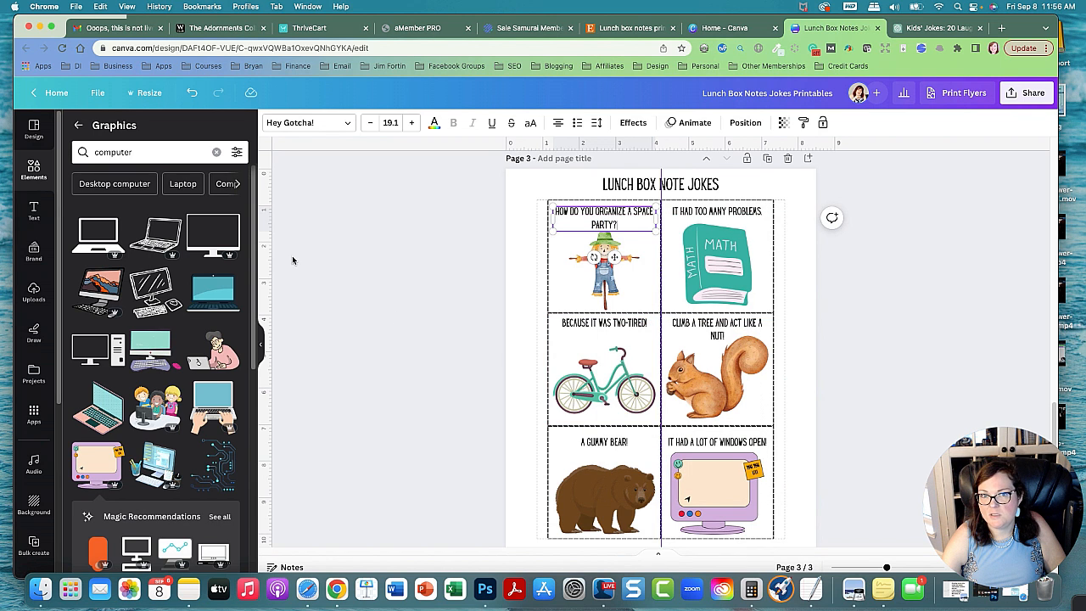
{"action": "mouse_move", "coordinate": [395, 266]}
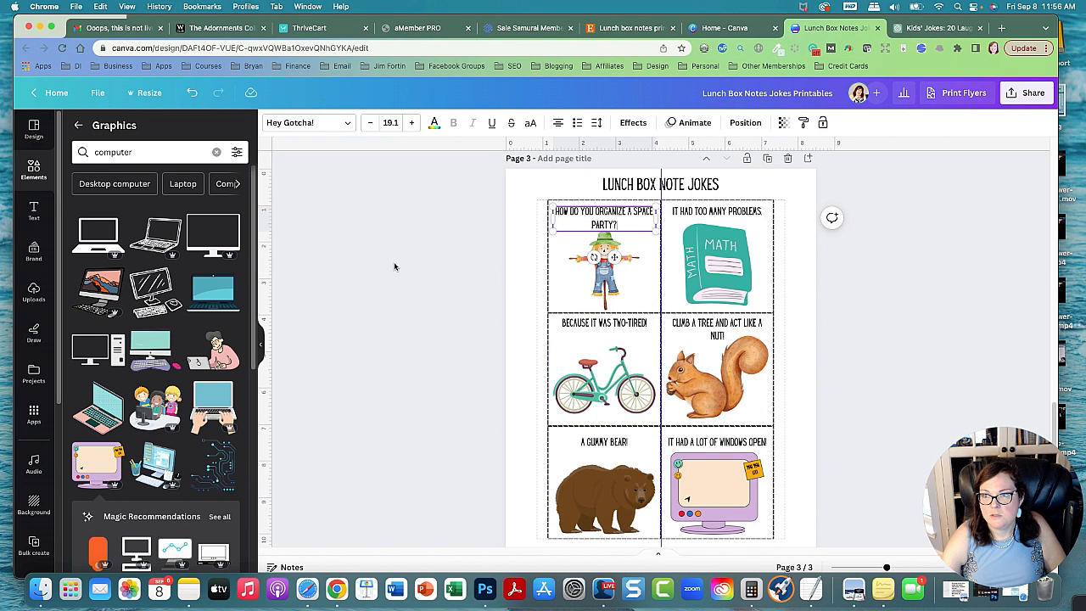
{"action": "left_click", "coordinate": [217, 152]}
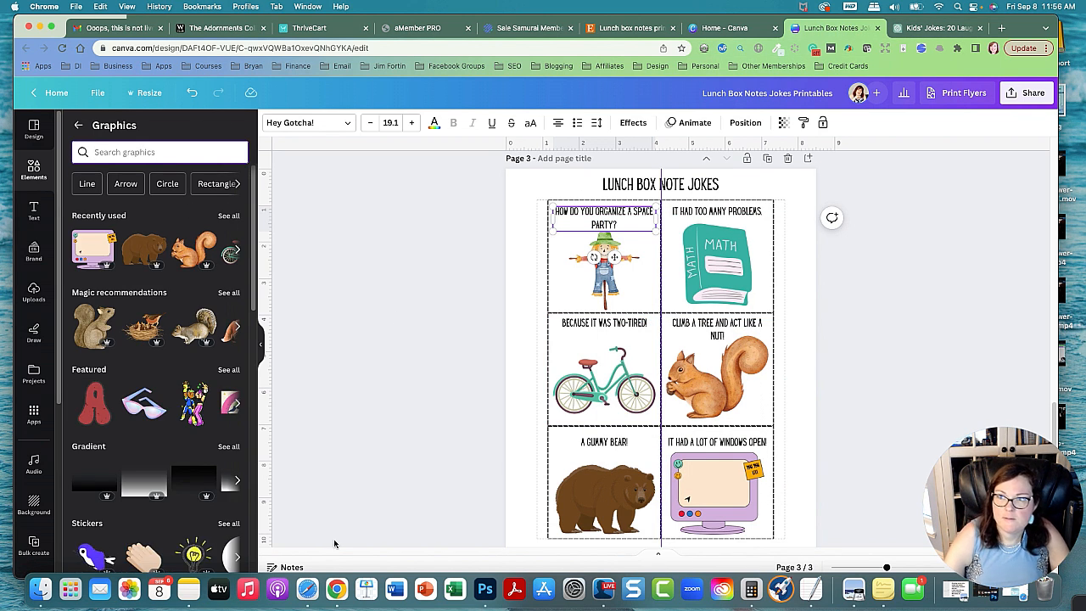
{"action": "type", "text": "as"}
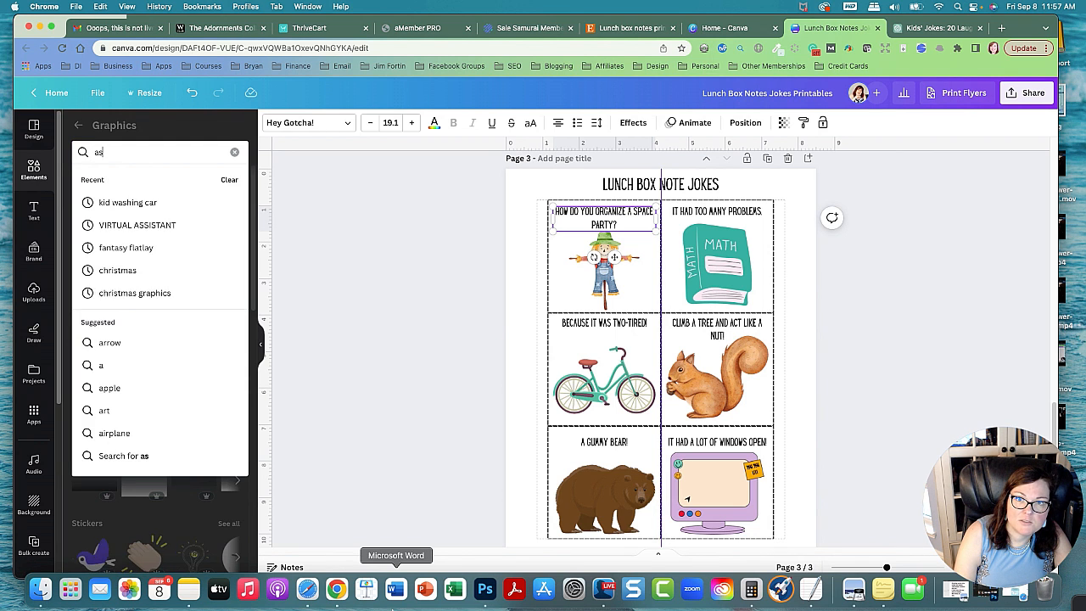
{"action": "type", "text": "astronaut"}
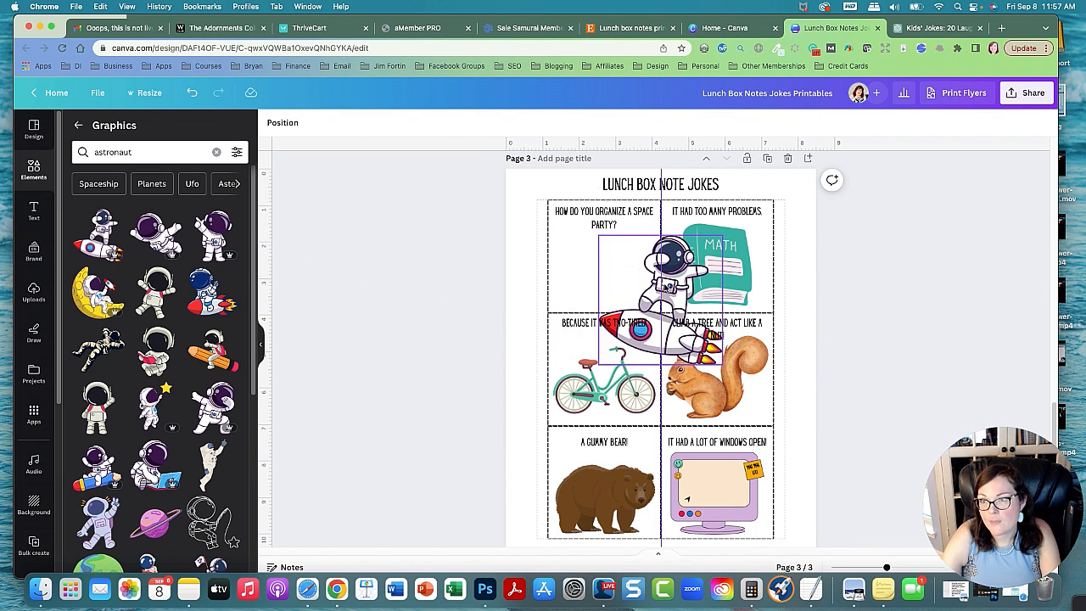
{"action": "left_click", "coordinate": [717, 378]}
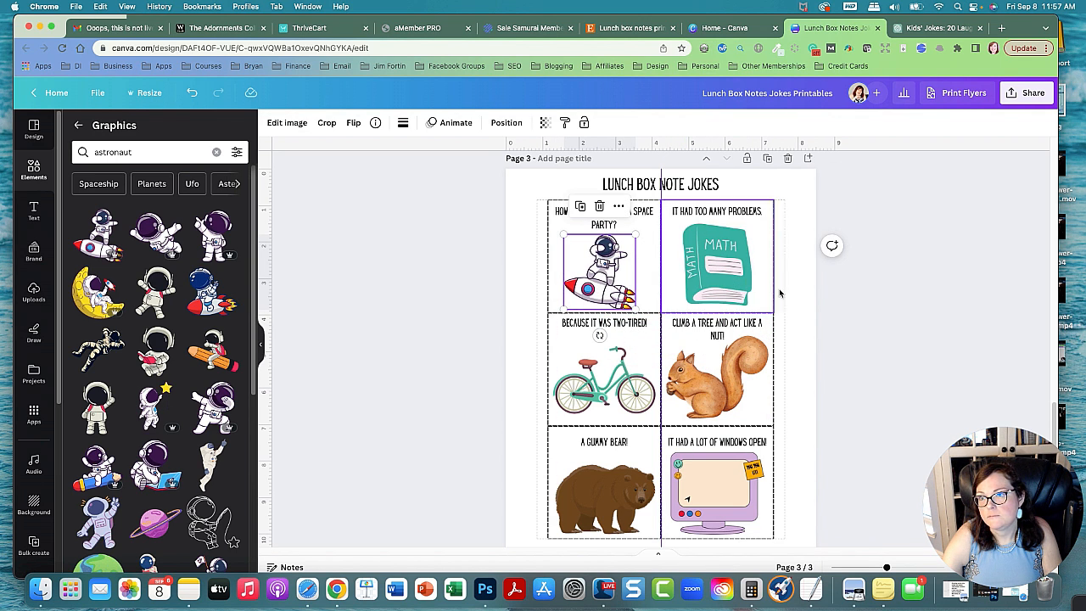
{"action": "left_click", "coordinate": [605, 380]}
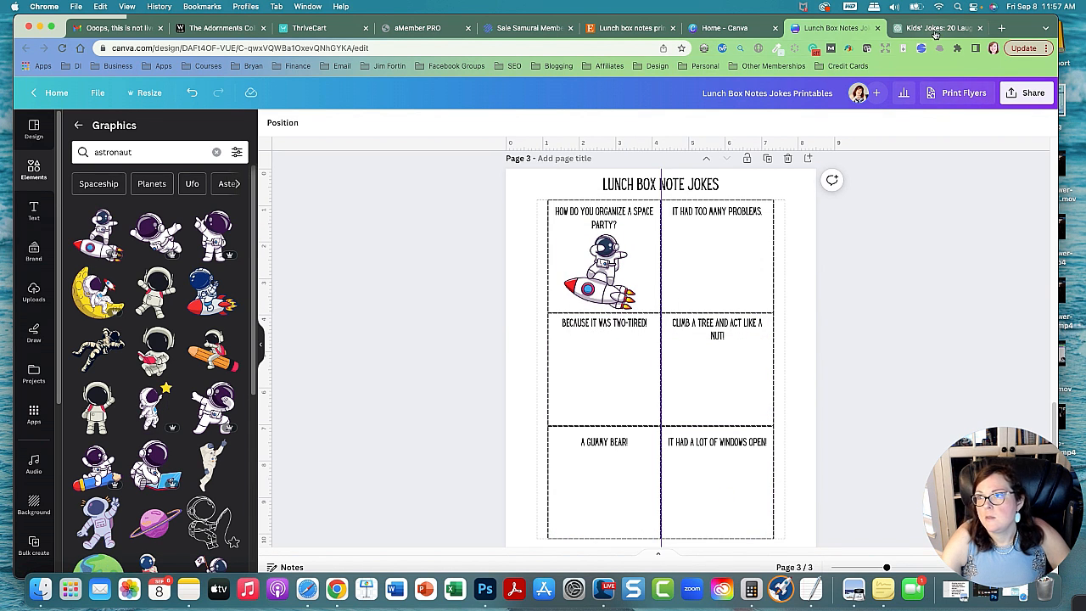
Add a cartoon bull graphic to box two and copy the tomato question from the chat.
{"action": "left_click", "coordinate": [938, 28]}
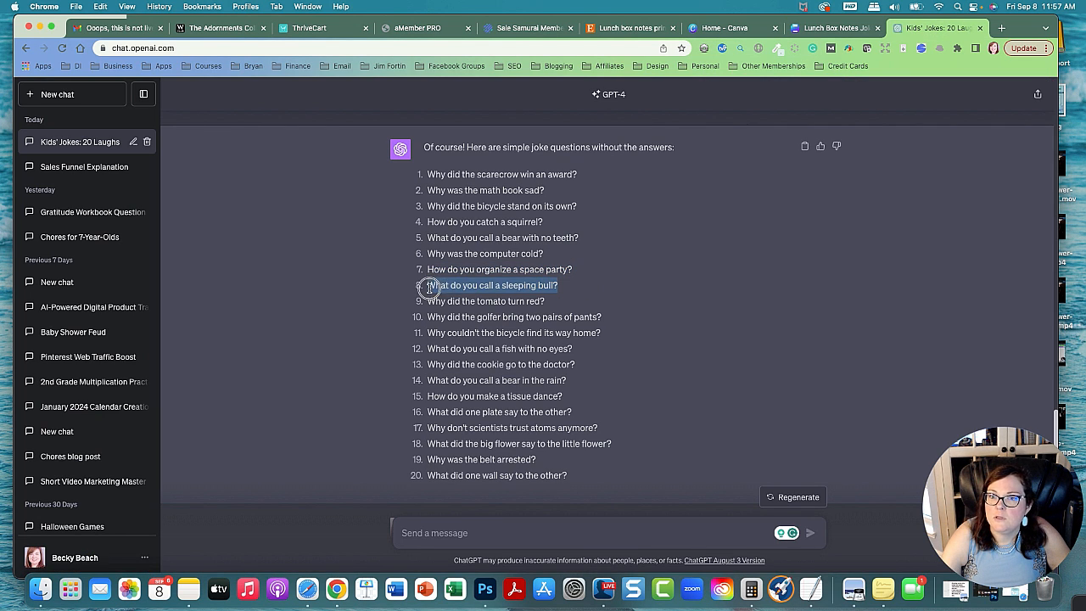
{"action": "left_click", "coordinate": [834, 27]}
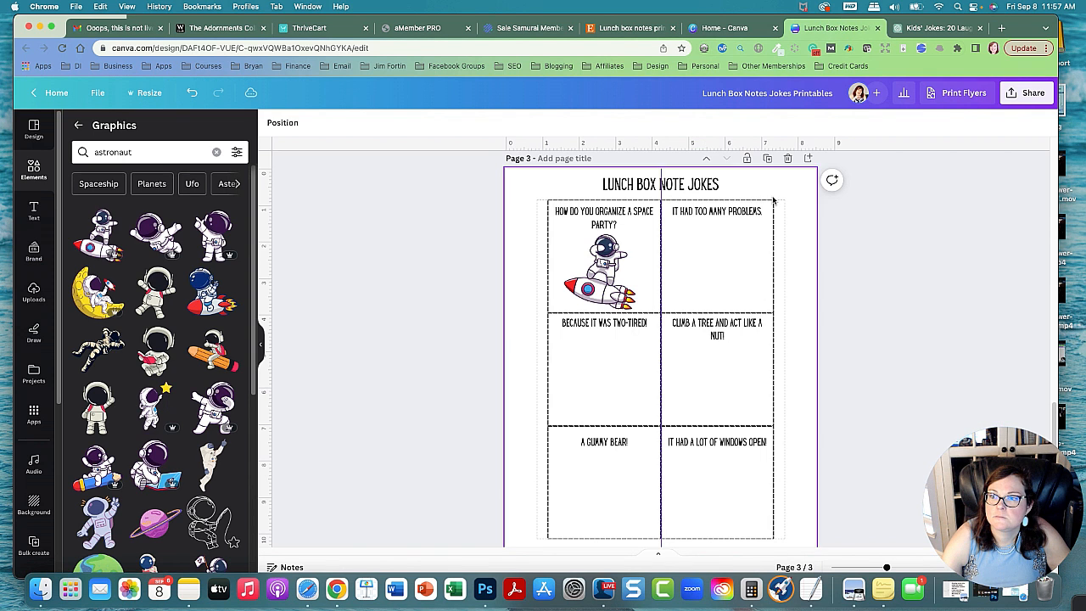
{"action": "right_click", "coordinate": [717, 211]}
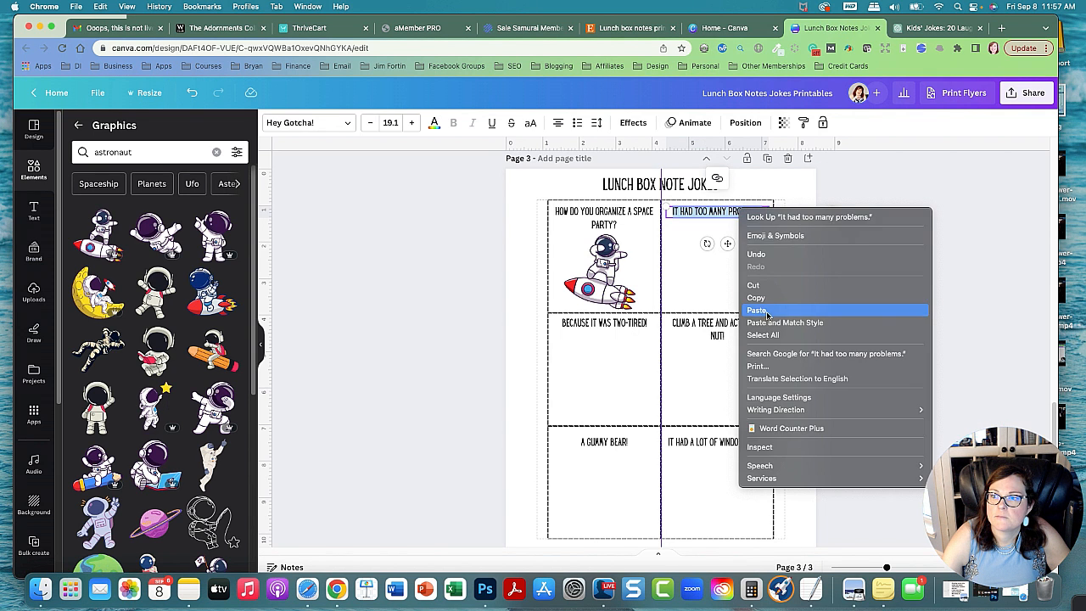
{"action": "left_click", "coordinate": [757, 309]}
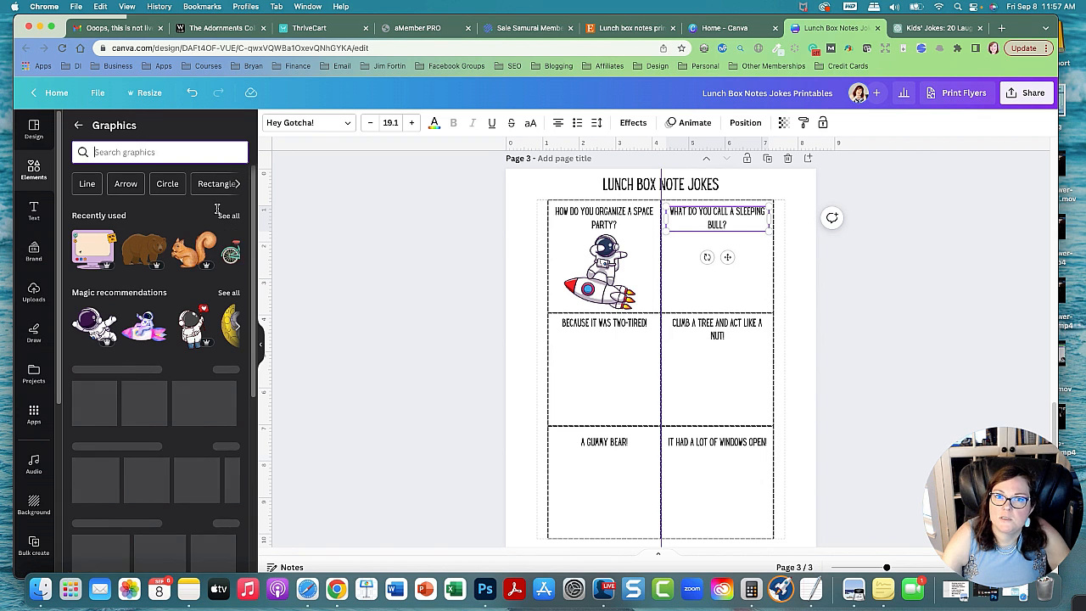
{"action": "type", "text": "bull"}
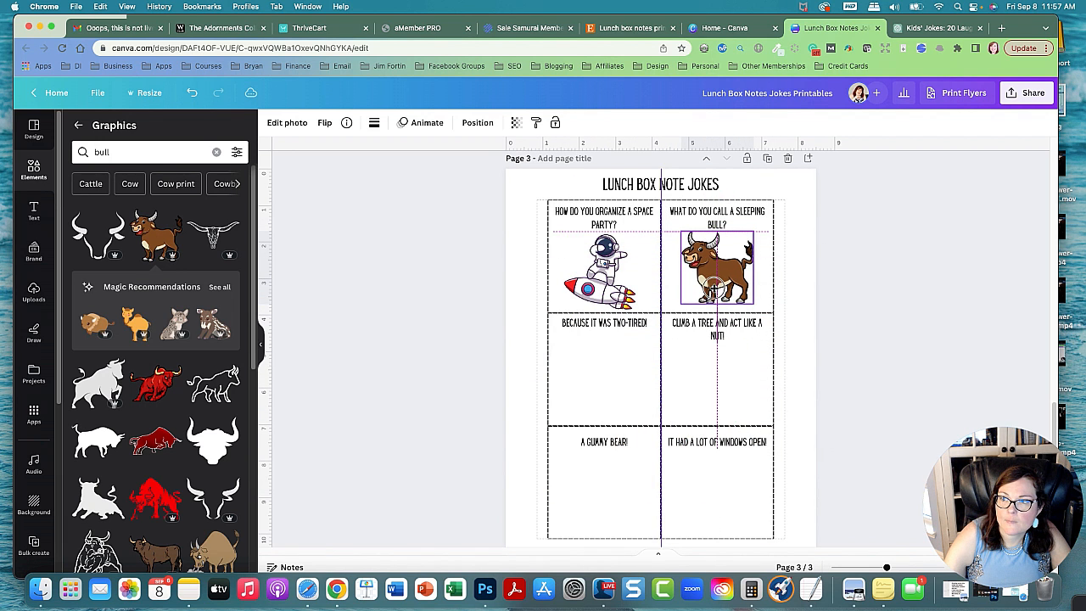
{"action": "left_click", "coordinate": [934, 27]}
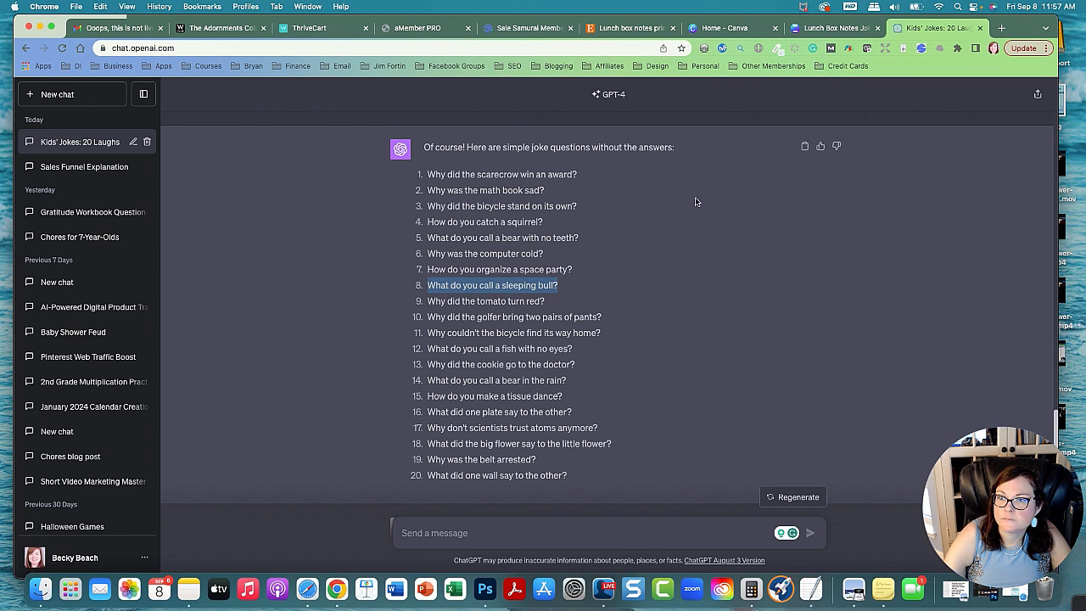
{"action": "right_click", "coordinate": [488, 301]}
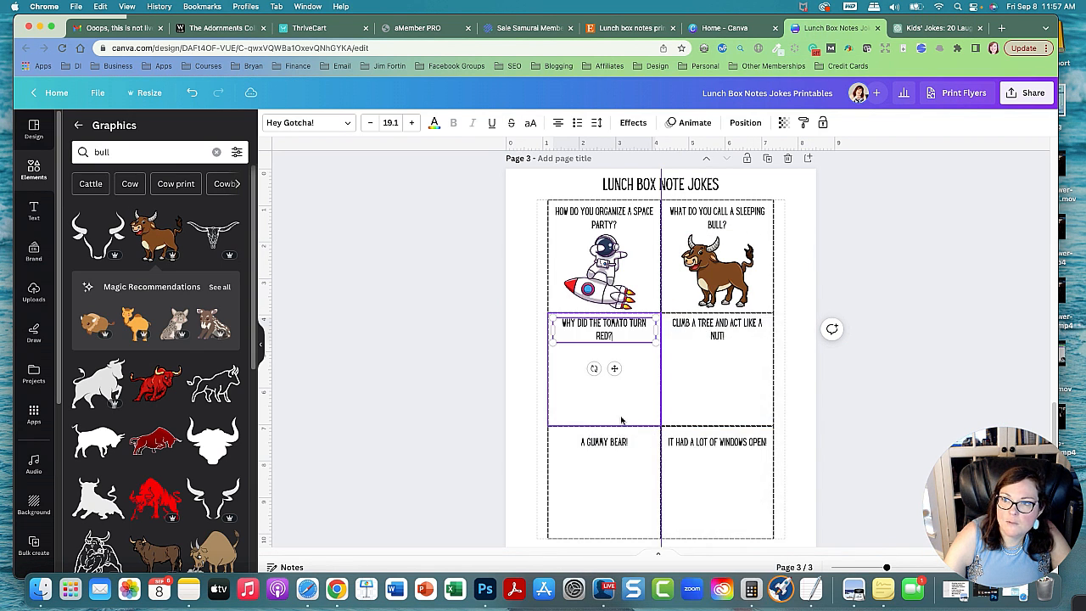
Search graphics for 'tomato' and place a smiling cartoon tomato in box three.
{"action": "left_click", "coordinate": [216, 152]}
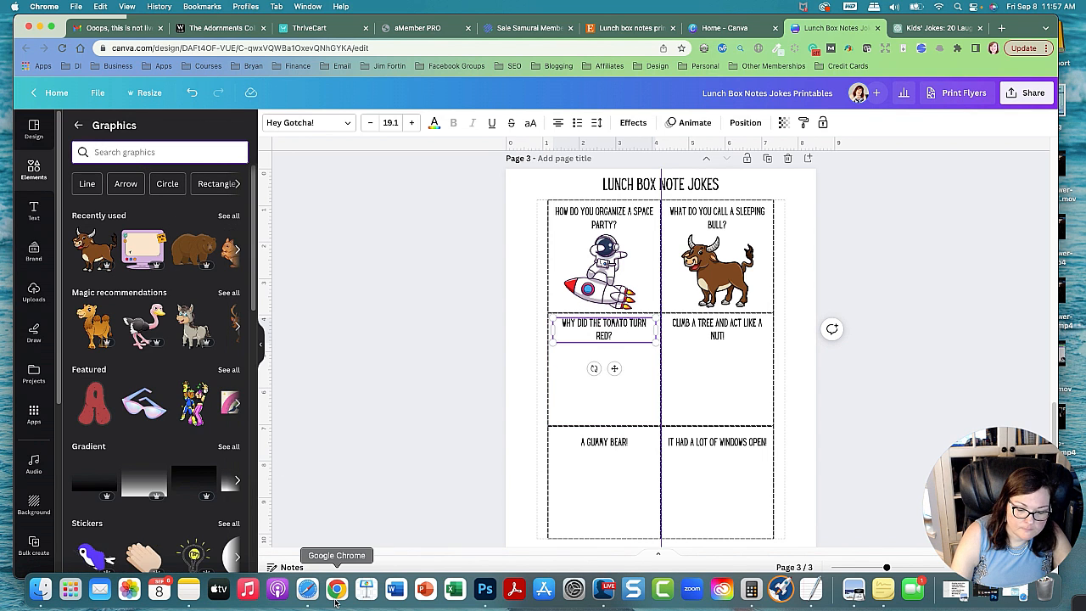
{"action": "type", "text": "tomato"}
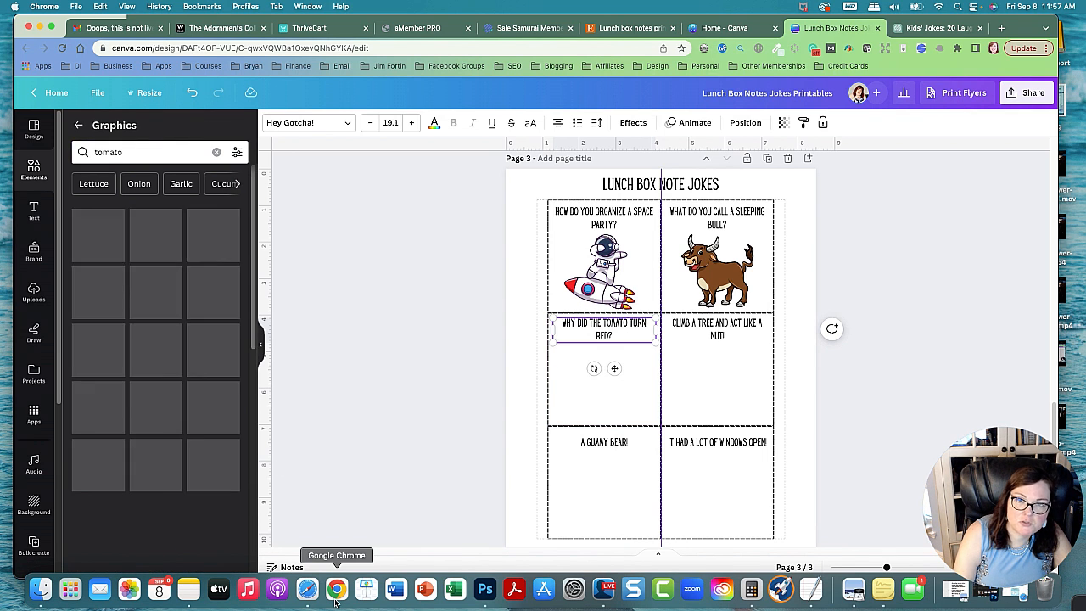
{"action": "key", "text": "Return"}
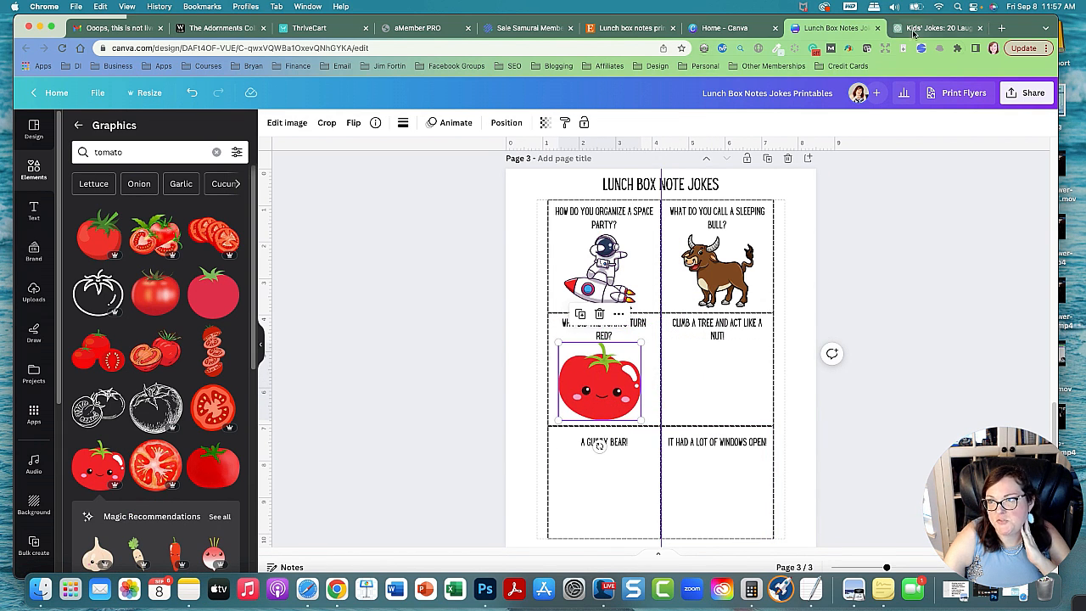
{"action": "left_click", "coordinate": [934, 27]}
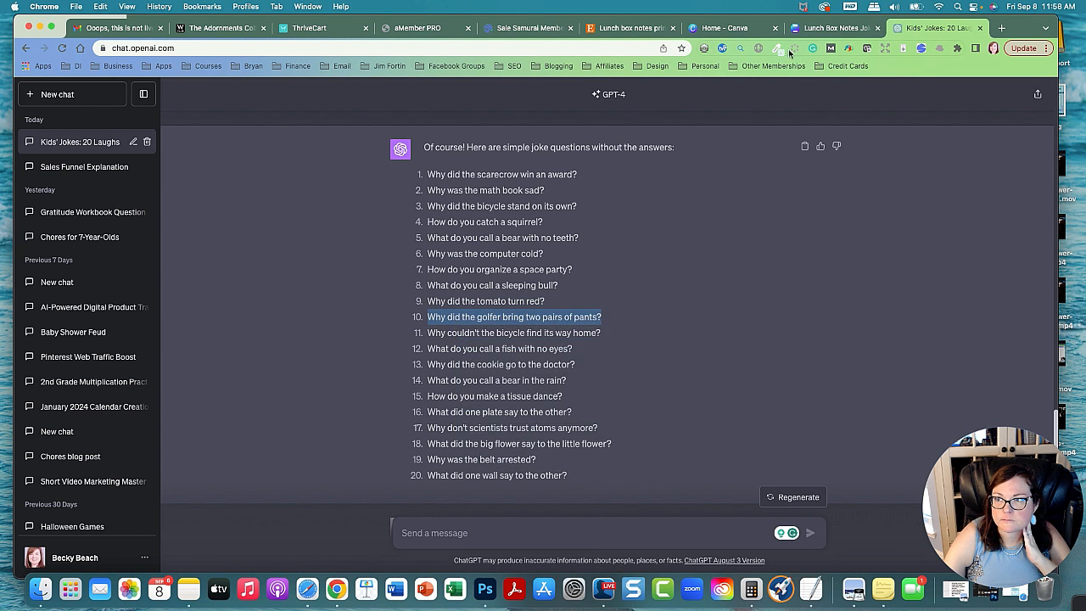
{"action": "left_click", "coordinate": [836, 27]}
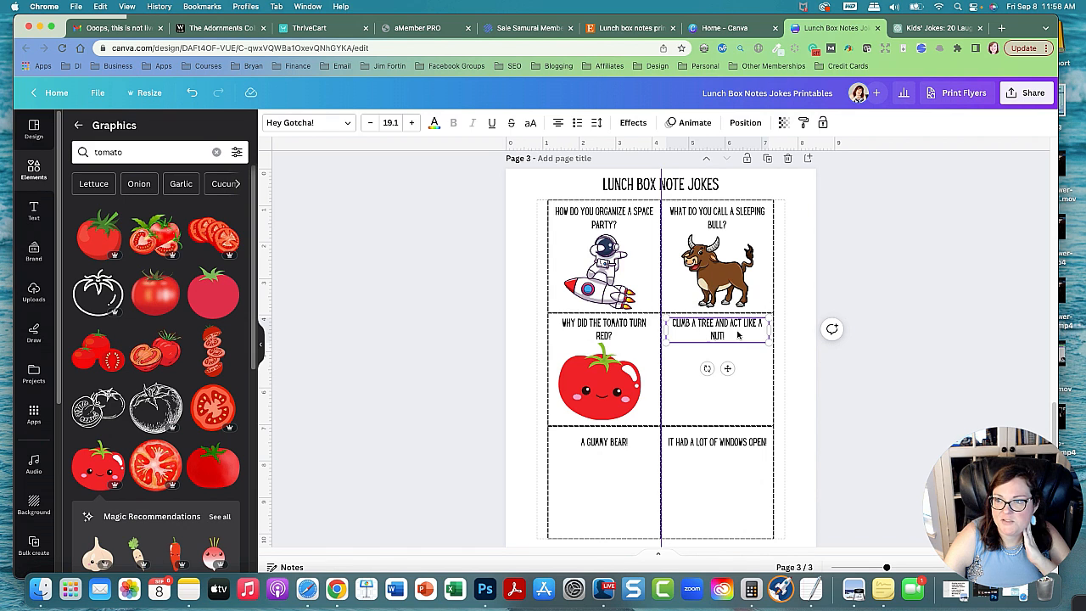
Paste the golfer pants question over the nut answer, add a golfer graphic, and copy the bicycle question.
{"action": "right_click", "coordinate": [717, 330]}
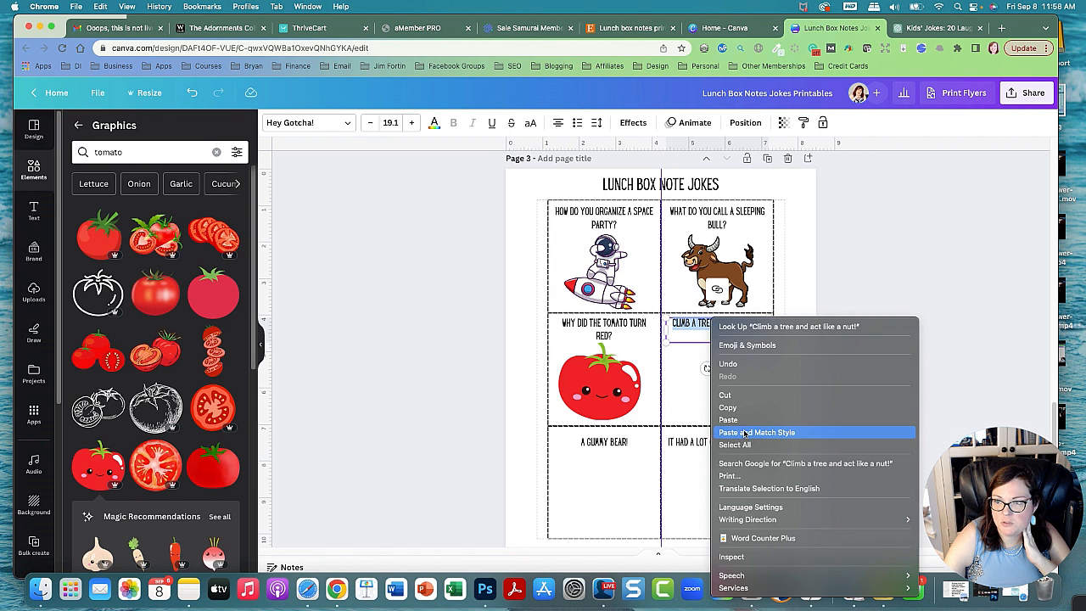
{"action": "left_click", "coordinate": [756, 432]}
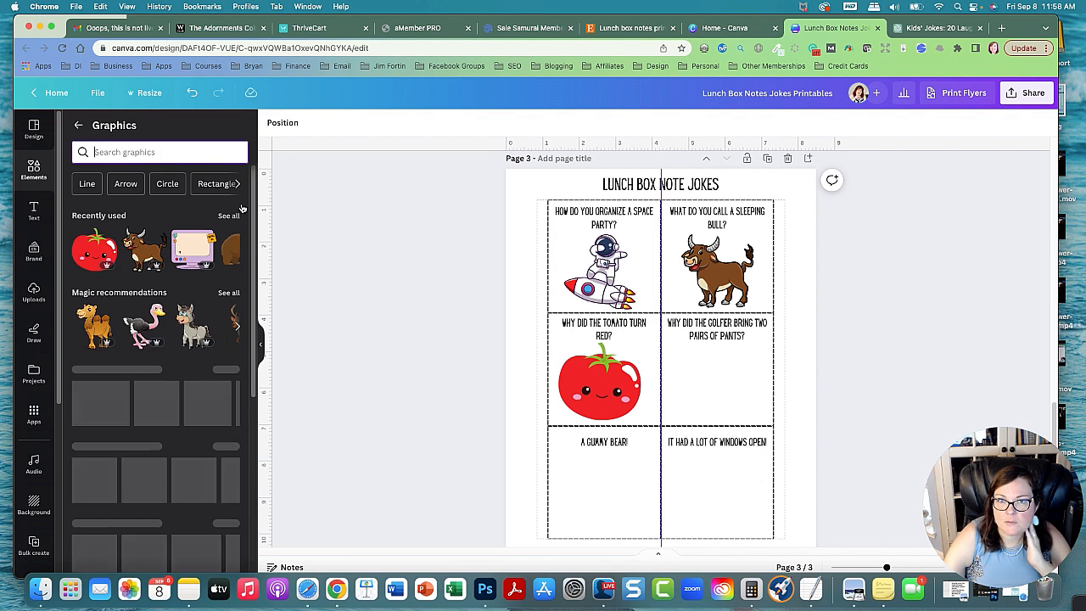
{"action": "type", "text": "golfer"}
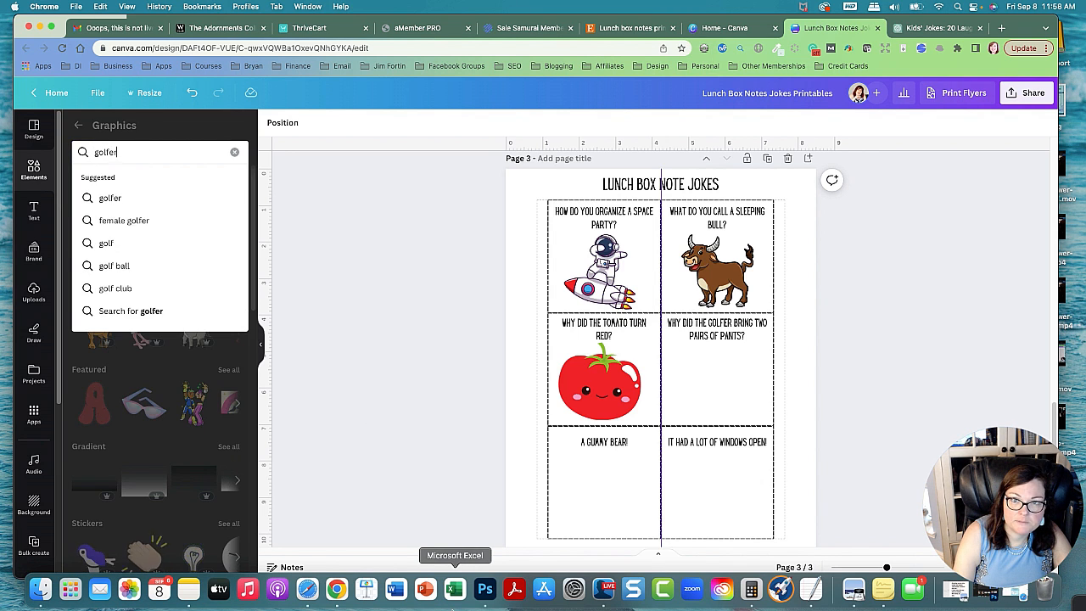
{"action": "key", "text": "Return"}
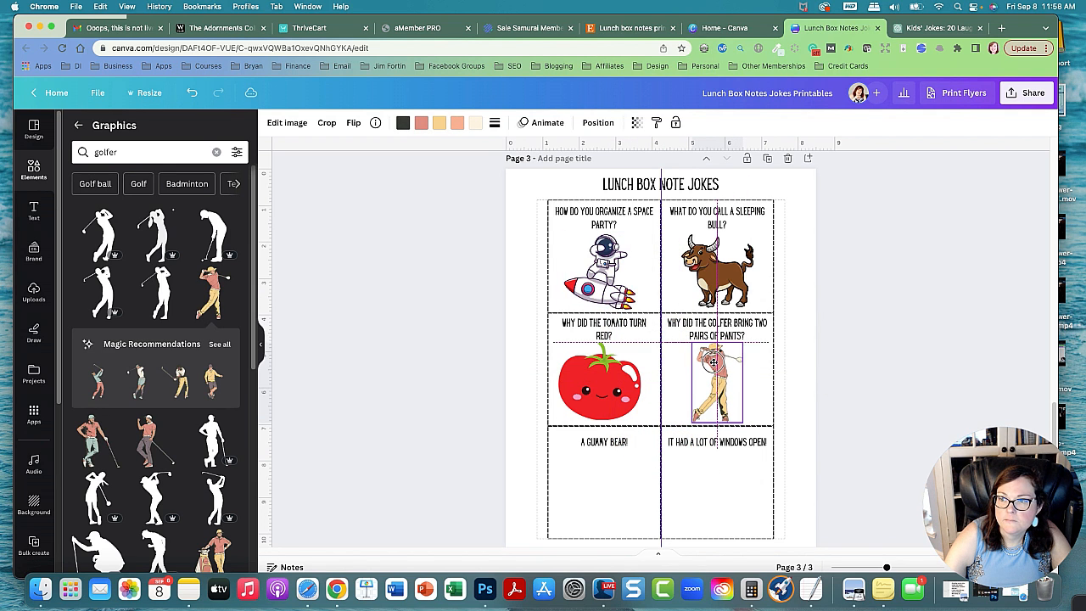
{"action": "left_click", "coordinate": [938, 27]}
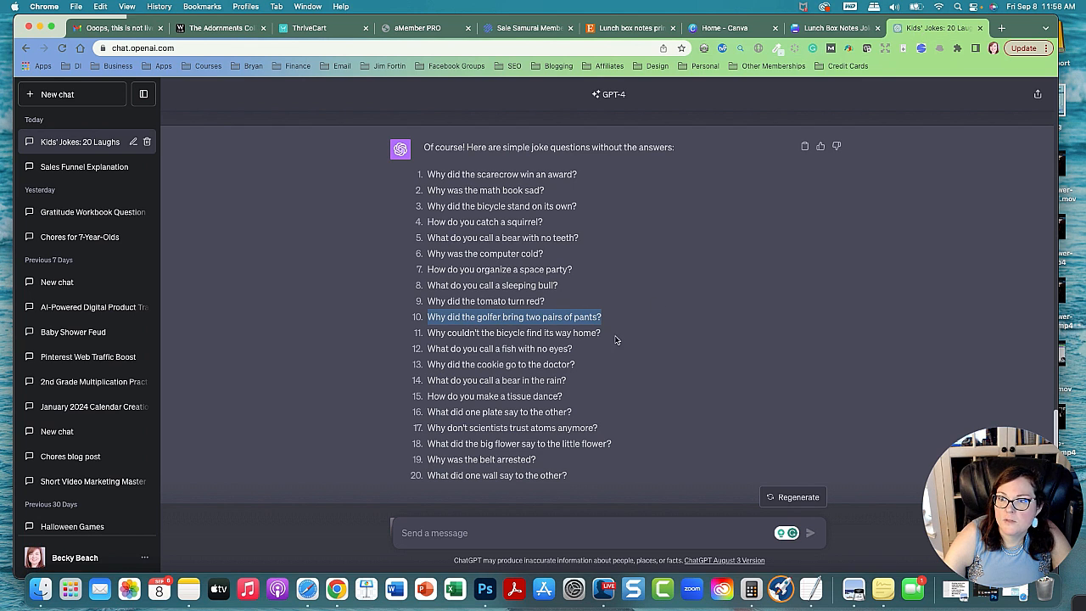
{"action": "right_click", "coordinate": [513, 333]}
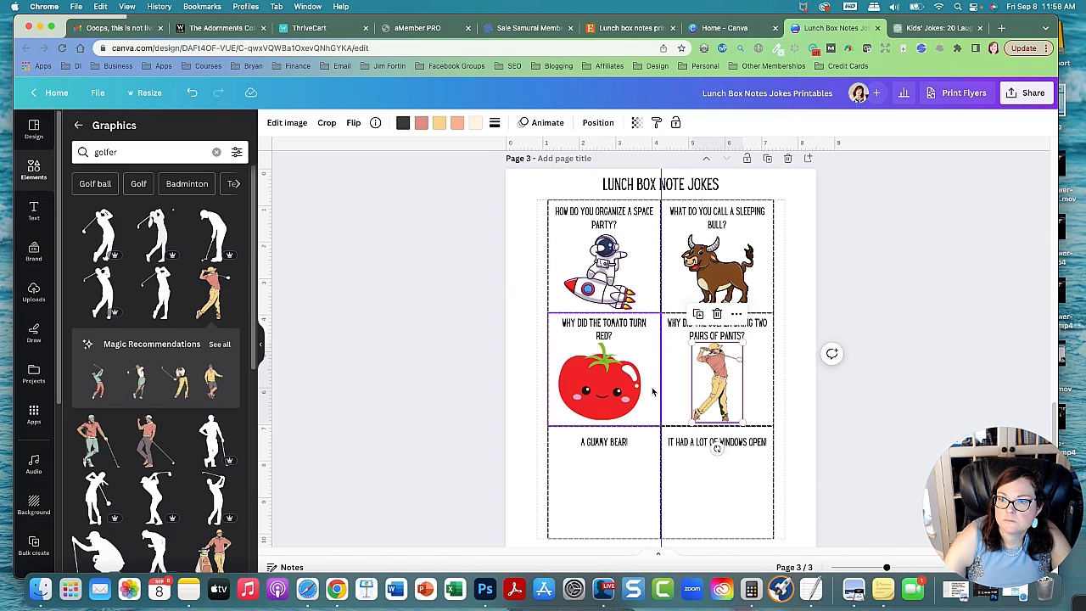
Paste the bicycle question and page 2's bicycle picture into the bottom-left box.
{"action": "right_click", "coordinate": [605, 442]}
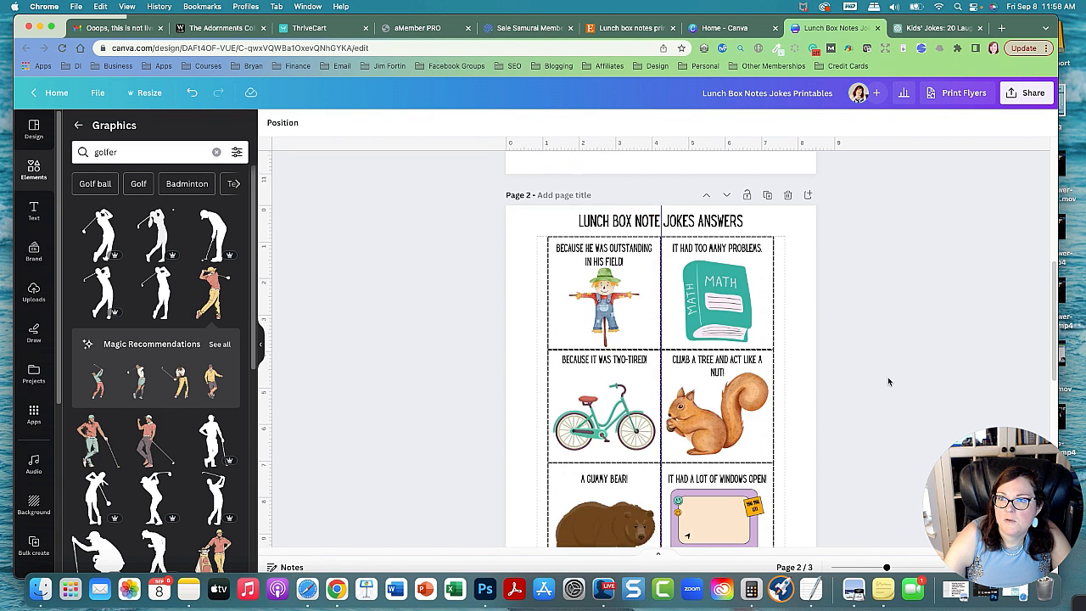
{"action": "right_click", "coordinate": [604, 284]}
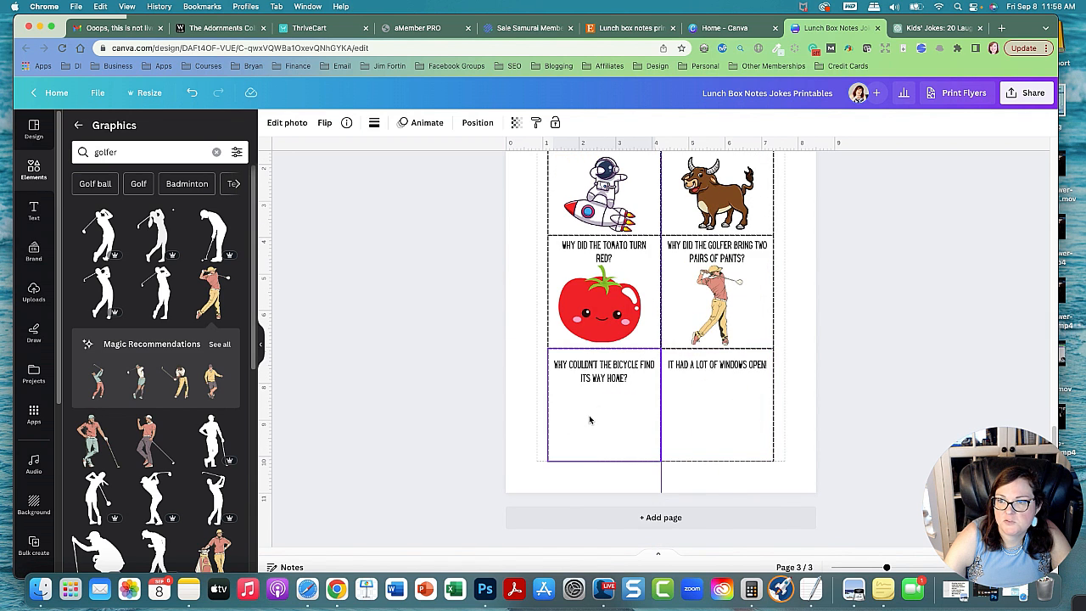
{"action": "left_click", "coordinate": [604, 426]}
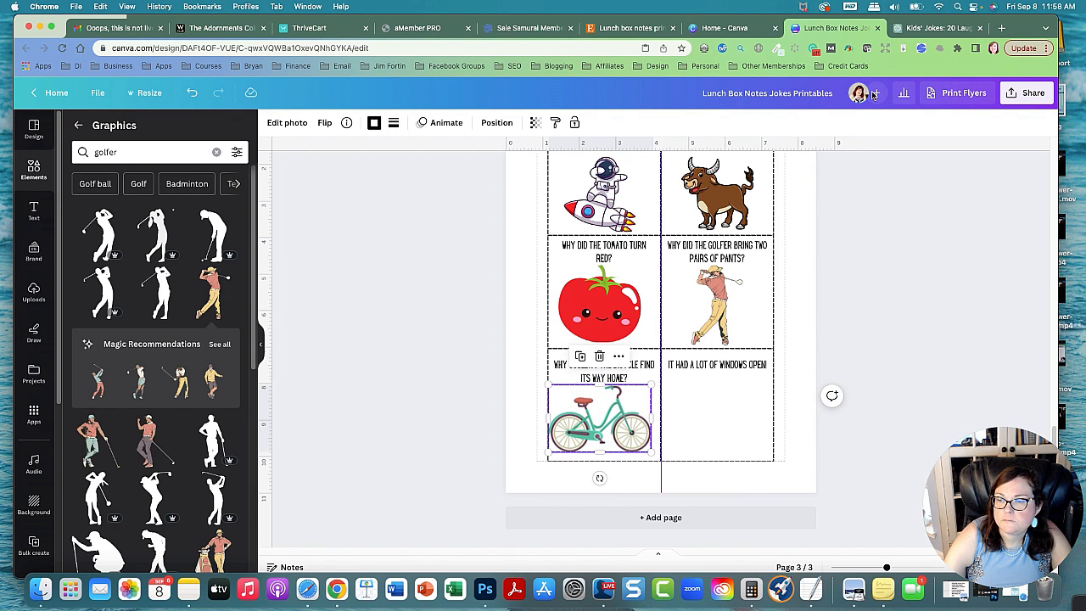
Paste the eyeless fish question over the windows answer in the bottom-right box.
{"action": "left_click", "coordinate": [937, 27]}
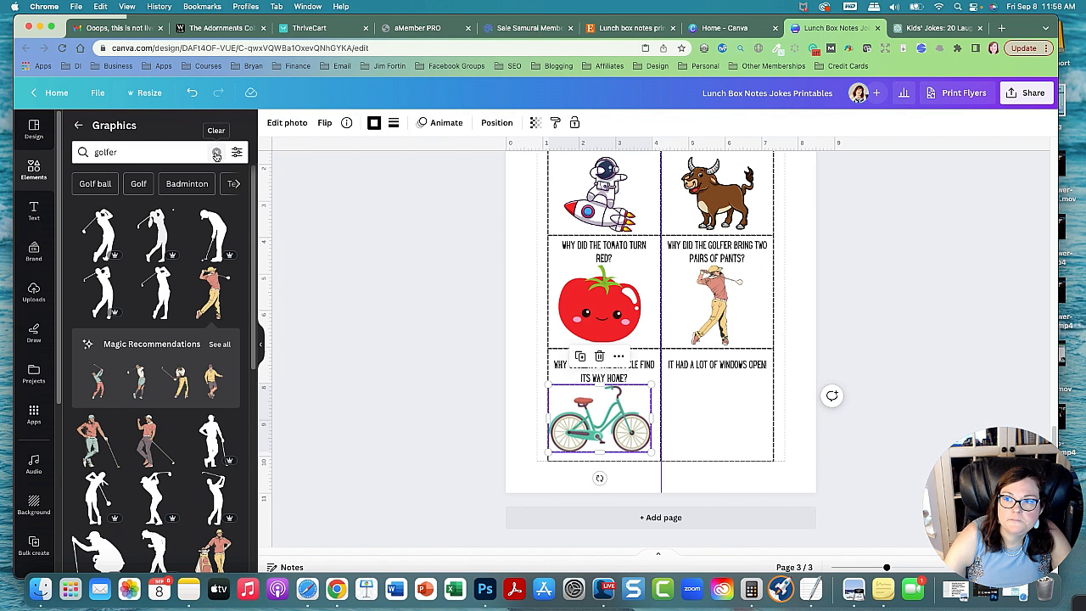
{"action": "right_click", "coordinate": [717, 364]}
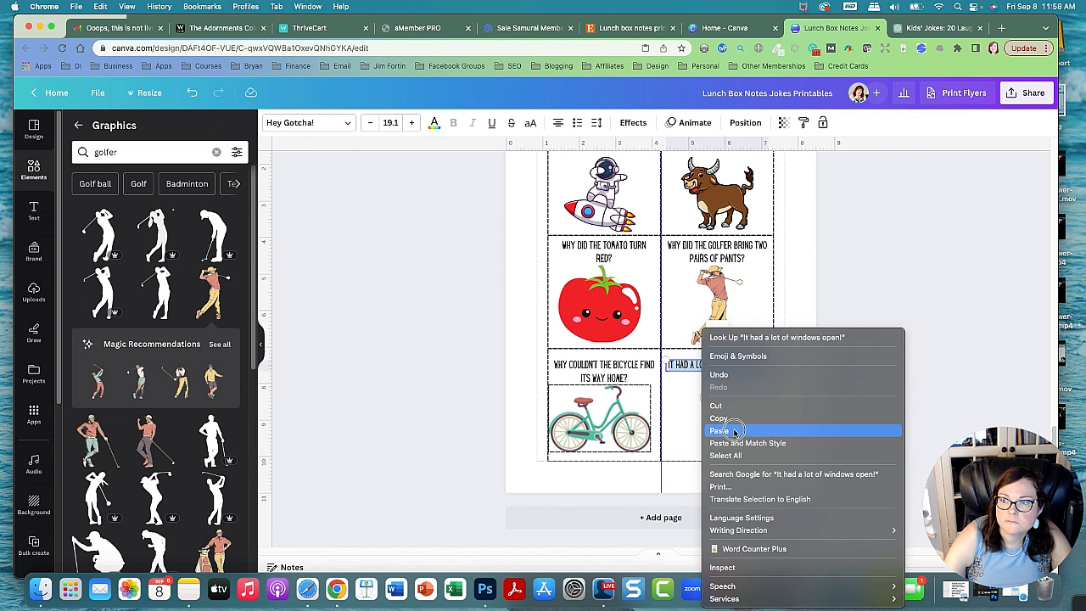
{"action": "left_click", "coordinate": [721, 430]}
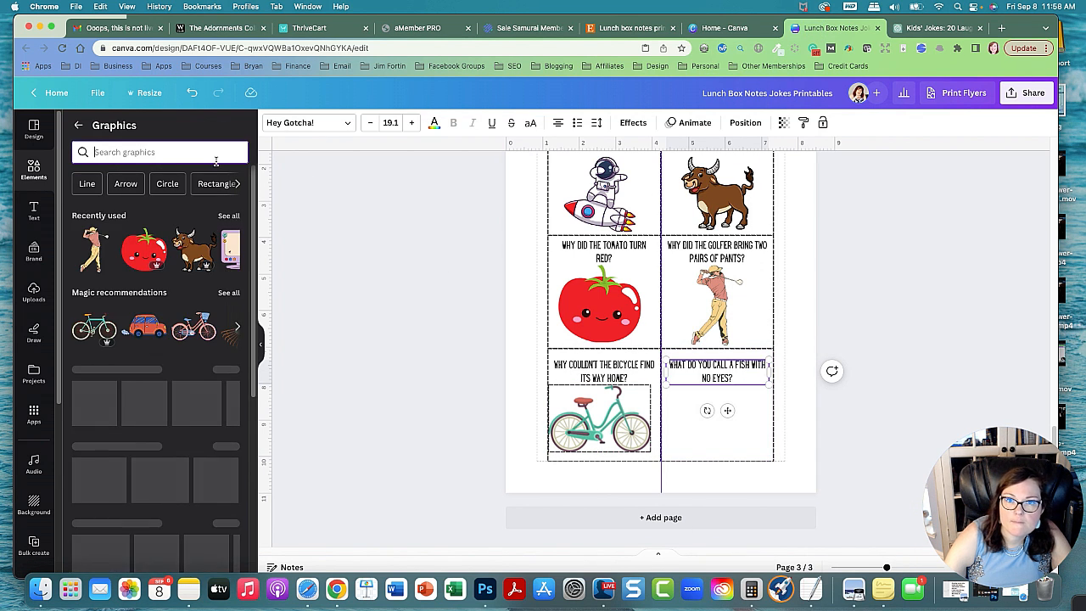
Search graphics for 'fish' and shrink the yellow cartoon fish into the bottom-right box.
{"action": "type", "text": "fish"}
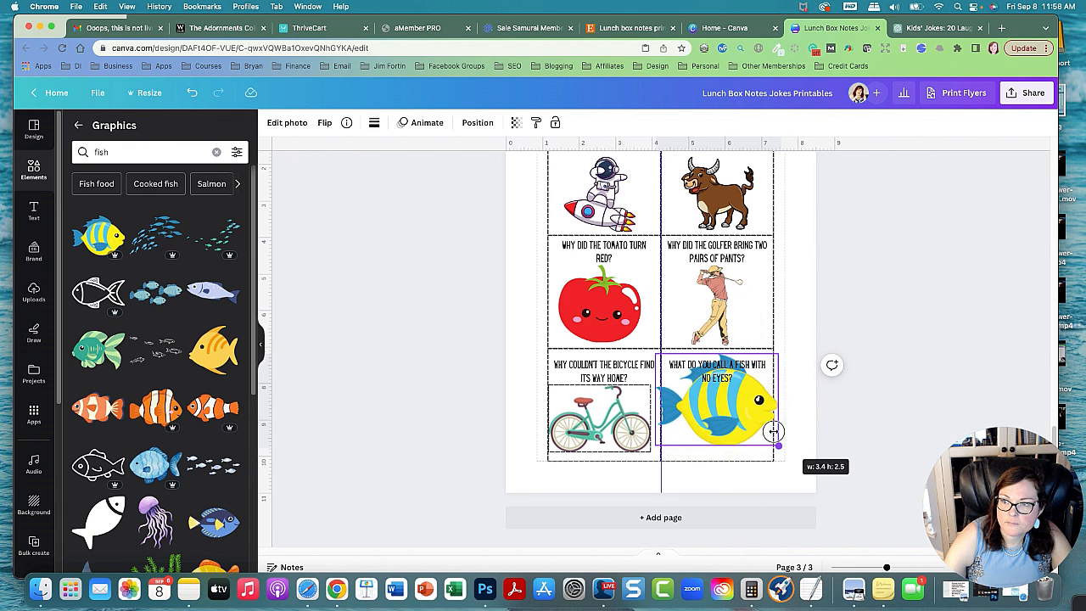
{"action": "left_click_drag", "start_coordinate": [777, 445], "coordinate": [744, 437]}
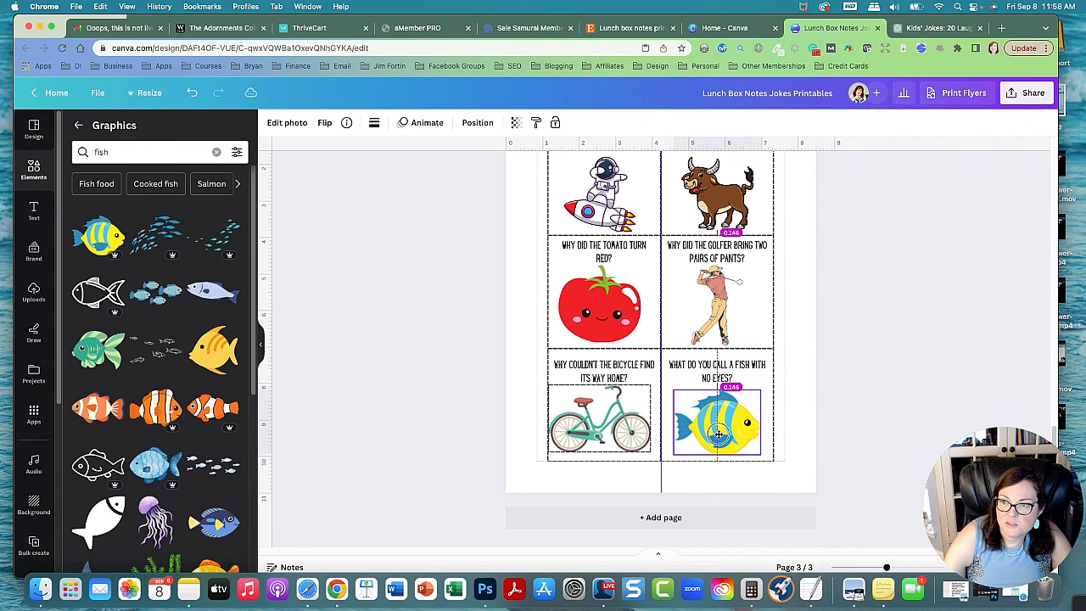
{"action": "left_click", "coordinate": [908, 367]}
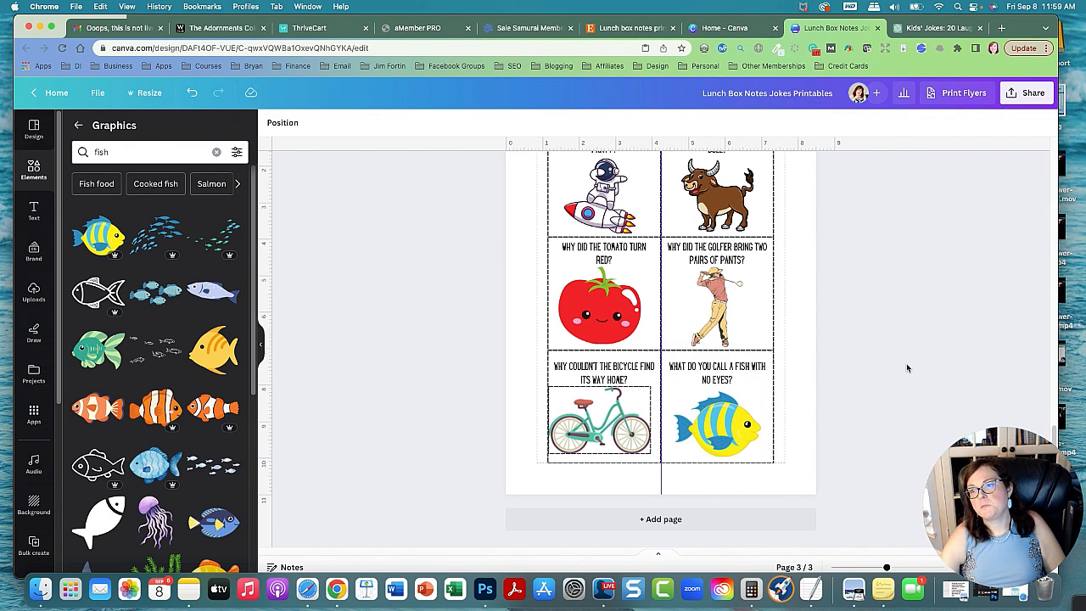
{"action": "scroll", "scroll_direction": "up", "scroll_amount": 3}
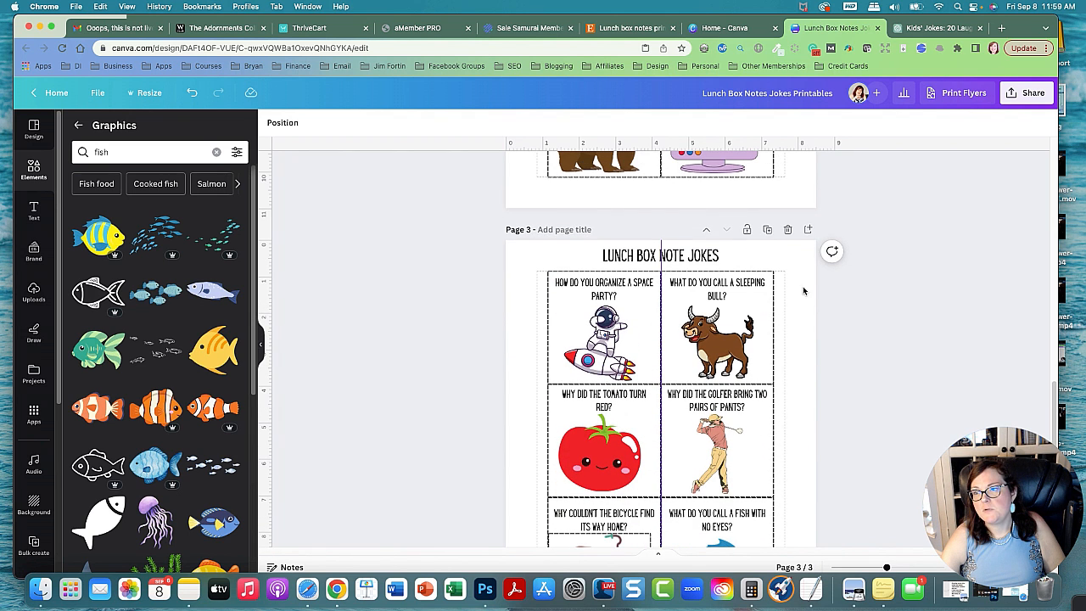
Duplicate the question page and copy the 'You planet!' answer from the chat.
{"action": "left_click", "coordinate": [659, 256]}
{"action": "type", "text": " ANSWERS"}
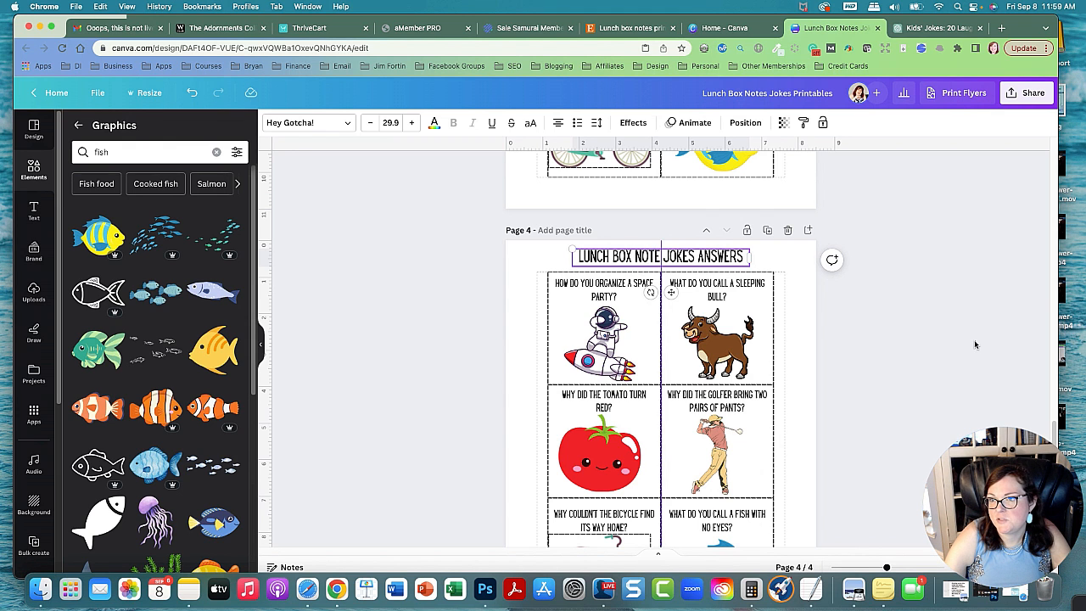
{"action": "left_click", "coordinate": [938, 28]}
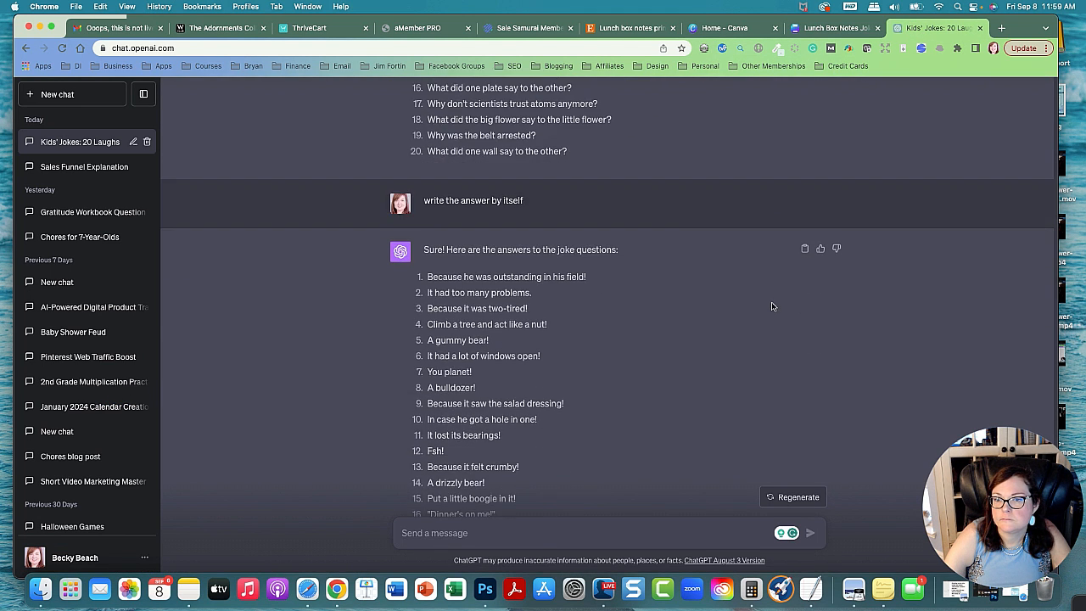
{"action": "right_click", "coordinate": [448, 372]}
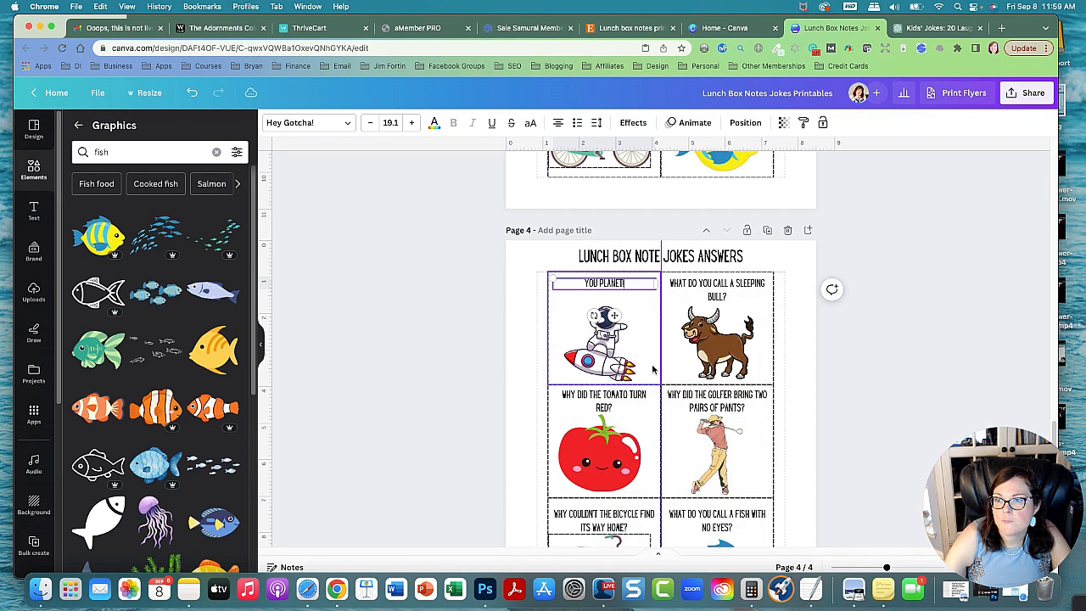
Replace the sleeping bull and tomato questions with 'A bulldozer!' and the salad dressing answer.
{"action": "left_click", "coordinate": [934, 27]}
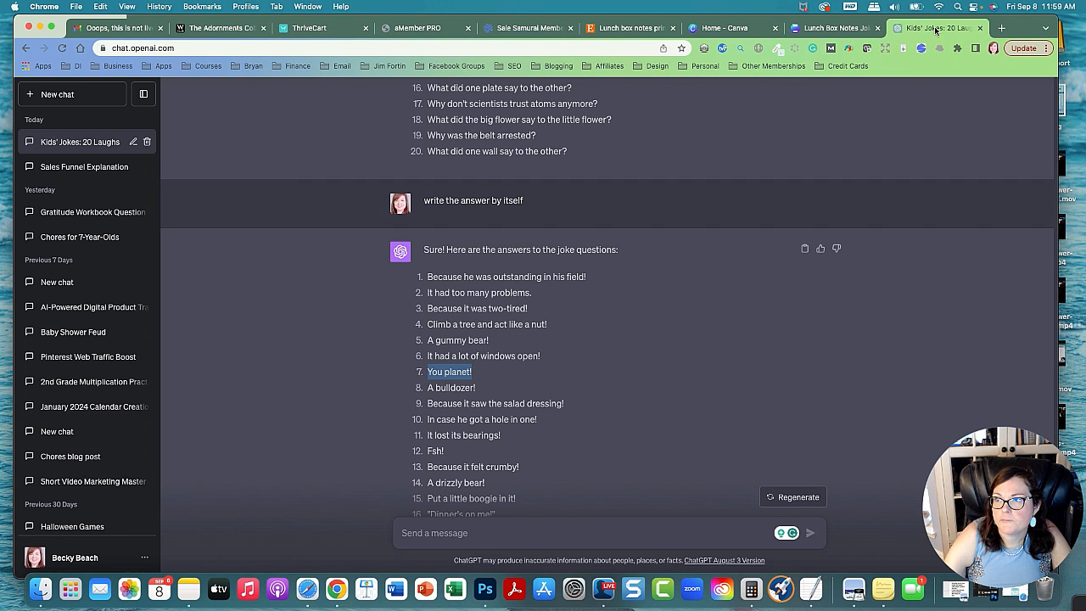
{"action": "right_click", "coordinate": [452, 388]}
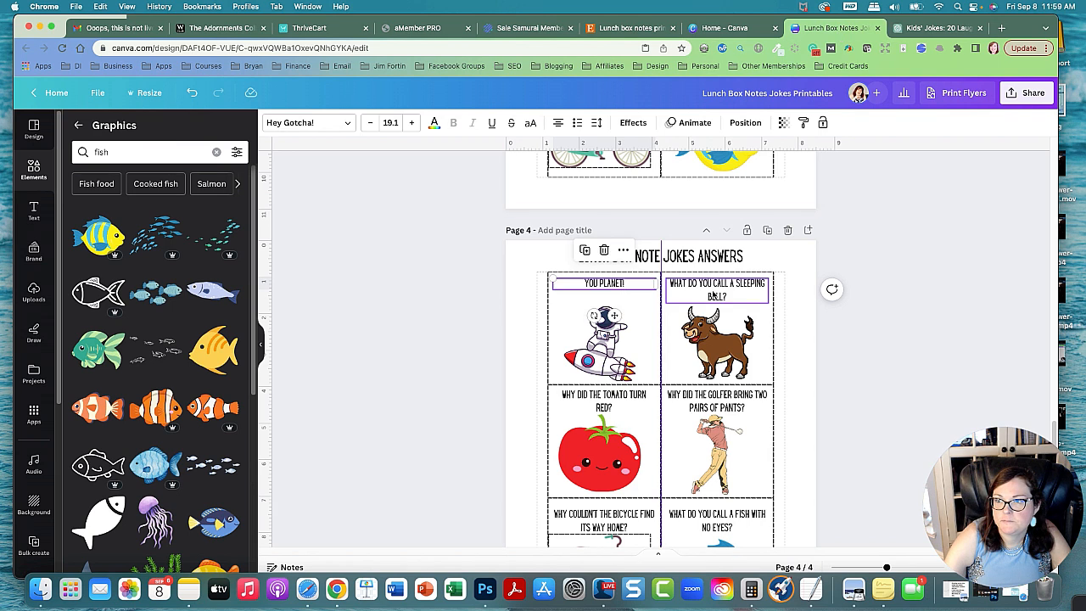
{"action": "right_click", "coordinate": [717, 289]}
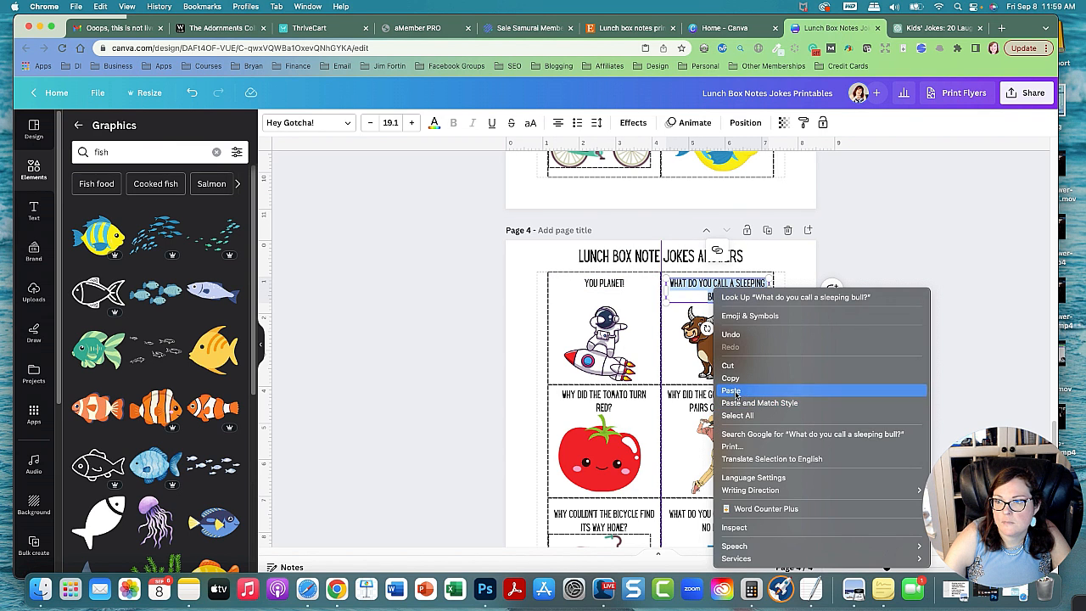
{"action": "left_click", "coordinate": [934, 28]}
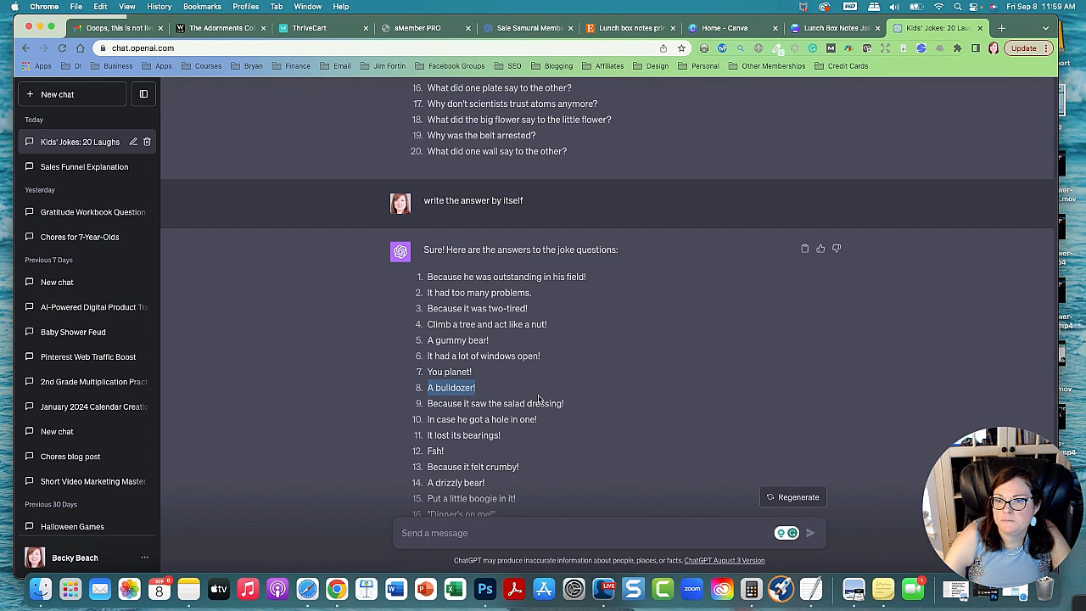
{"action": "right_click", "coordinate": [496, 403]}
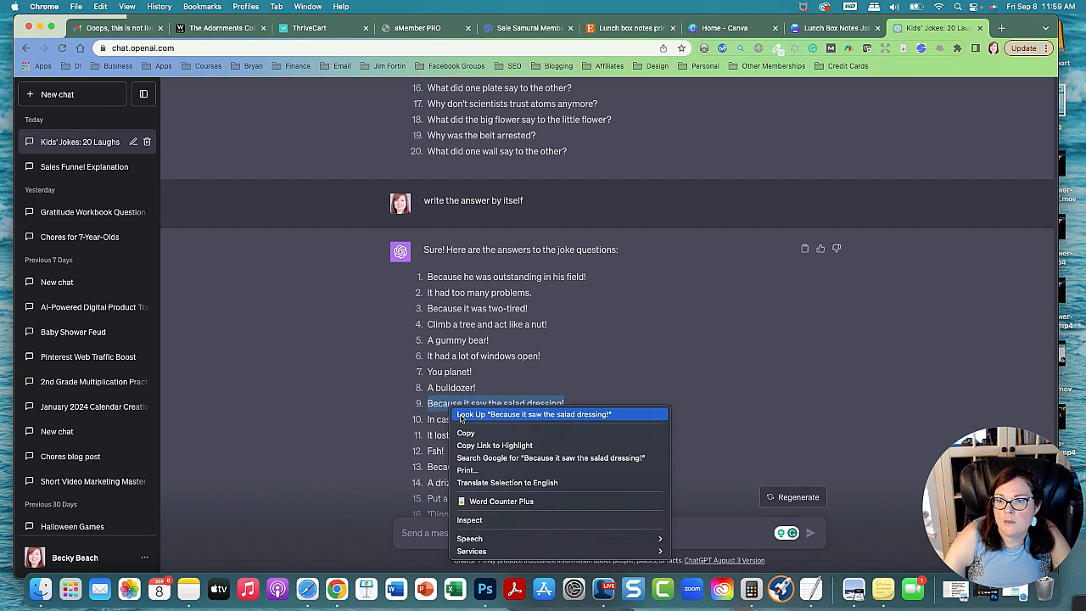
{"action": "left_click", "coordinate": [832, 27]}
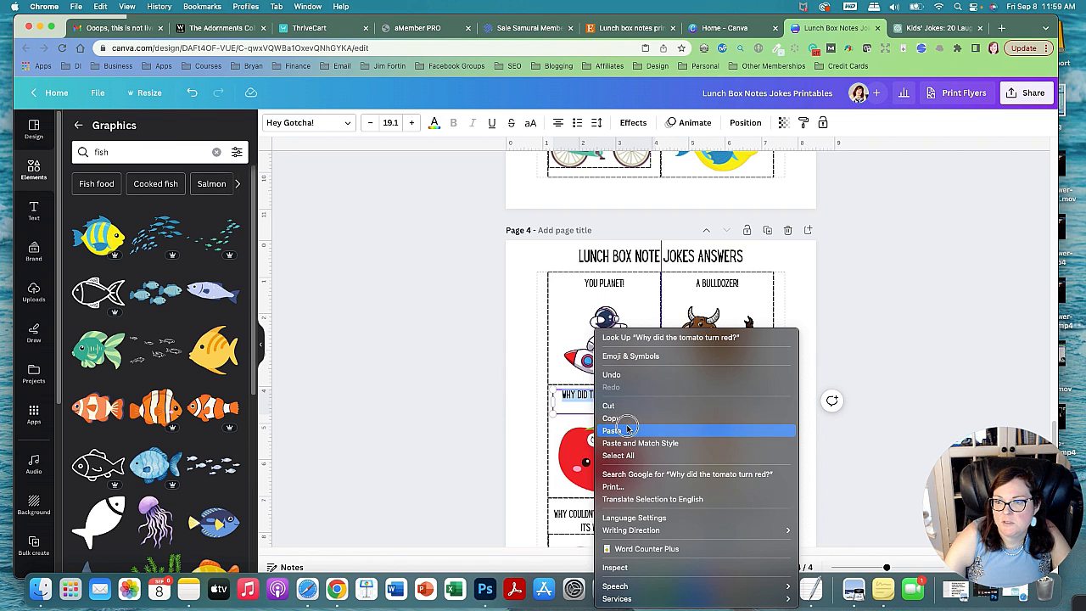
{"action": "left_click", "coordinate": [938, 27]}
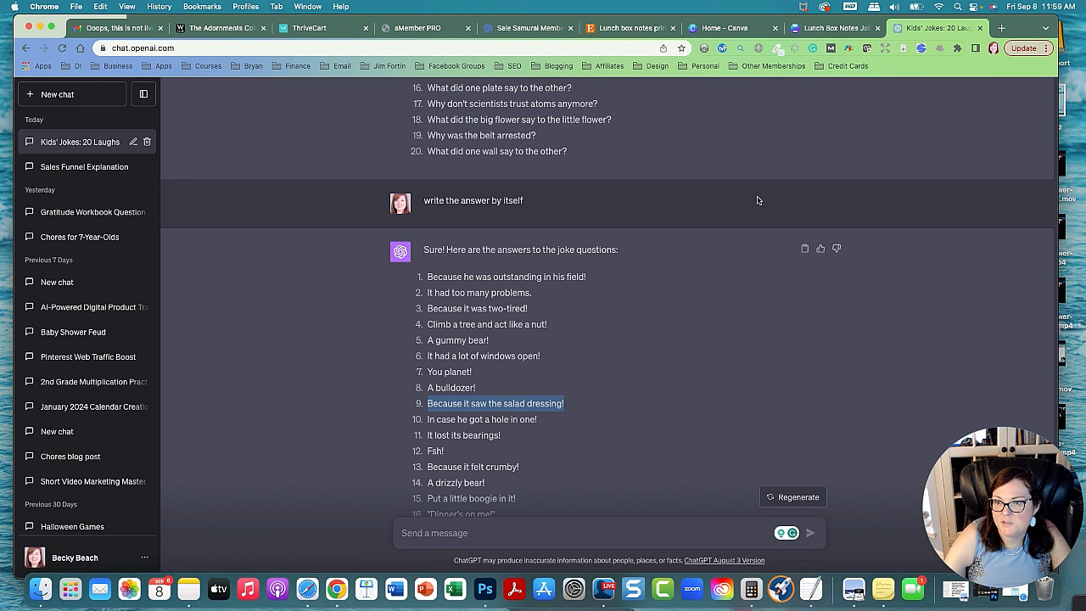
Replace the golfer question with the hole-in-one answer and copy the next answer.
{"action": "right_click", "coordinate": [481, 419]}
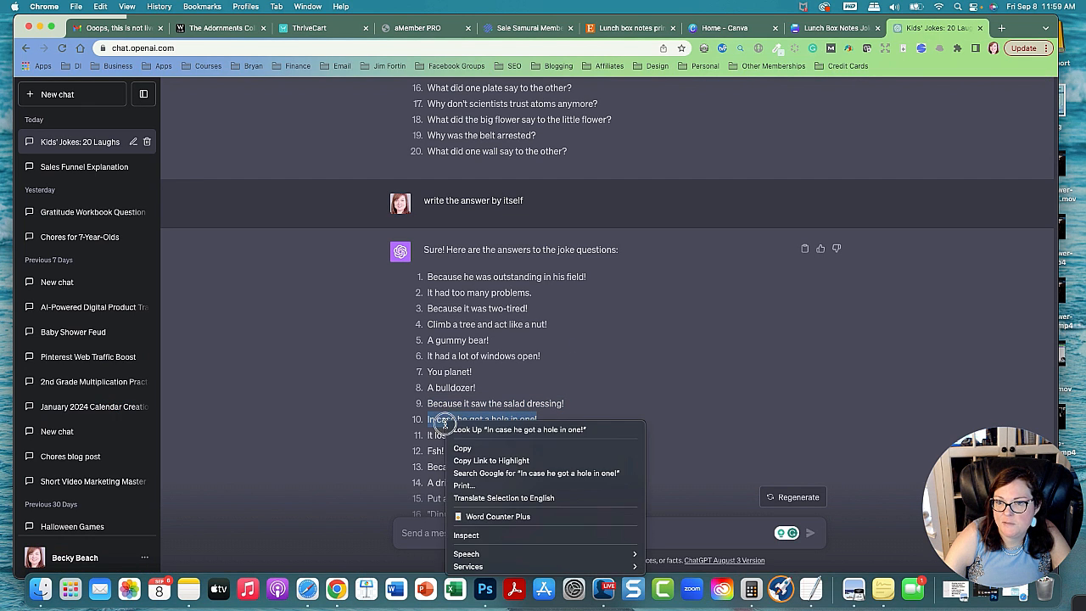
{"action": "left_click", "coordinate": [835, 27]}
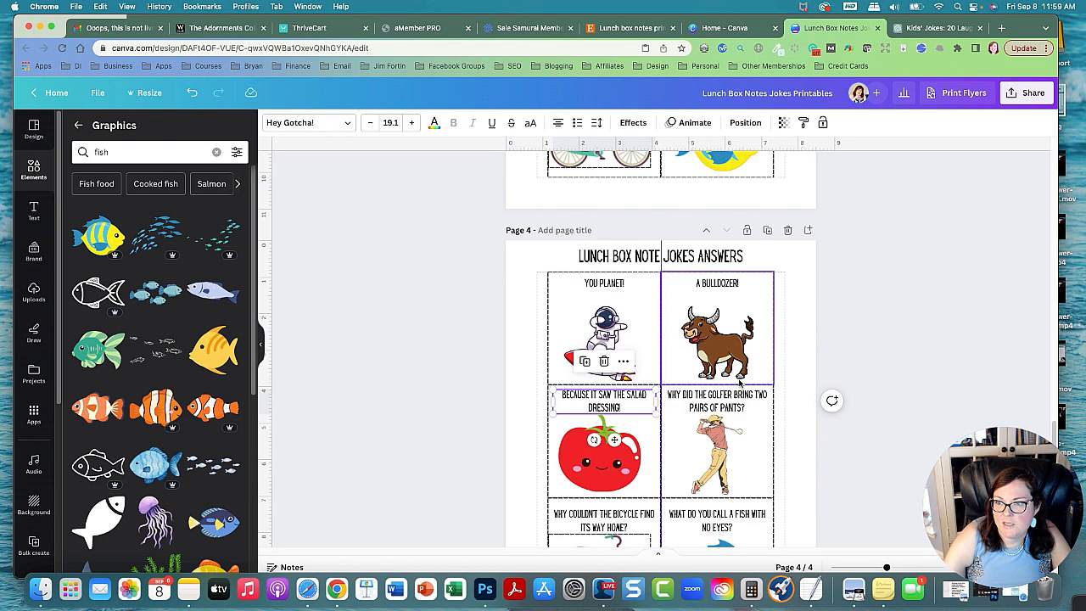
{"action": "right_click", "coordinate": [717, 401]}
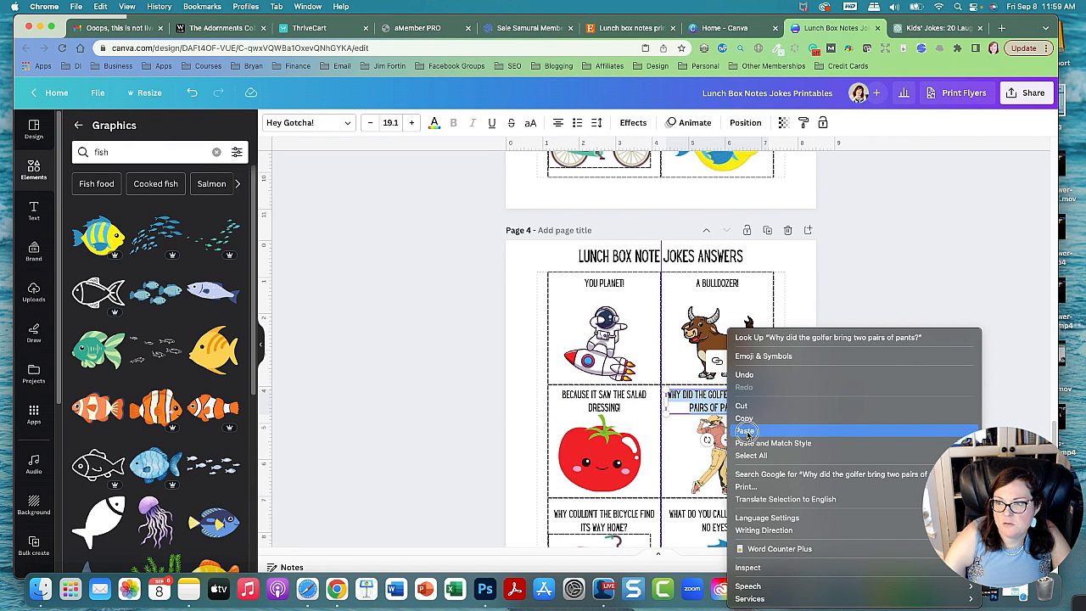
{"action": "left_click", "coordinate": [934, 28]}
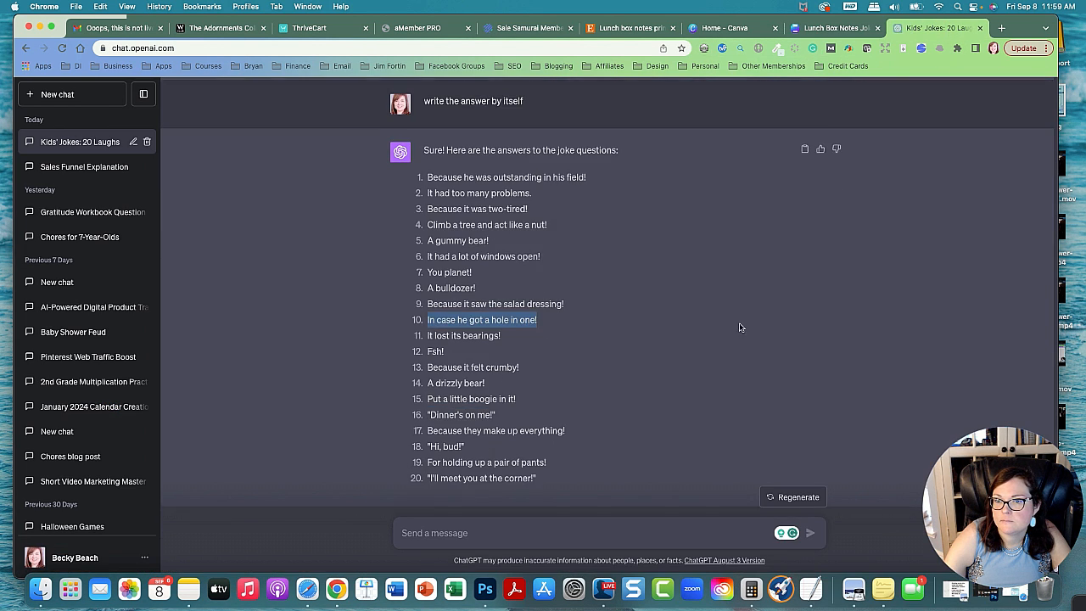
{"action": "right_click", "coordinate": [464, 336]}
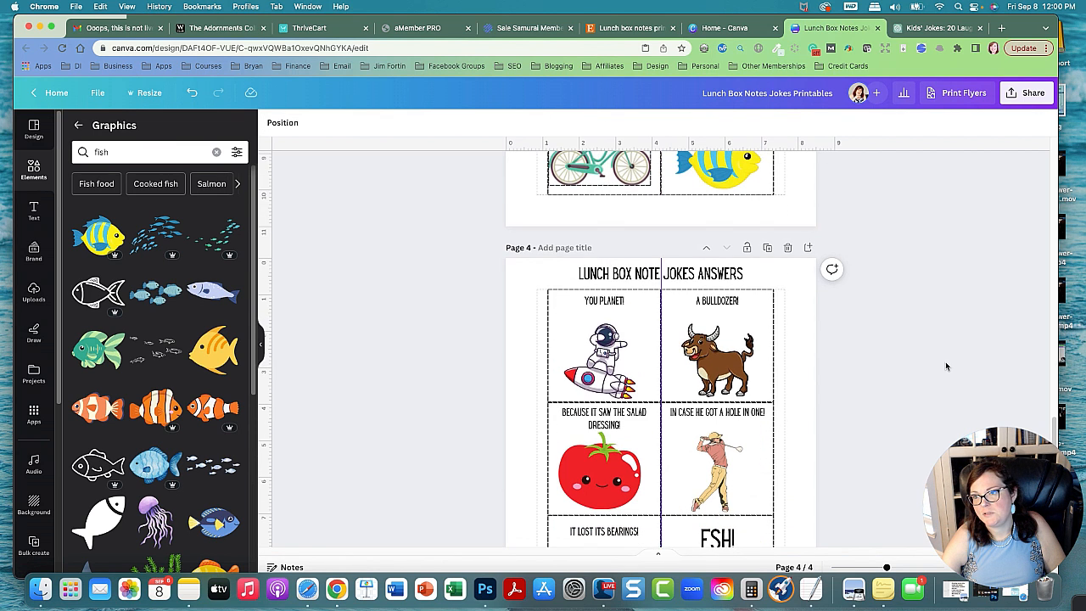
Scroll up to page 1 after pasting the last answers, including 'It lost its bearings!' and 'Fsh!'.
{"action": "scroll", "scroll_direction": "up", "scroll_amount": 3}
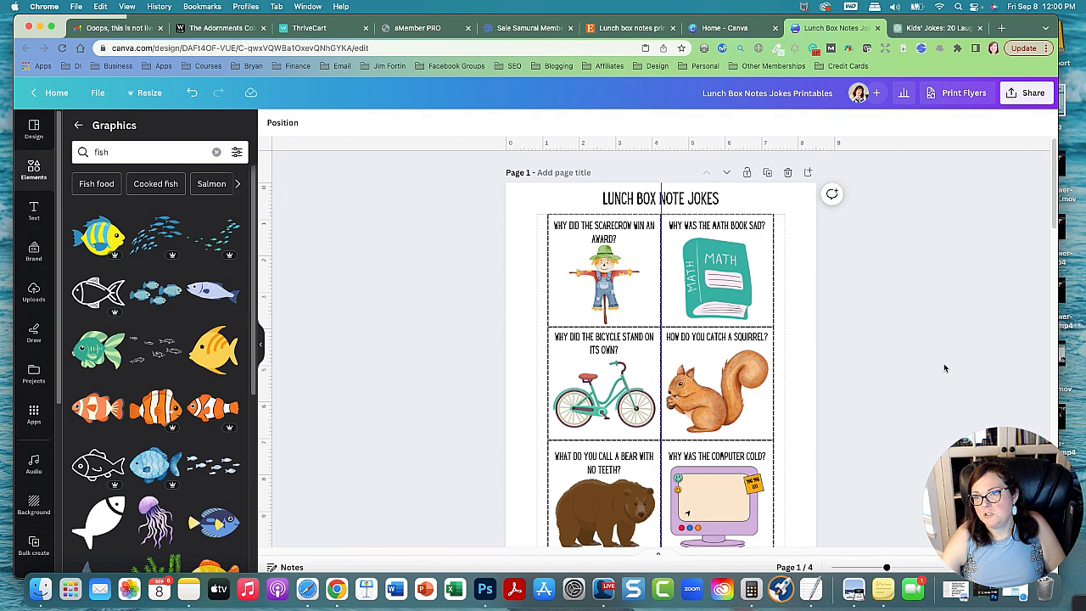
{"action": "mouse_move", "coordinate": [949, 369]}
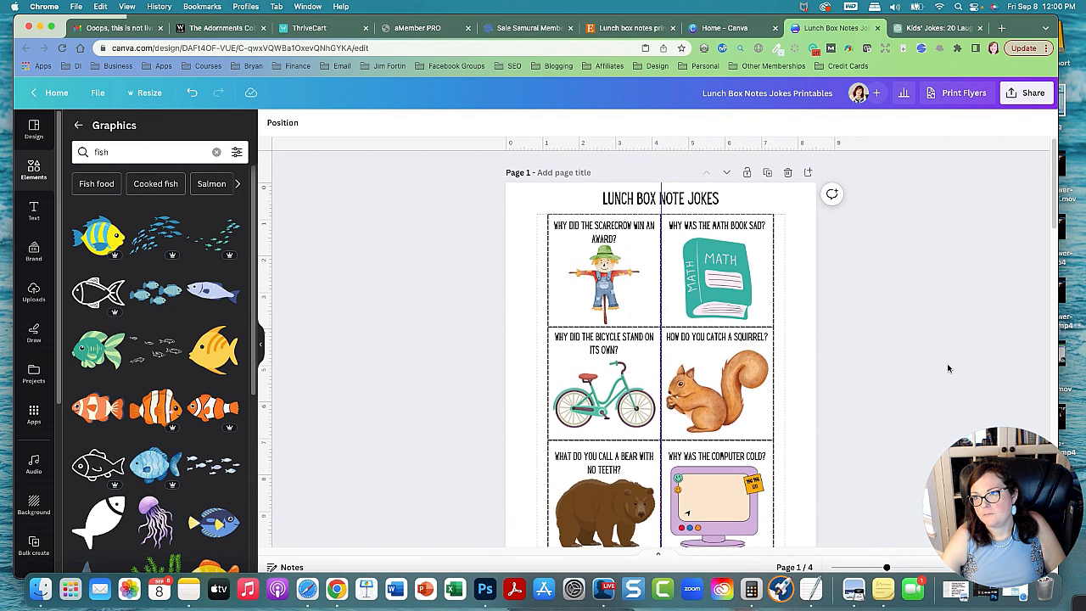
Download all four pages as a PDF Standard file through Share > Download.
{"action": "left_click", "coordinate": [1026, 92]}
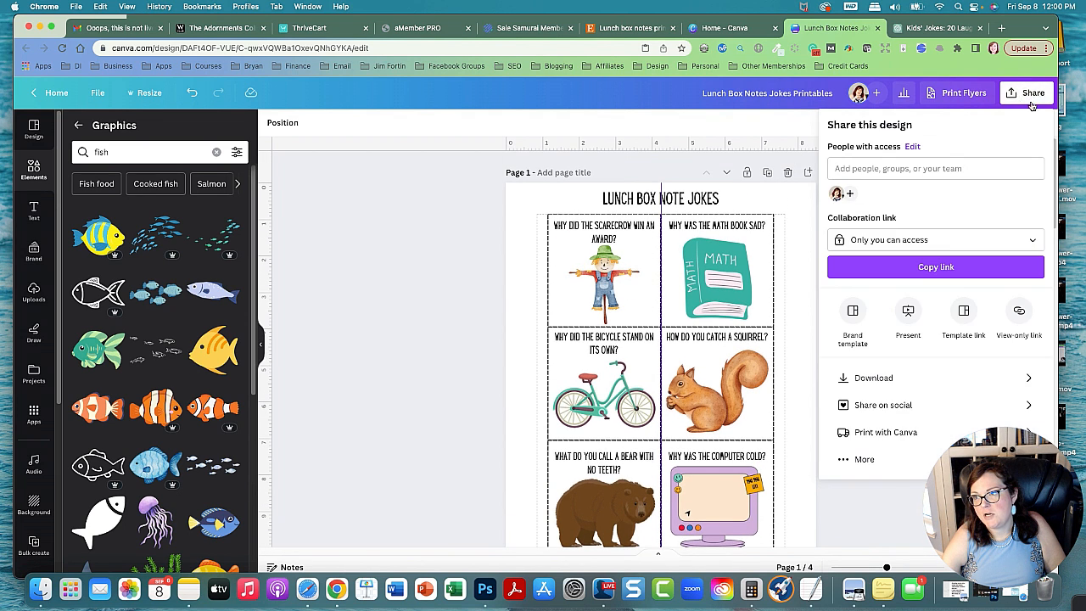
{"action": "left_click", "coordinate": [875, 378]}
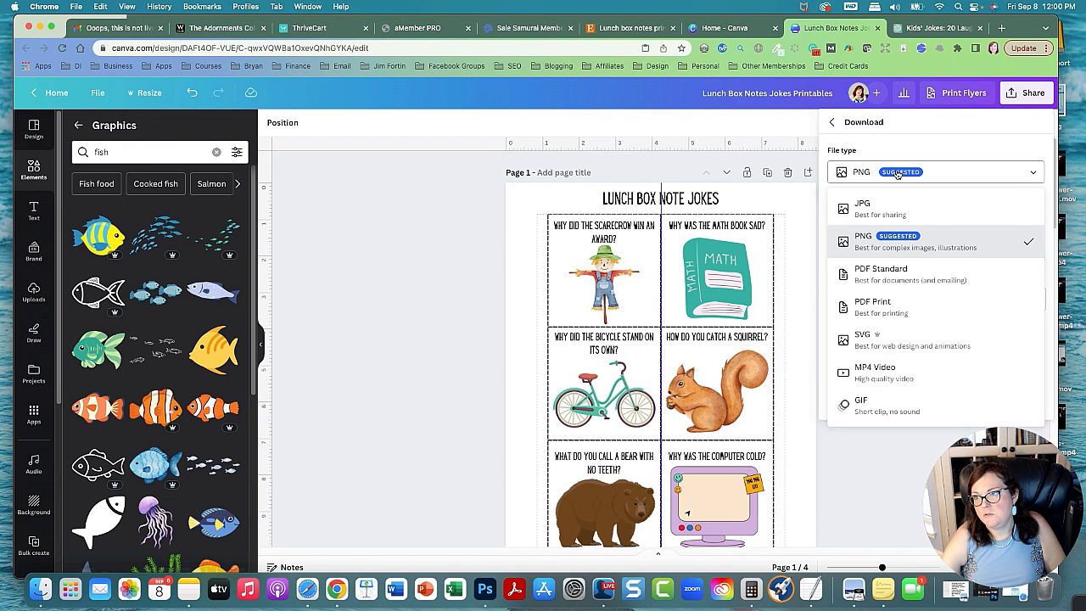
{"action": "left_click", "coordinate": [880, 273]}
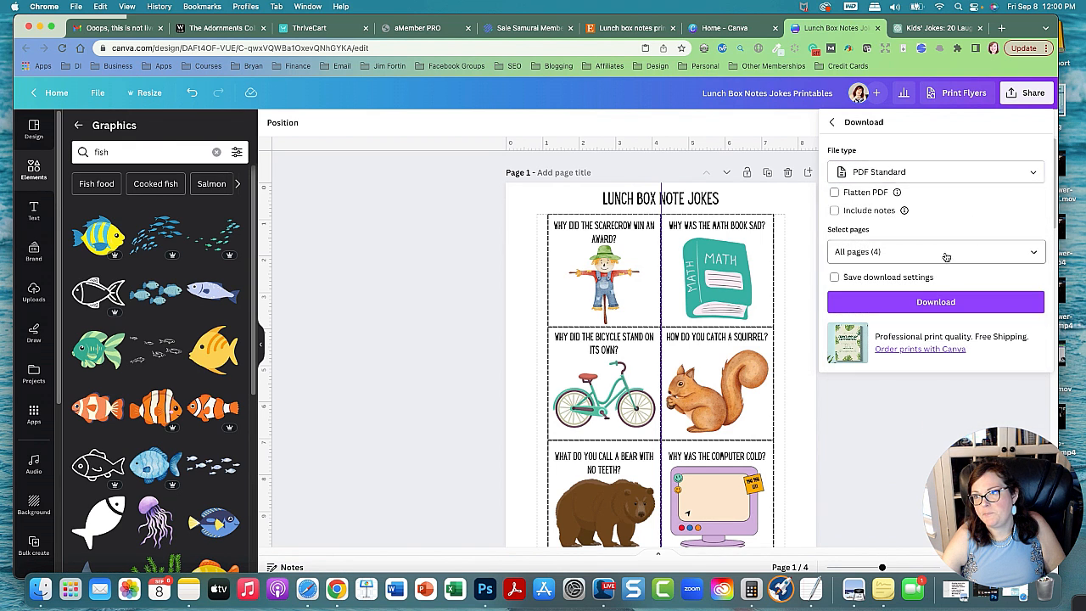
{"action": "left_click", "coordinate": [935, 302]}
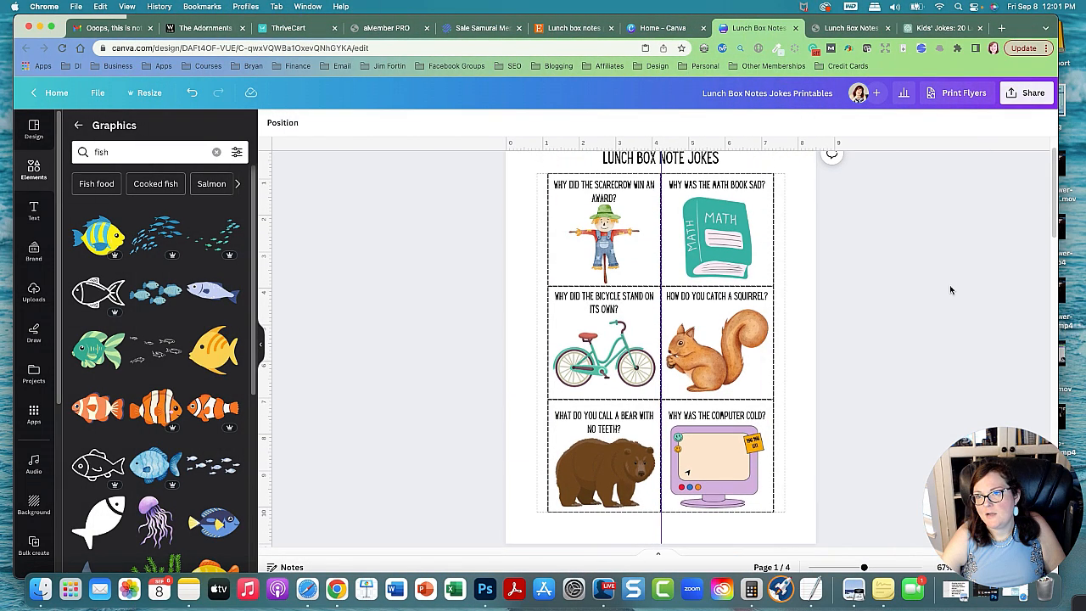
Move the book answer box on page 2 to swap it with the scarecrow answer.
{"action": "scroll", "scroll_direction": "down", "scroll_amount": 3}
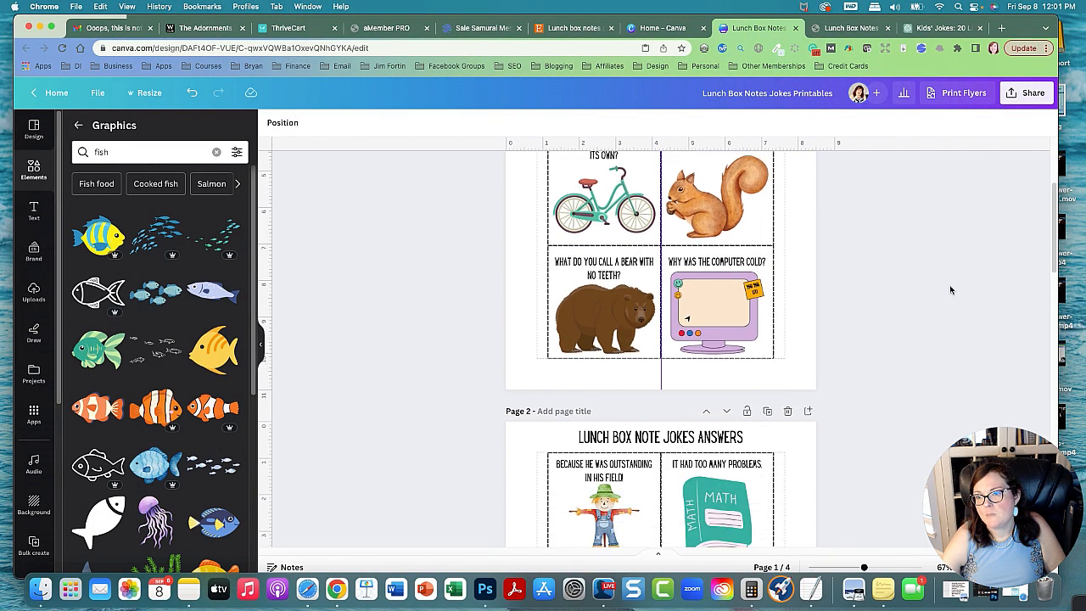
{"action": "scroll", "scroll_direction": "down", "scroll_amount": 3}
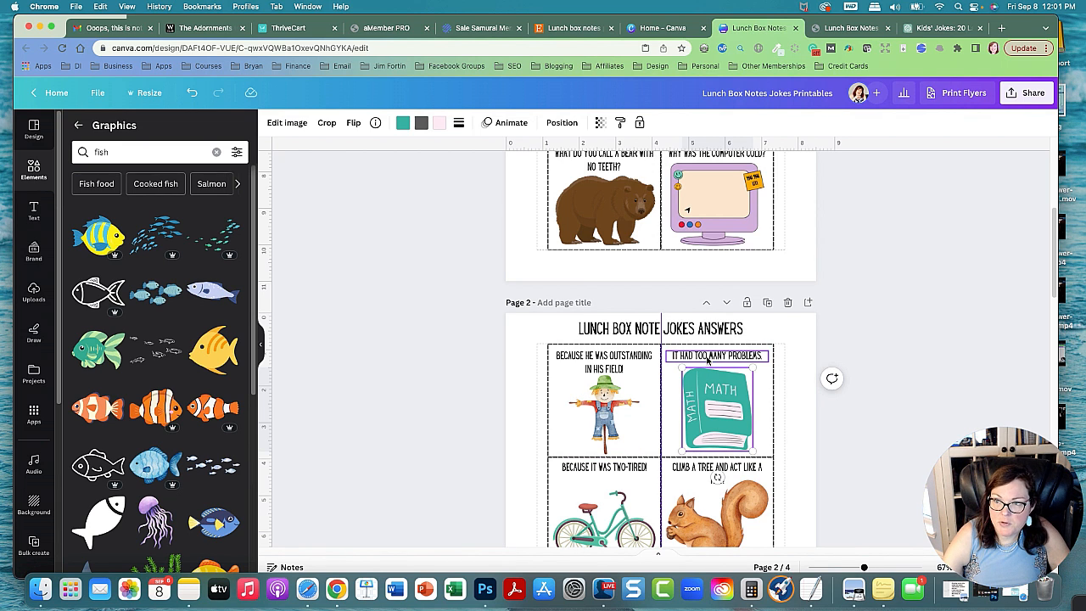
{"action": "left_click", "coordinate": [718, 355]}
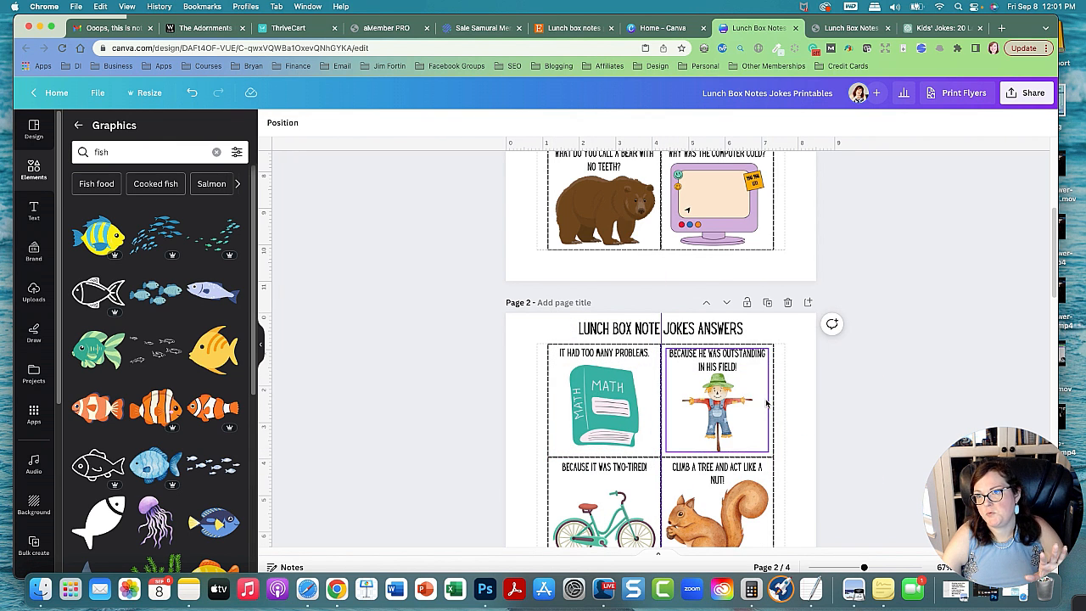
Swap the squirrel answer box with the bicycle answer in the second row.
{"action": "scroll", "scroll_direction": "up", "scroll_amount": 3}
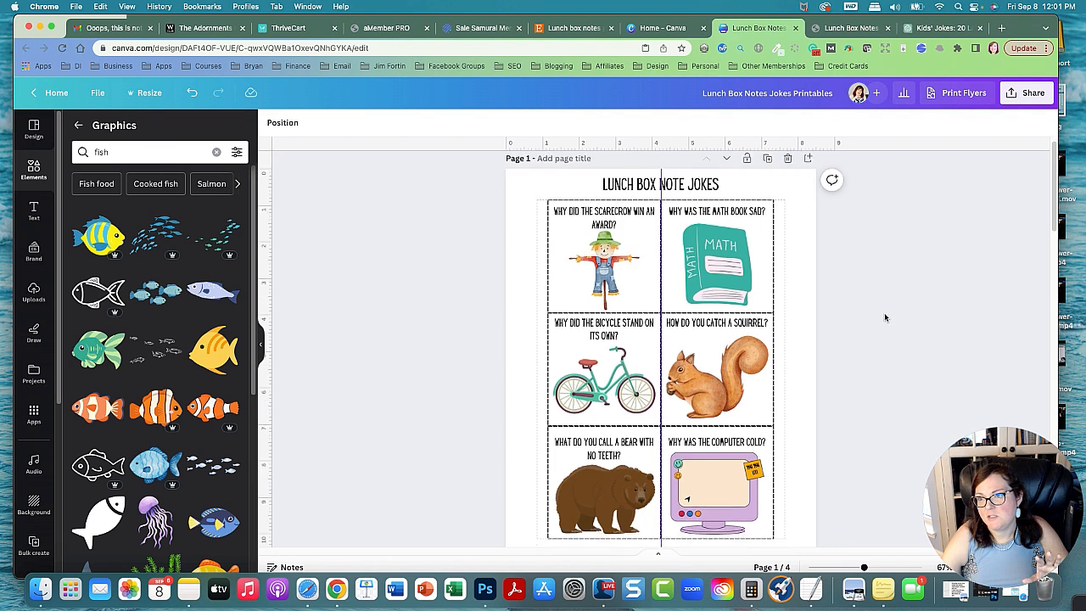
{"action": "scroll", "scroll_direction": "down", "scroll_amount": 3}
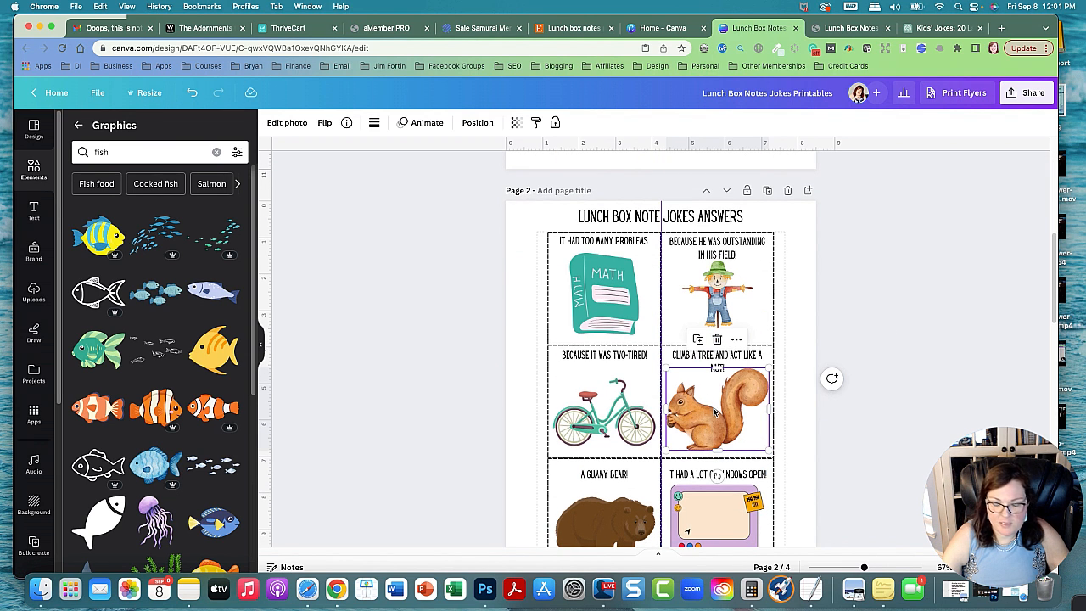
{"action": "right_click", "coordinate": [717, 412]}
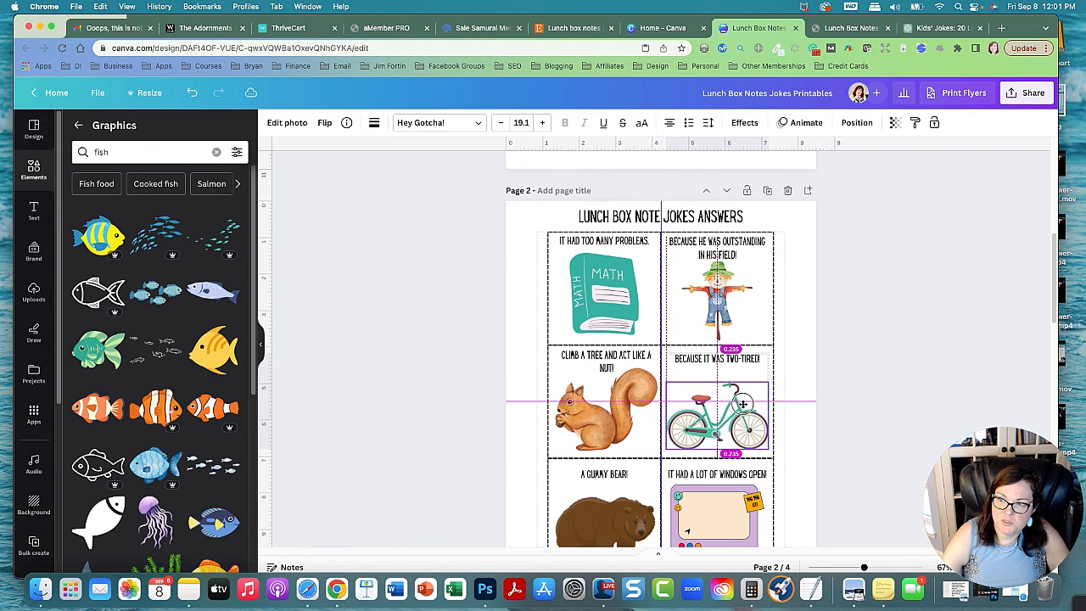
{"action": "scroll", "scroll_direction": "down", "scroll_amount": 3}
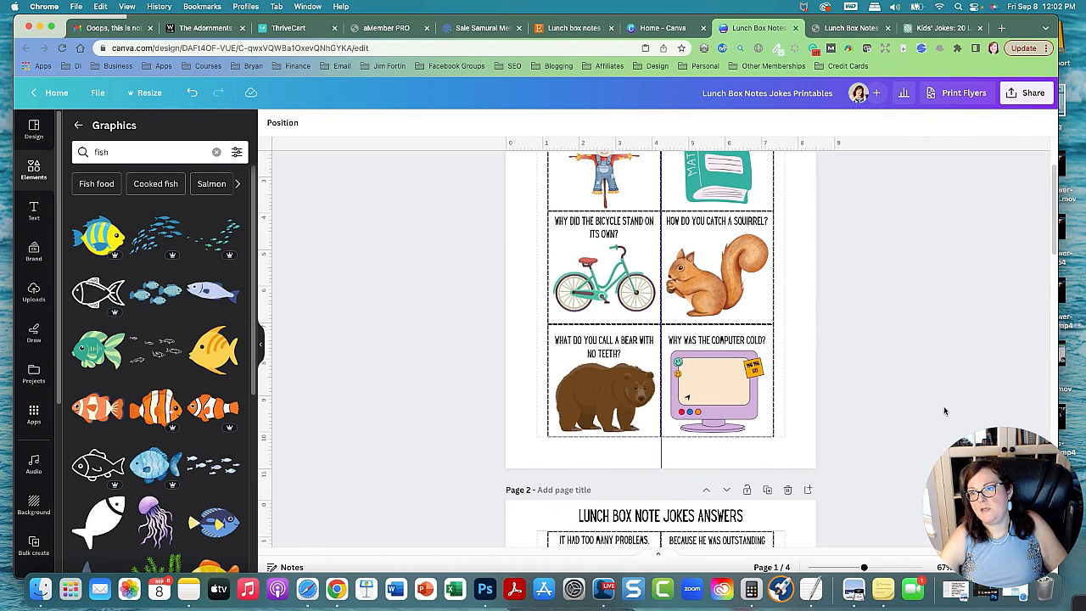
{"action": "scroll", "scroll_direction": "up", "scroll_amount": 3}
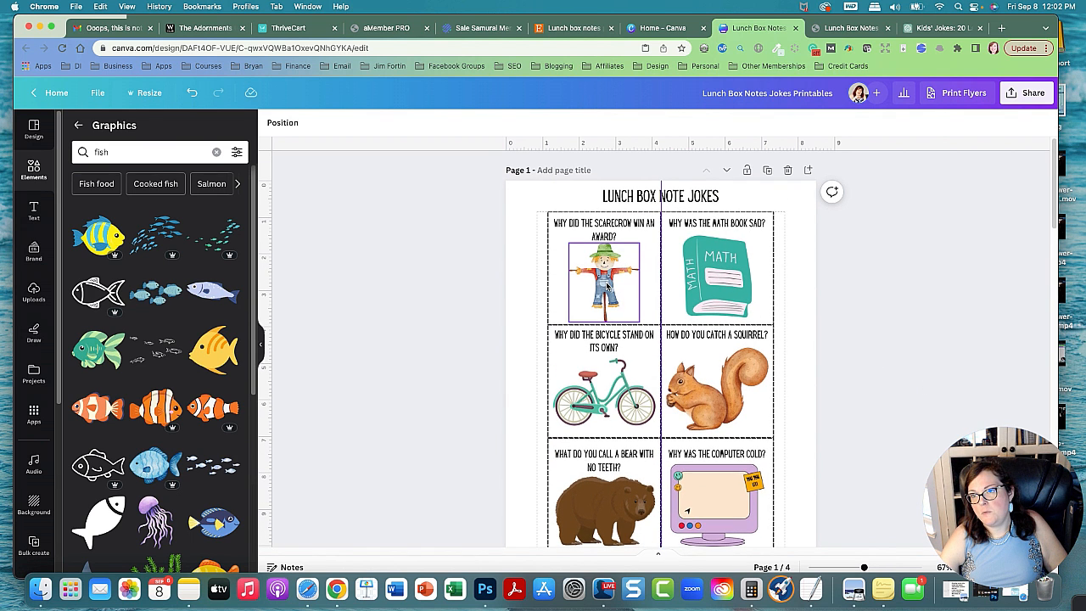
{"action": "scroll", "scroll_direction": "down", "scroll_amount": 3}
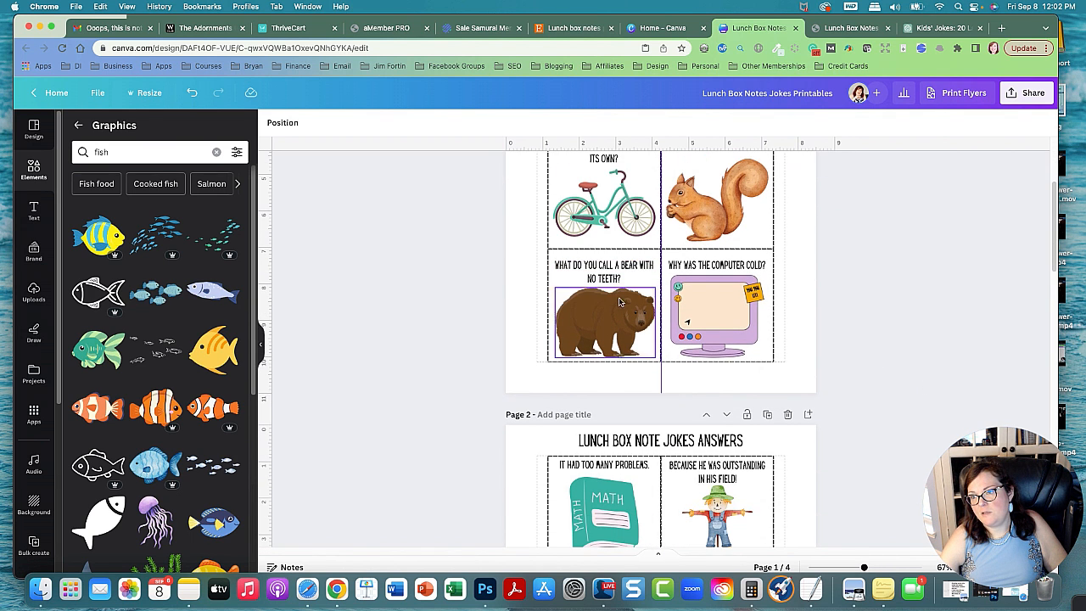